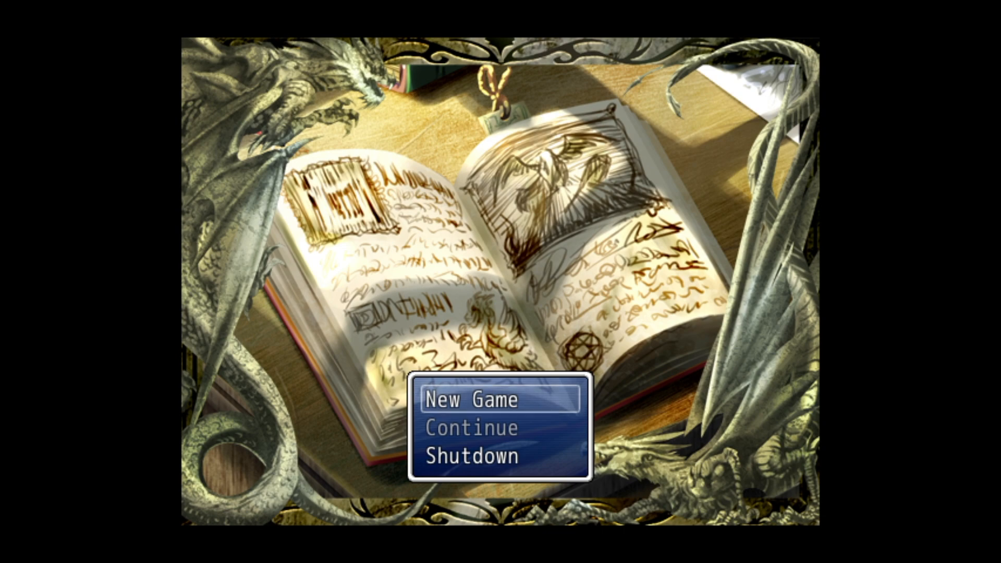
Step: Log in to TerraMaster TOS so the desktop with app icons appears
{"action": "left_click", "coordinate": [472, 401]}
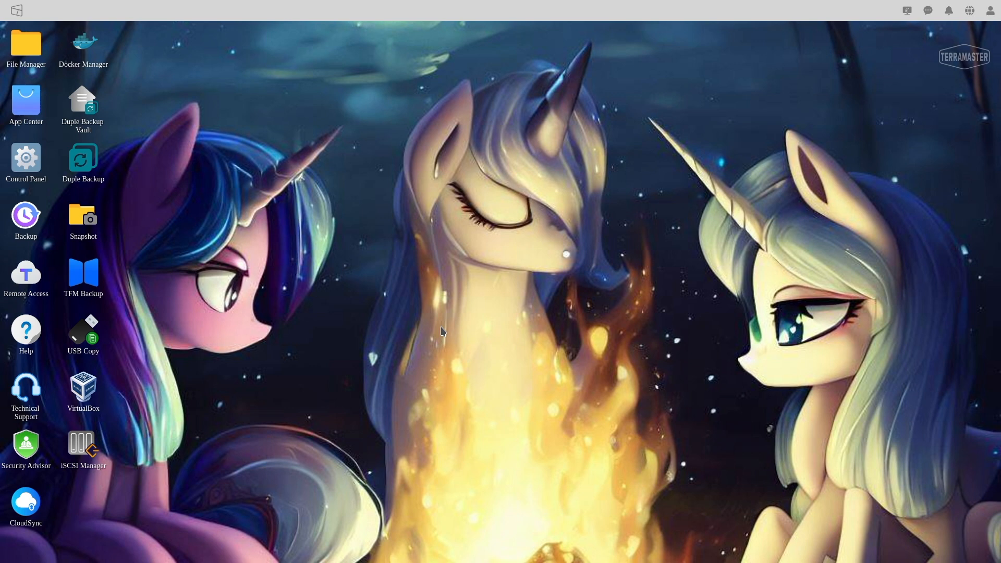
{"action": "mouse_move", "coordinate": [25, 101]}
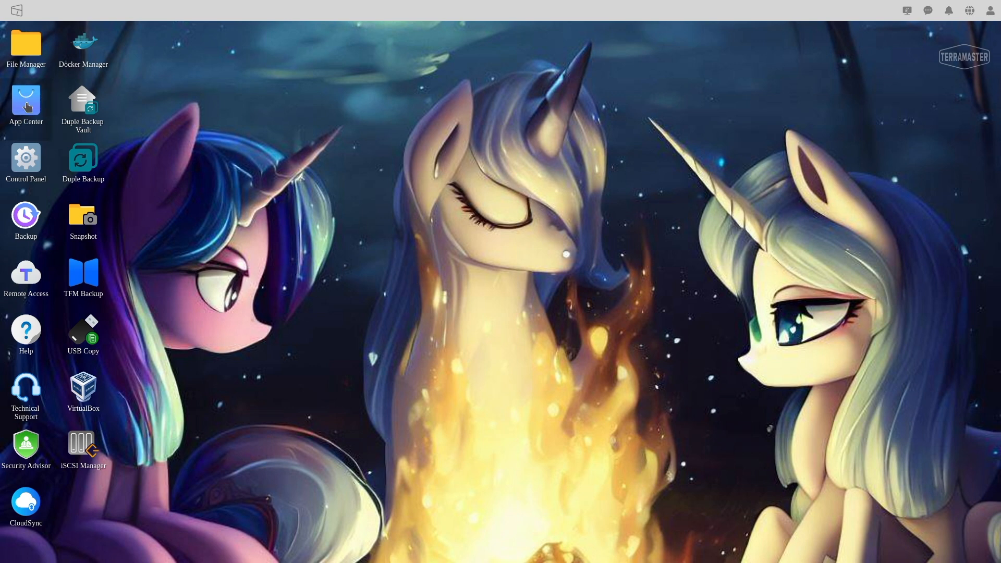
{"action": "left_click", "coordinate": [25, 102]}
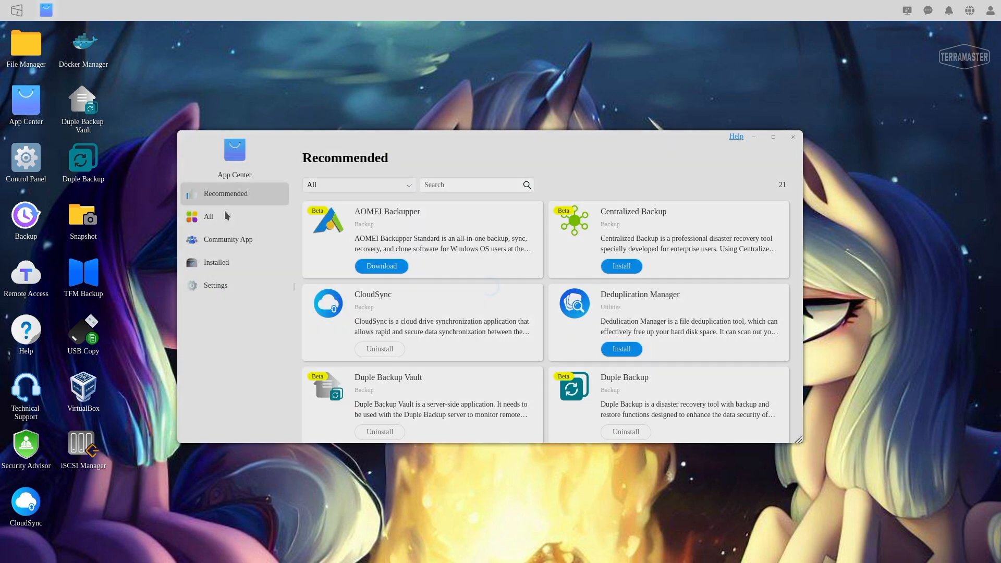
{"action": "left_click", "coordinate": [208, 216]}
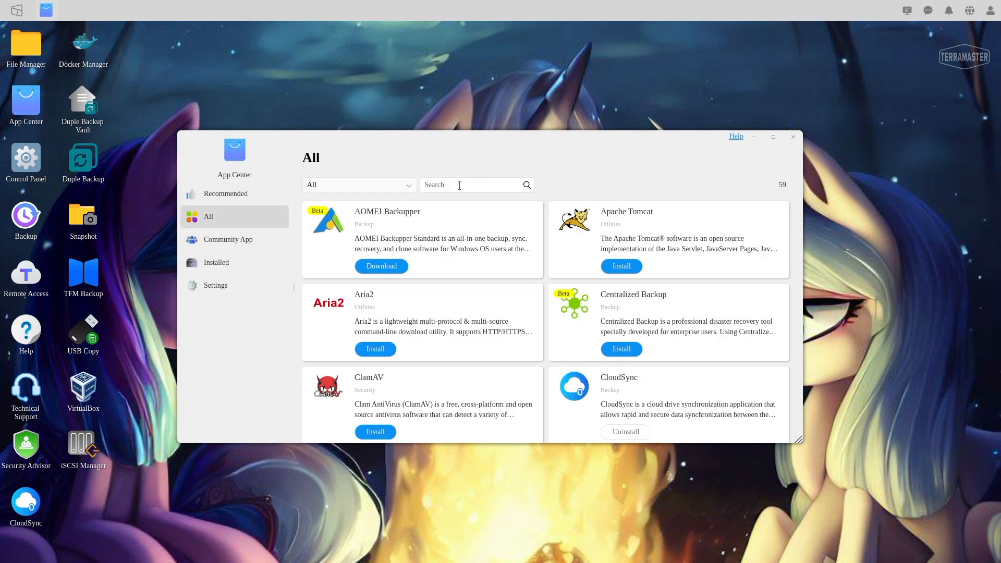
{"action": "type", "text": "virtualbox"}
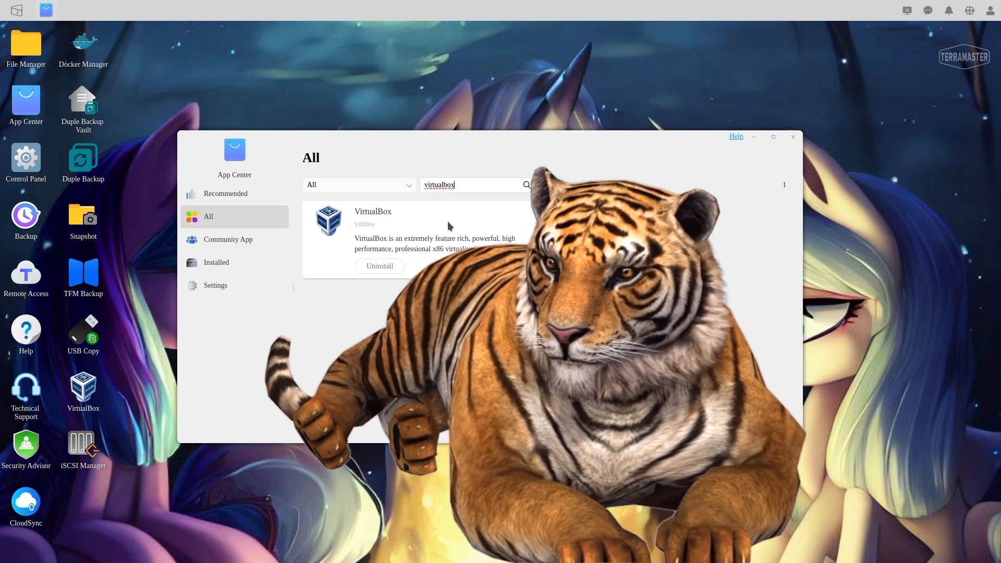
{"action": "left_click", "coordinate": [793, 137]}
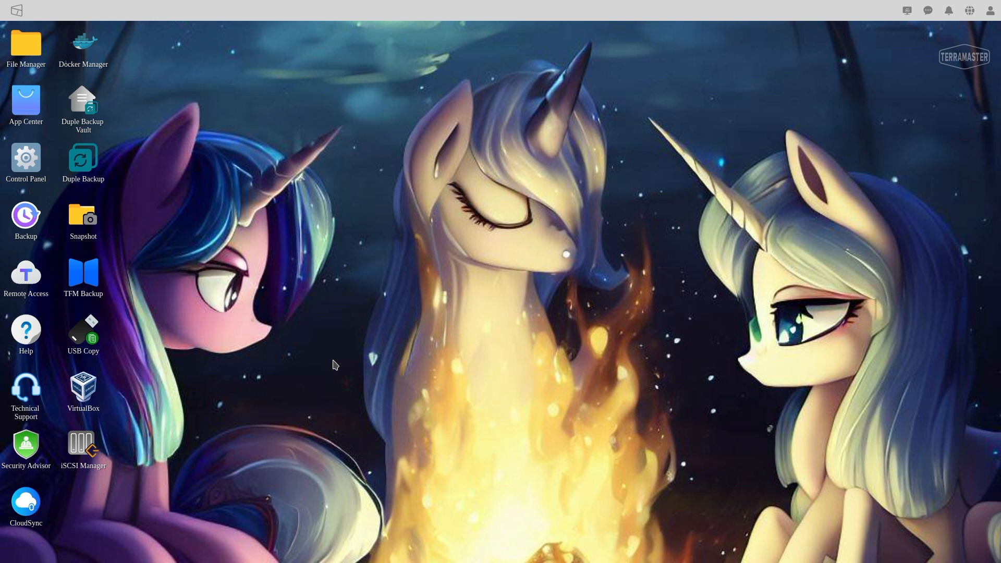
{"action": "mouse_move", "coordinate": [197, 365]}
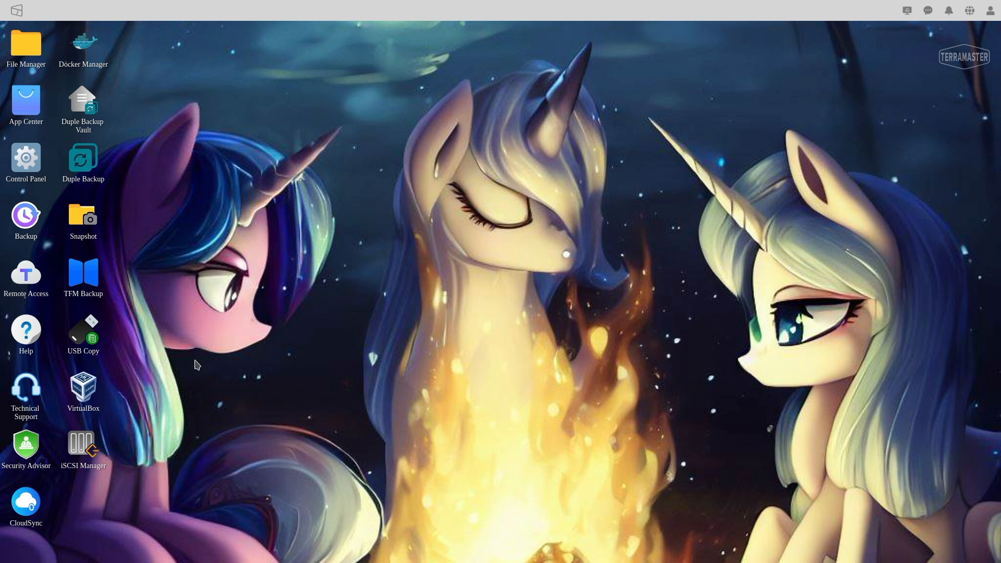
{"action": "mouse_move", "coordinate": [326, 248]}
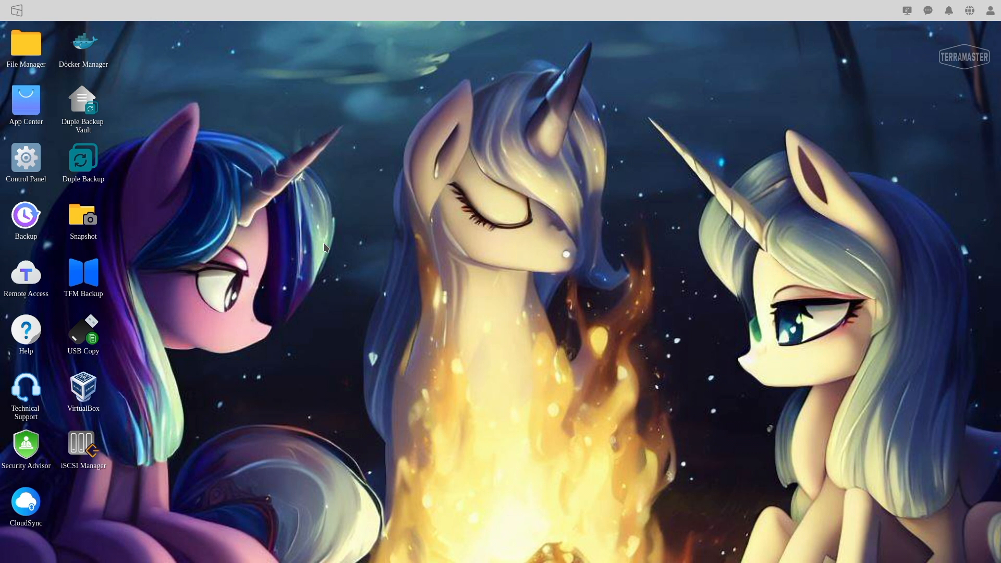
{"action": "mouse_move", "coordinate": [230, 160]}
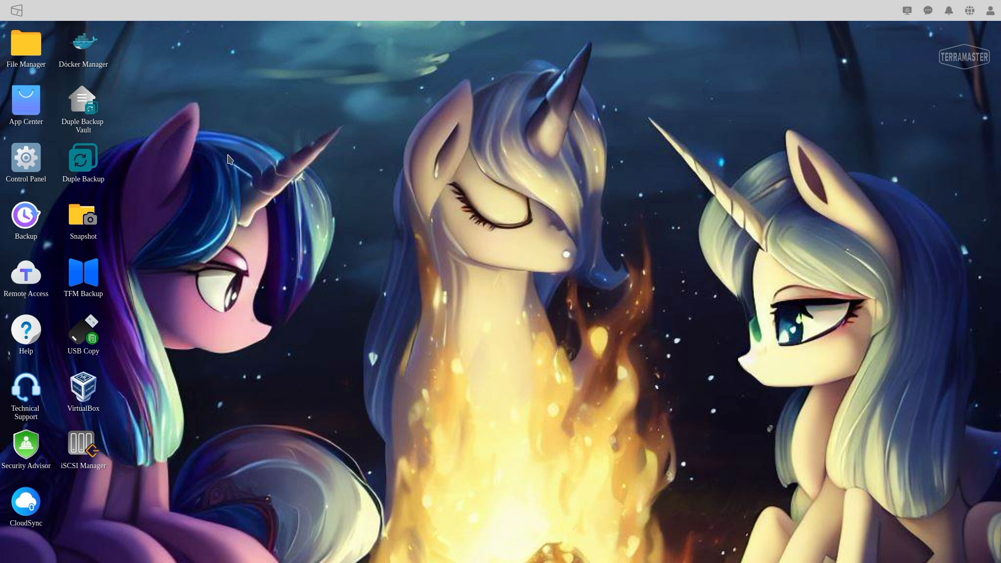
{"action": "mouse_move", "coordinate": [25, 47]}
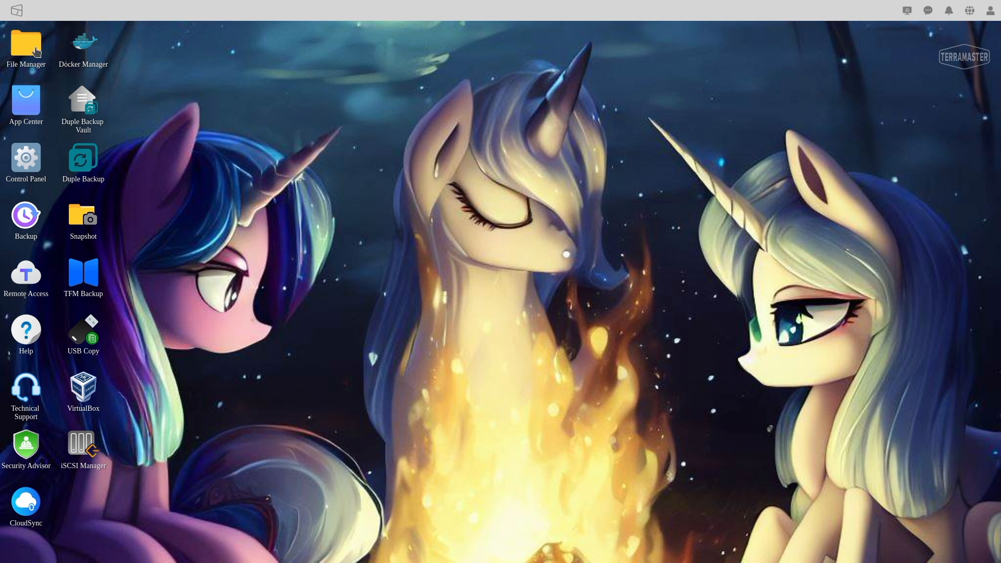
{"action": "mouse_move", "coordinate": [482, 212]}
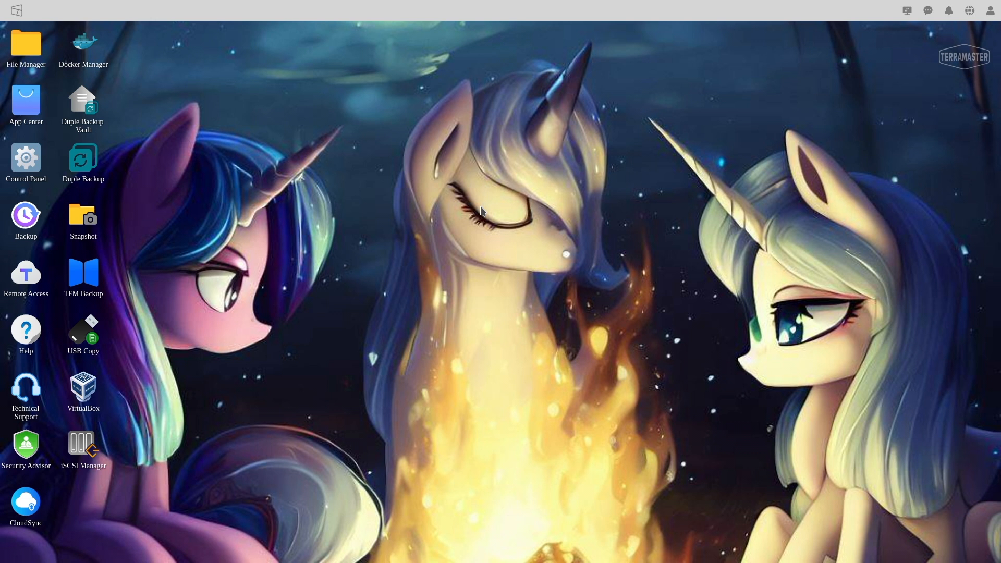
{"action": "mouse_move", "coordinate": [411, 169]}
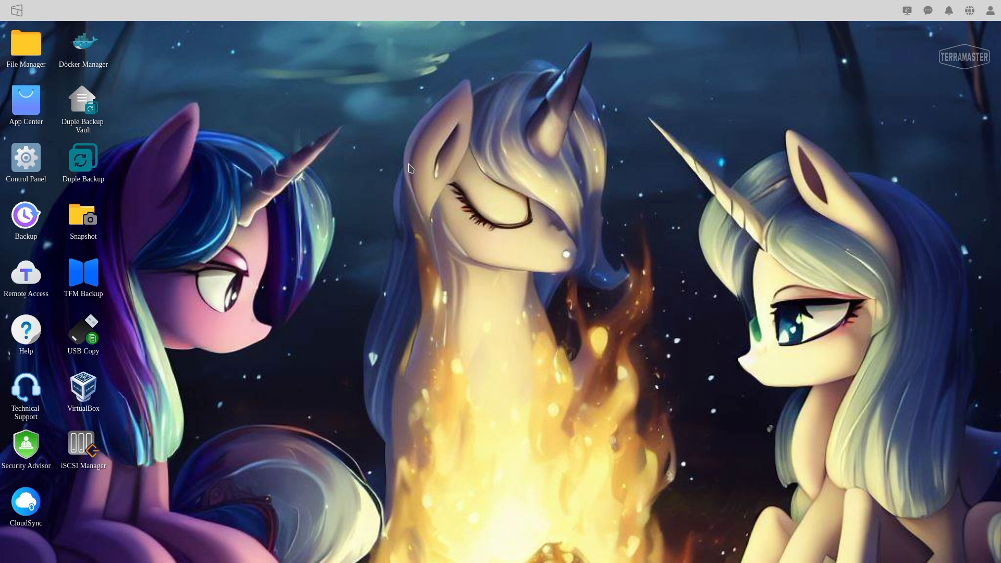
{"action": "mouse_move", "coordinate": [155, 212]}
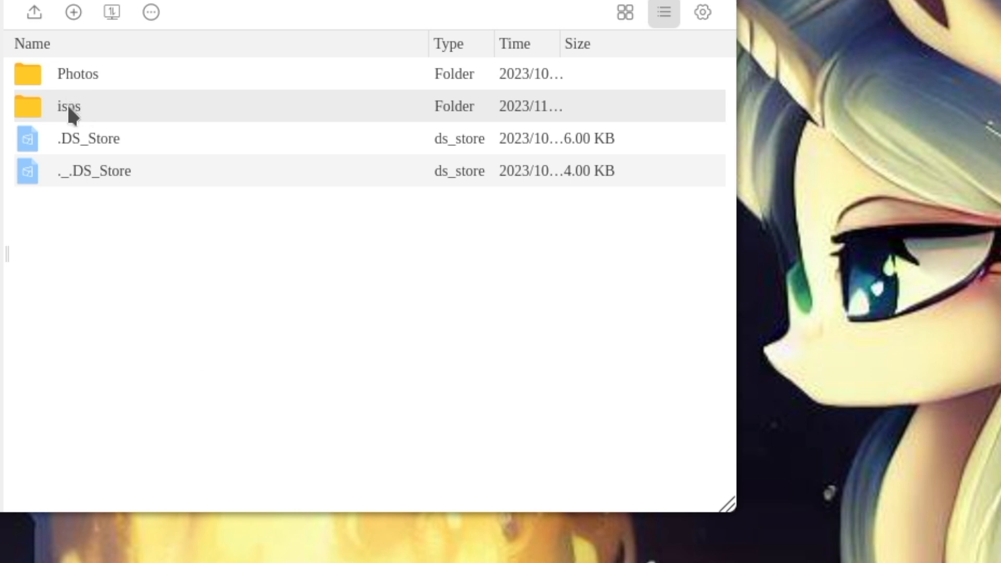
Step: Open the isos folder to show the Windows 11 and Ubuntu 22.04.3 server ISOs
{"action": "double_click", "coordinate": [69, 107]}
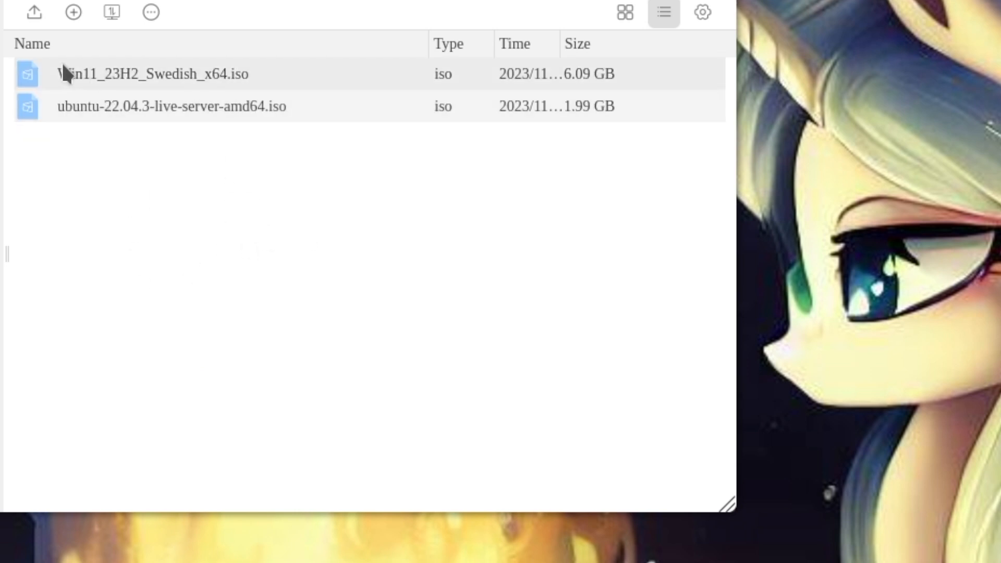
{"action": "mouse_move", "coordinate": [601, 100]}
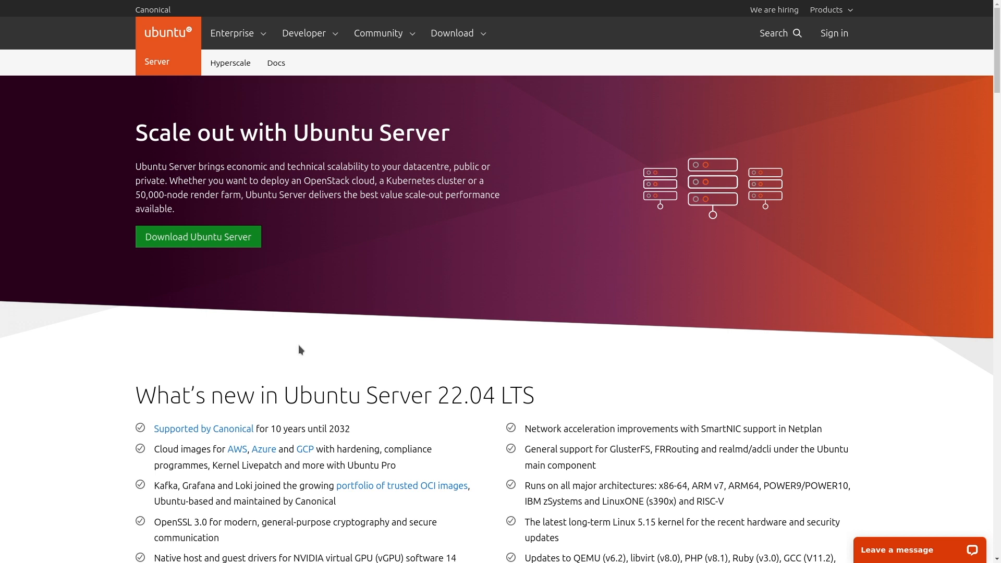
{"action": "mouse_move", "coordinate": [152, 256]}
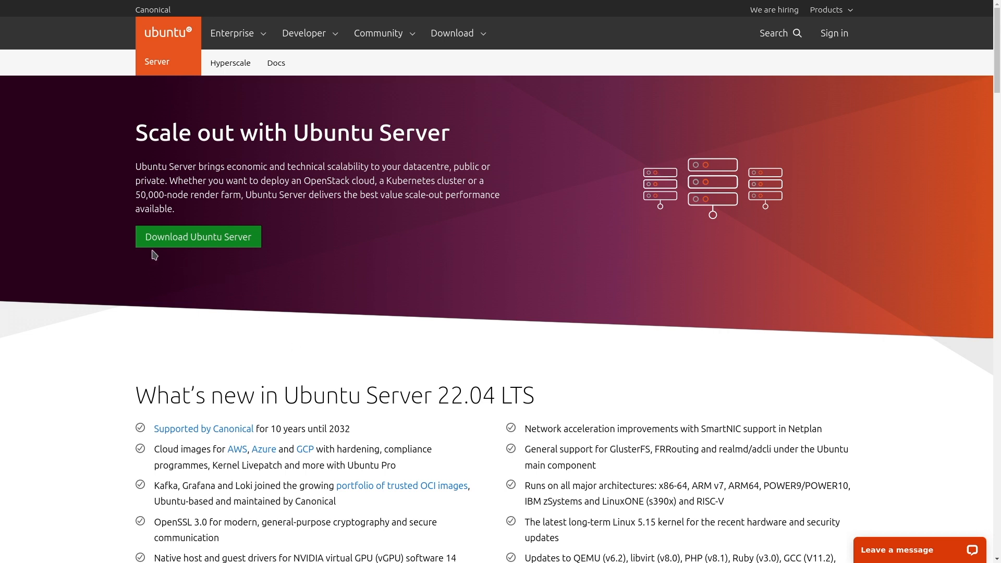
{"action": "mouse_move", "coordinate": [312, 155]}
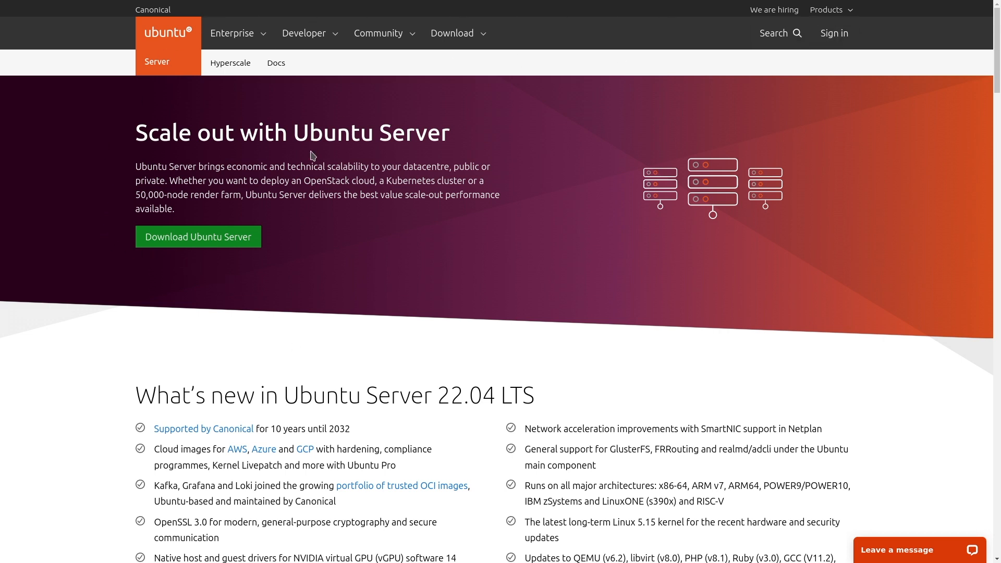
{"action": "mouse_move", "coordinate": [179, 226]}
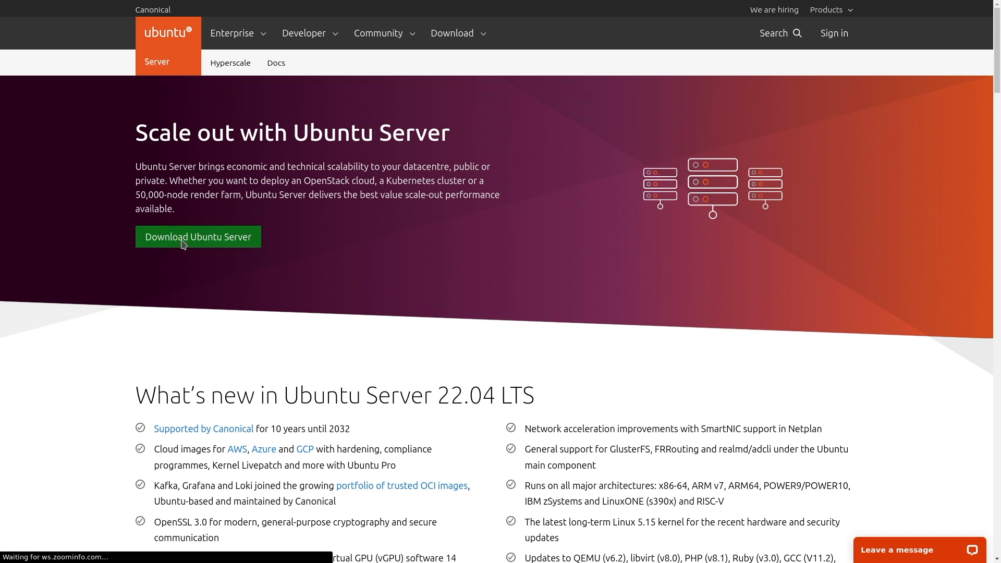
Step: Go to the Get Ubuntu Server download page from ubuntu.com/server
{"action": "left_click", "coordinate": [198, 236]}
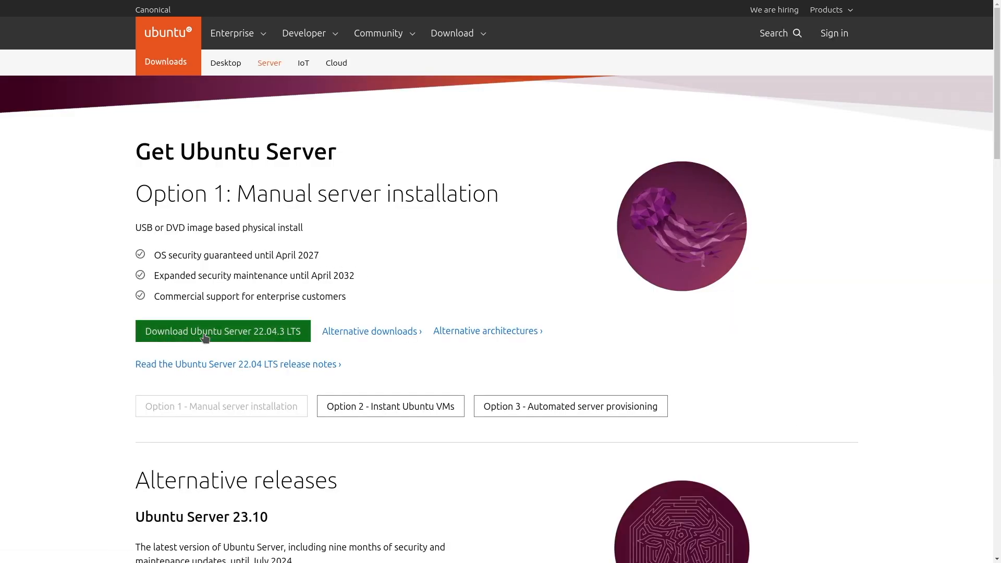
{"action": "mouse_move", "coordinate": [508, 248]}
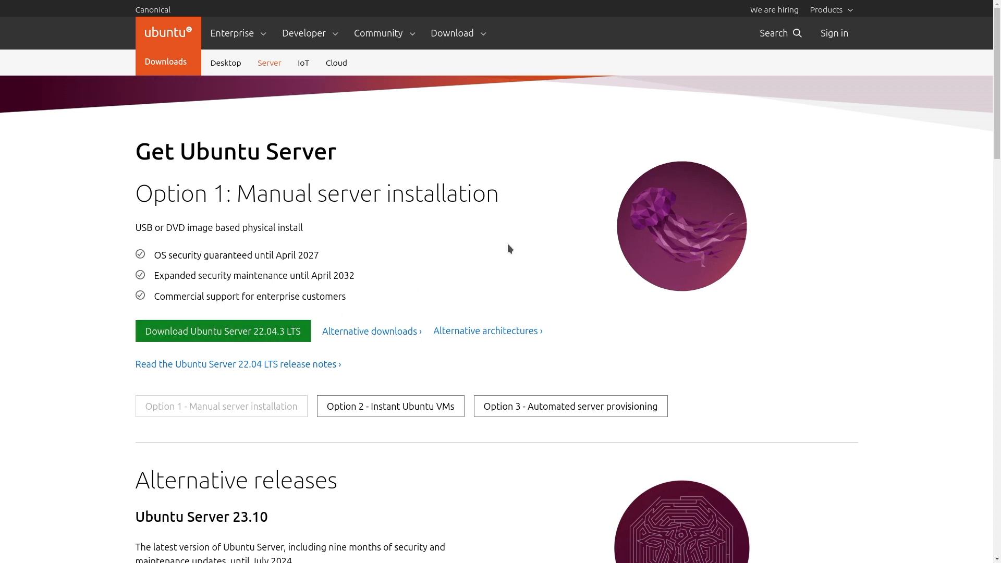
{"action": "mouse_move", "coordinate": [223, 331]}
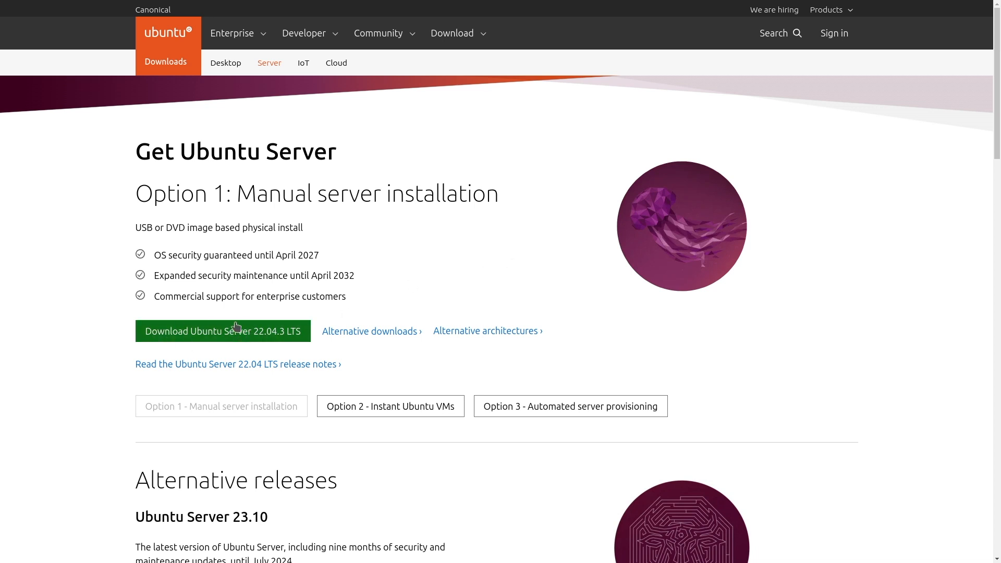
{"action": "mouse_move", "coordinate": [488, 309]}
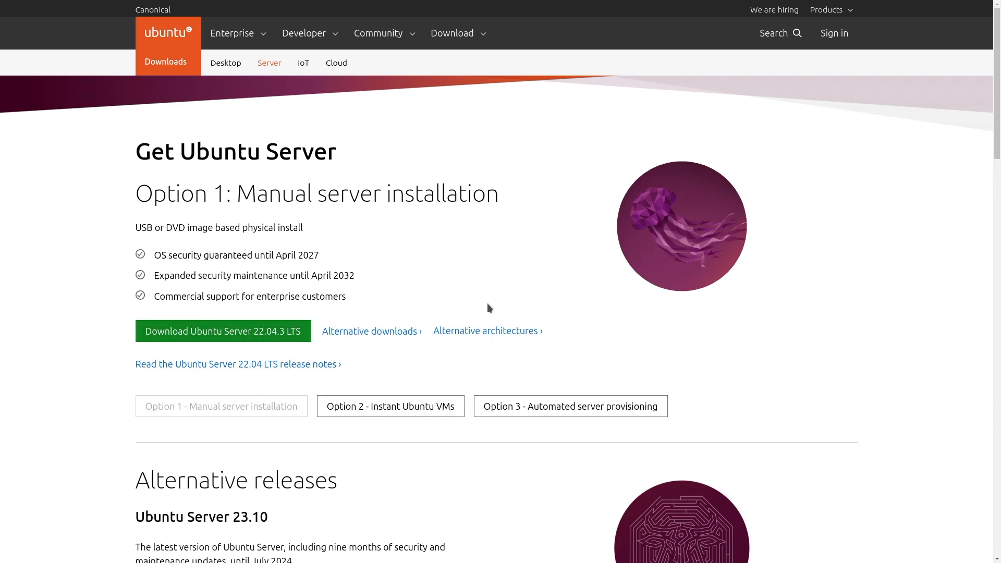
{"action": "mouse_move", "coordinate": [524, 190]}
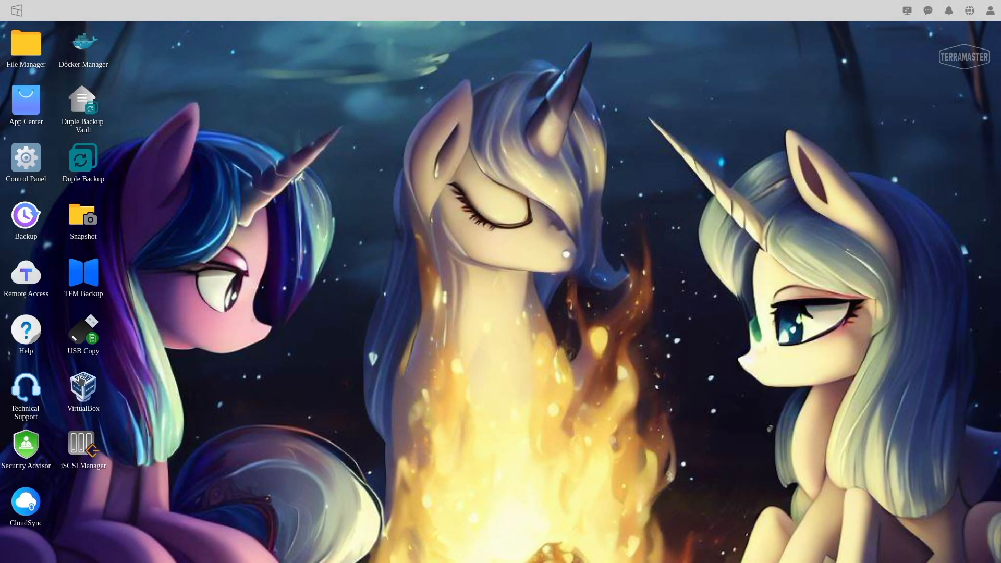
{"action": "mouse_move", "coordinate": [84, 389]}
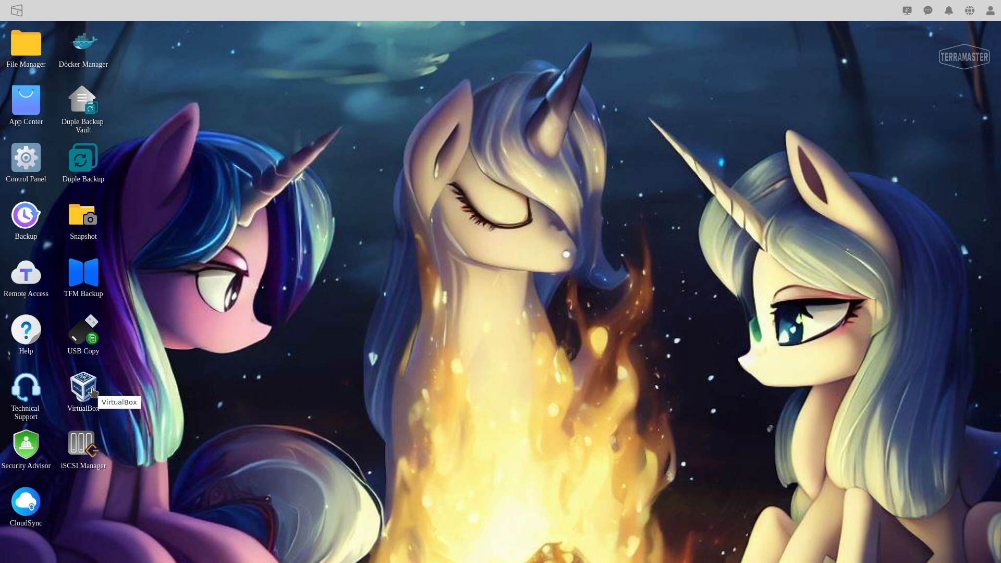
Step: Launch VirtualBox from the TOS desktop, listing the powered-off ubuntuplayground machine
{"action": "double_click", "coordinate": [84, 388]}
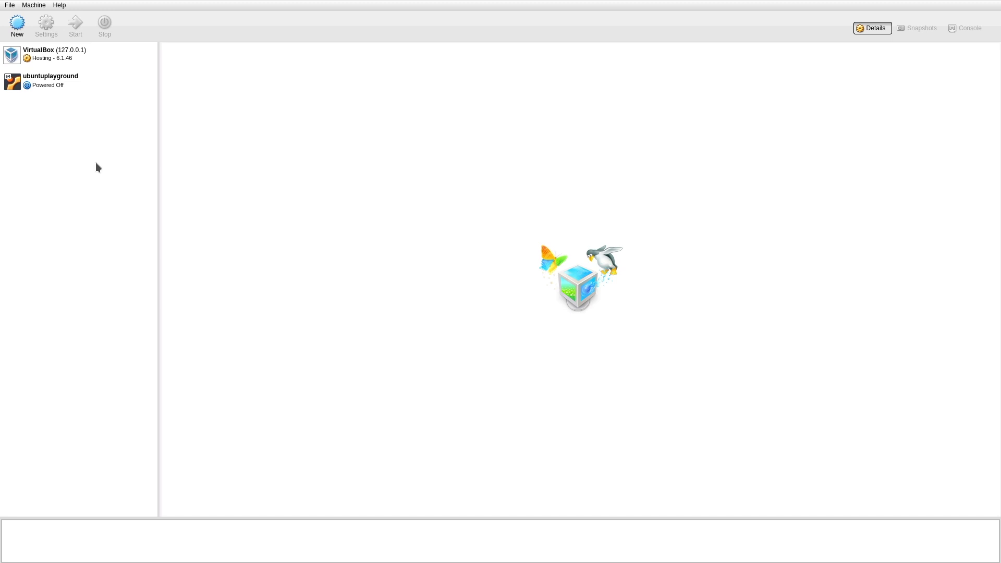
{"action": "mouse_move", "coordinate": [124, 146]}
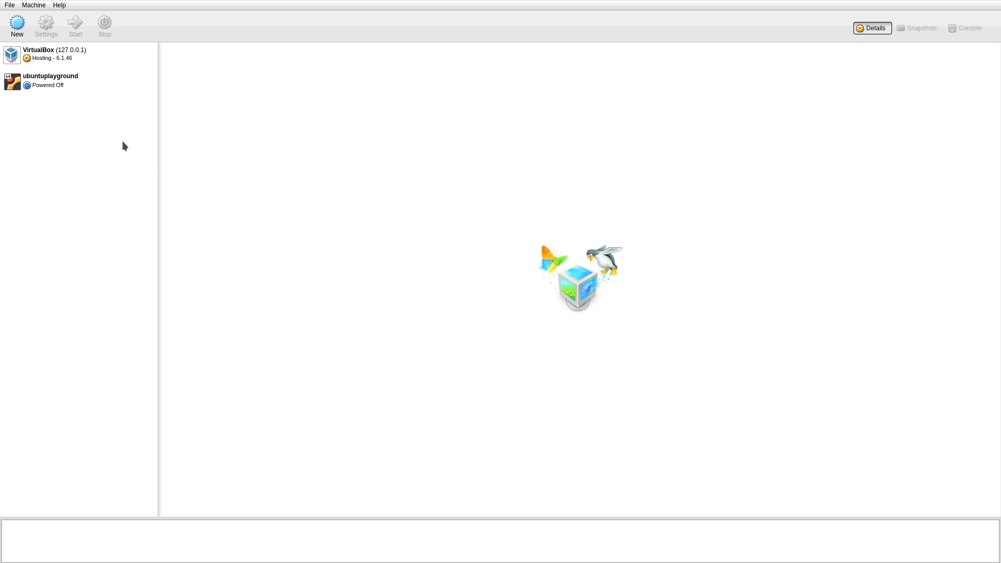
{"action": "mouse_move", "coordinate": [127, 207]}
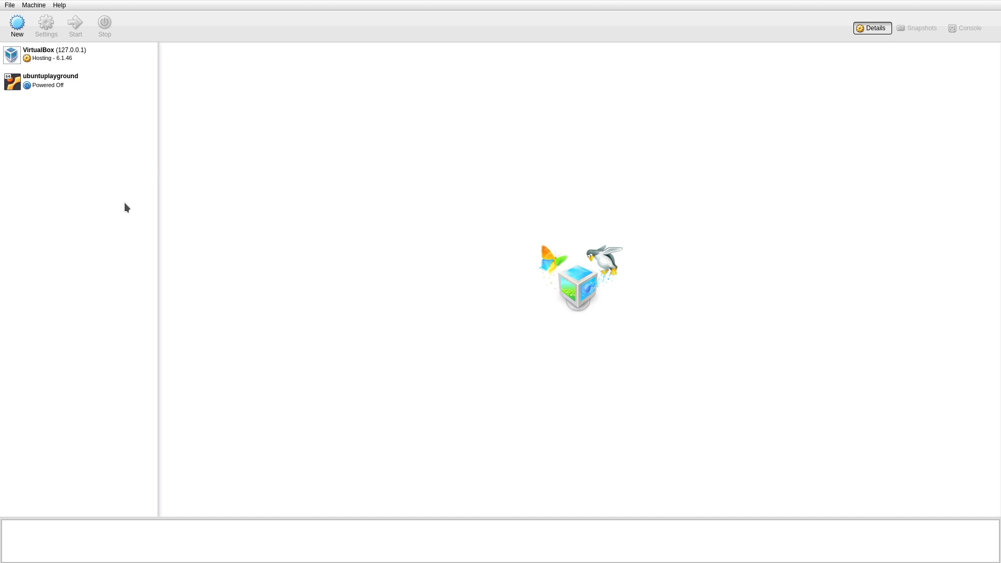
{"action": "mouse_move", "coordinate": [90, 156]}
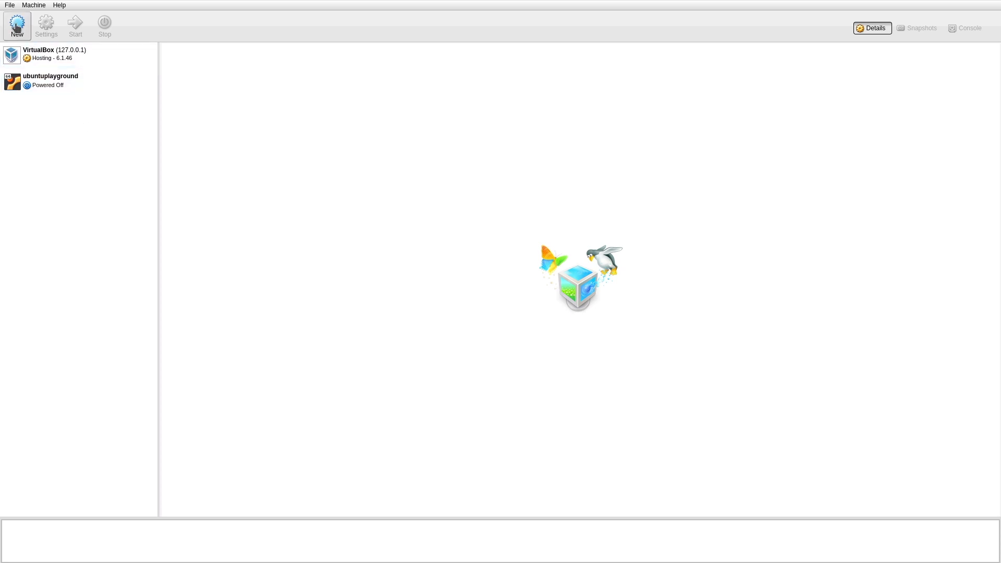
Step: Name the new machine ubuntu as Ubuntu (64-bit) and continue to the memory step
{"action": "left_click", "coordinate": [17, 25]}
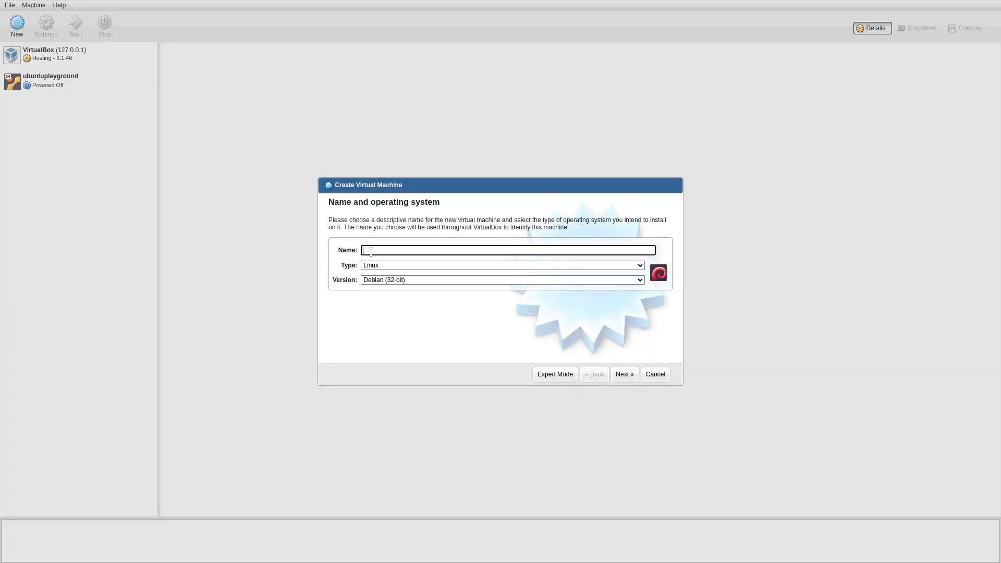
{"action": "type", "text": "u"}
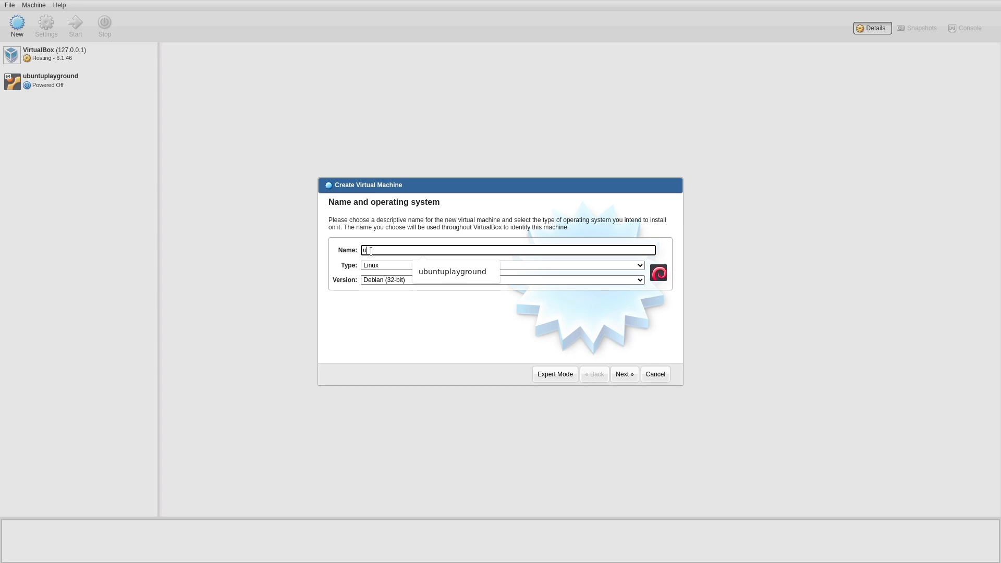
{"action": "type", "text": "buntu"}
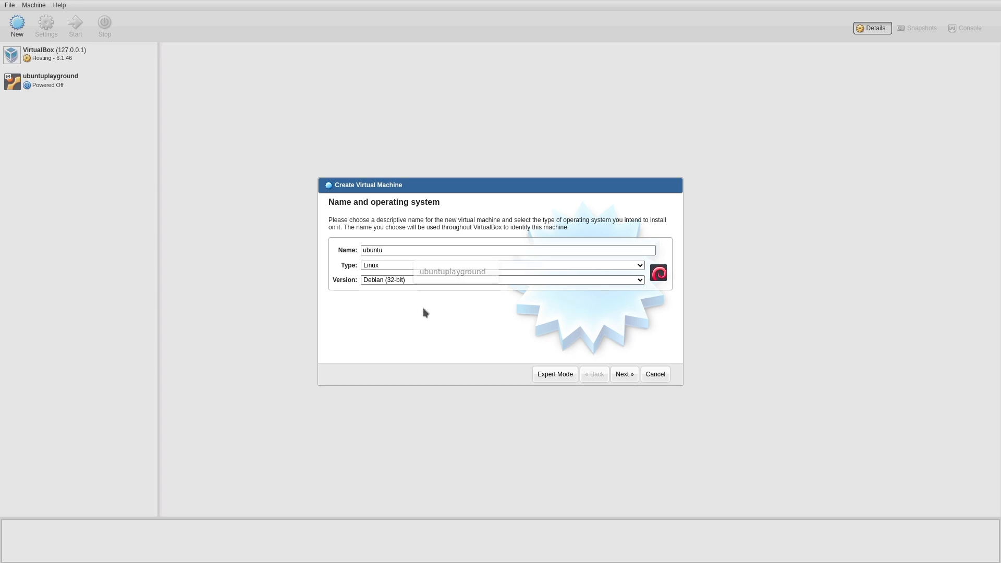
{"action": "left_click", "coordinate": [639, 280]}
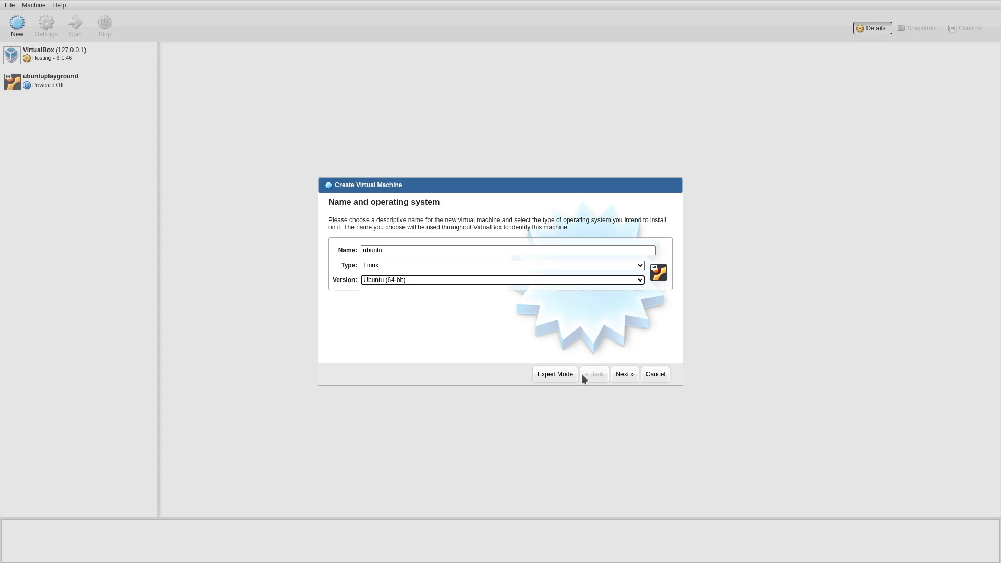
{"action": "left_click", "coordinate": [624, 375]}
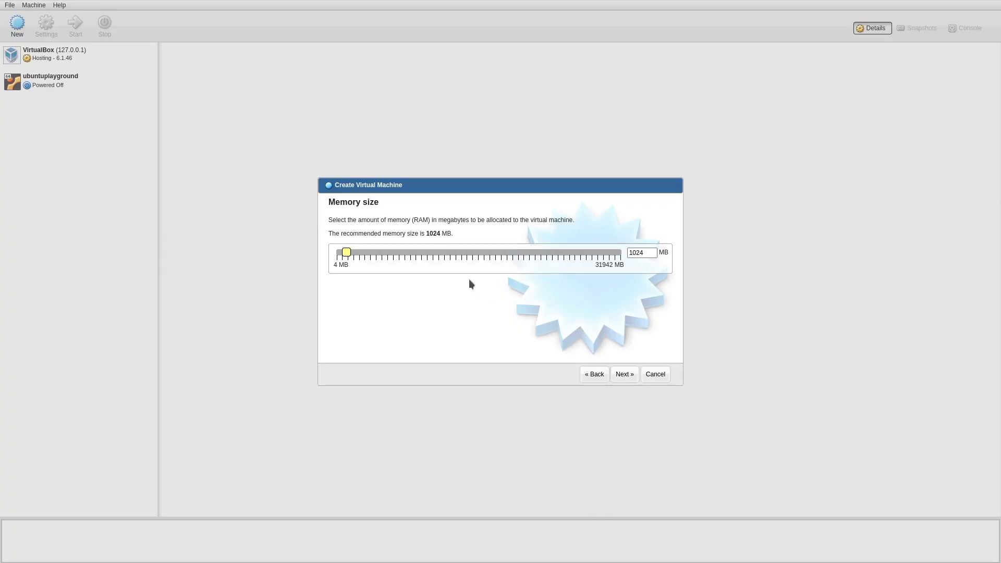
Step: Set the machine's memory to 4096 MB and continue to the hard disk step
{"action": "triple_click", "coordinate": [642, 252]}
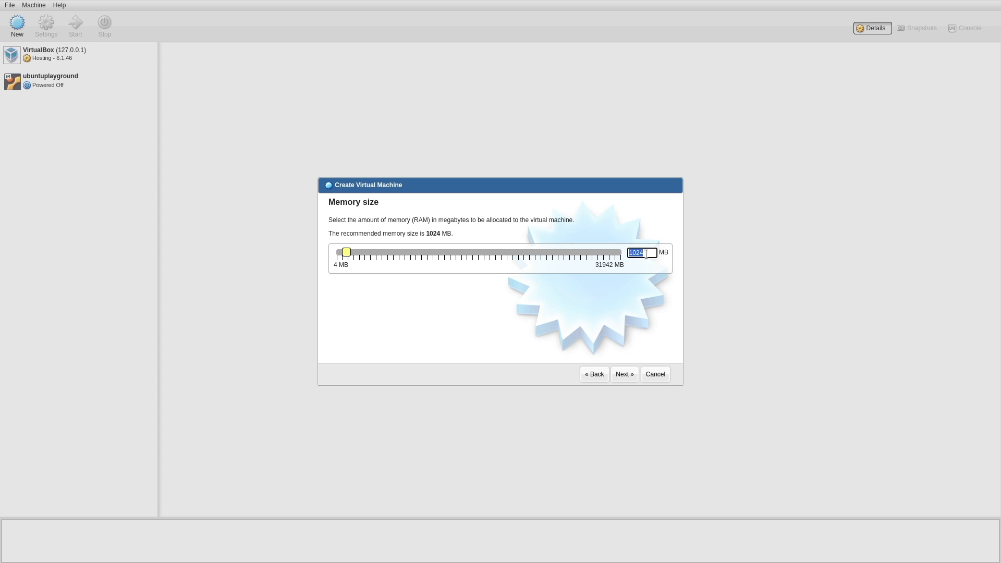
{"action": "type", "text": "409"}
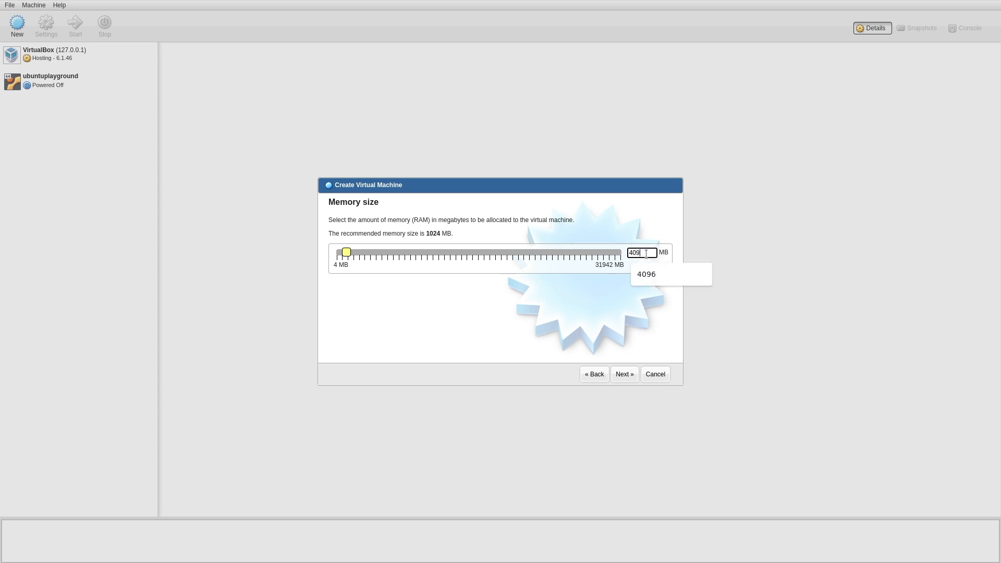
{"action": "left_click", "coordinate": [647, 274]}
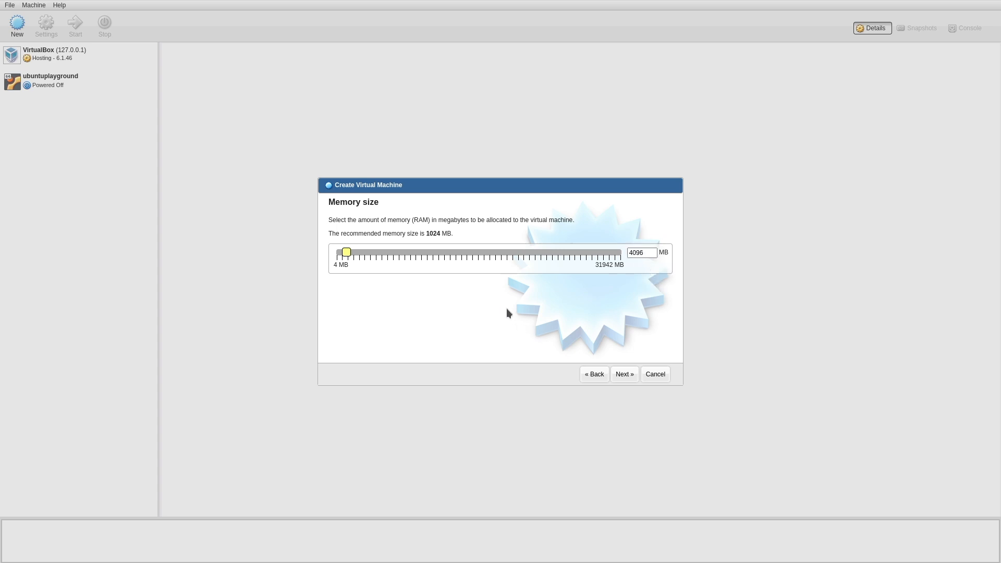
{"action": "mouse_move", "coordinate": [651, 266]}
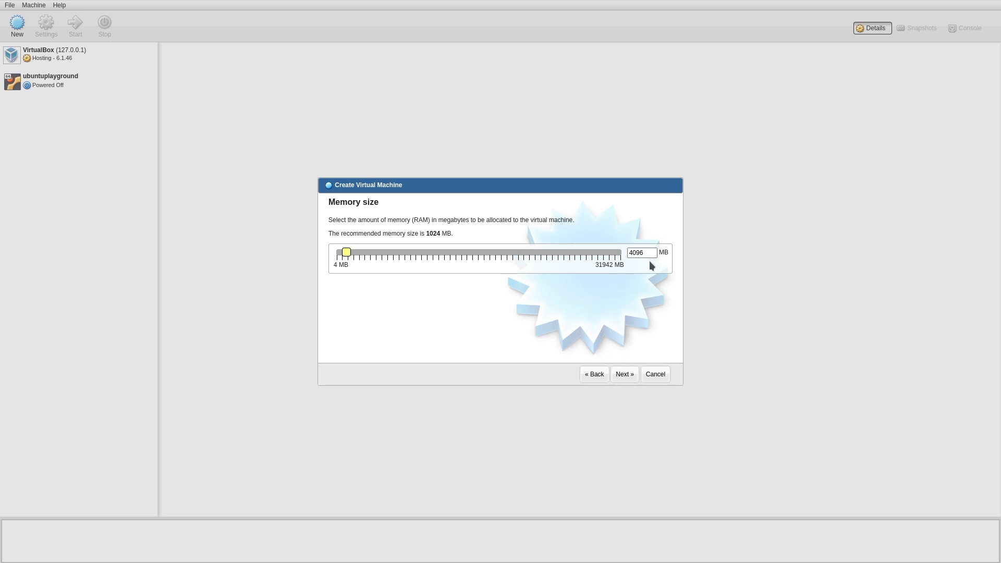
{"action": "mouse_move", "coordinate": [523, 281]}
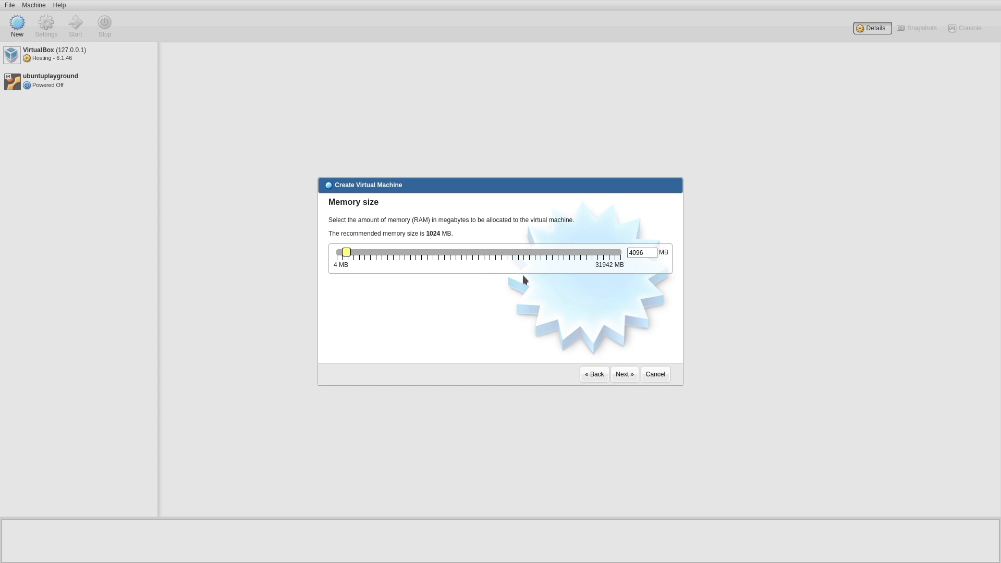
{"action": "mouse_move", "coordinate": [577, 319]}
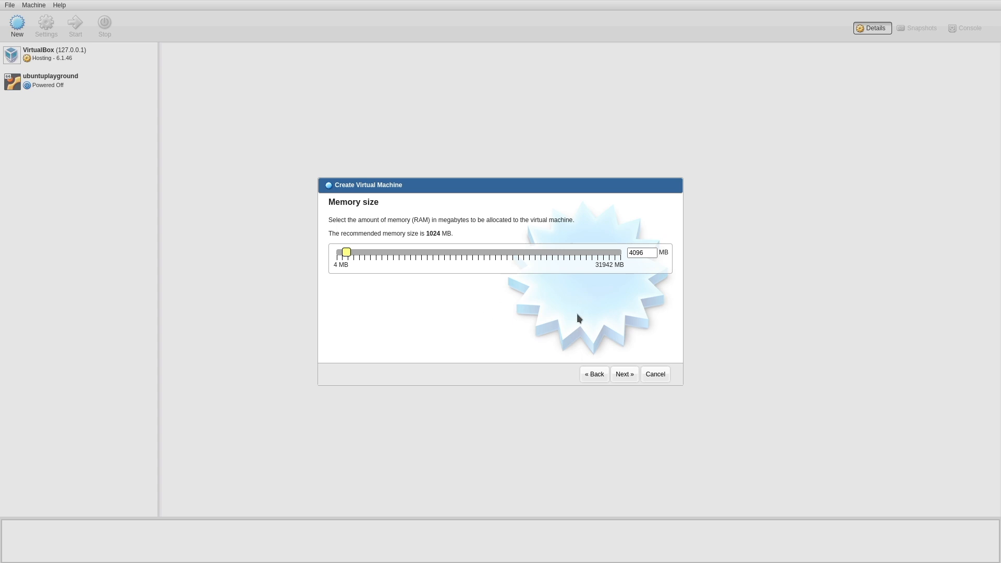
{"action": "mouse_move", "coordinate": [649, 320]}
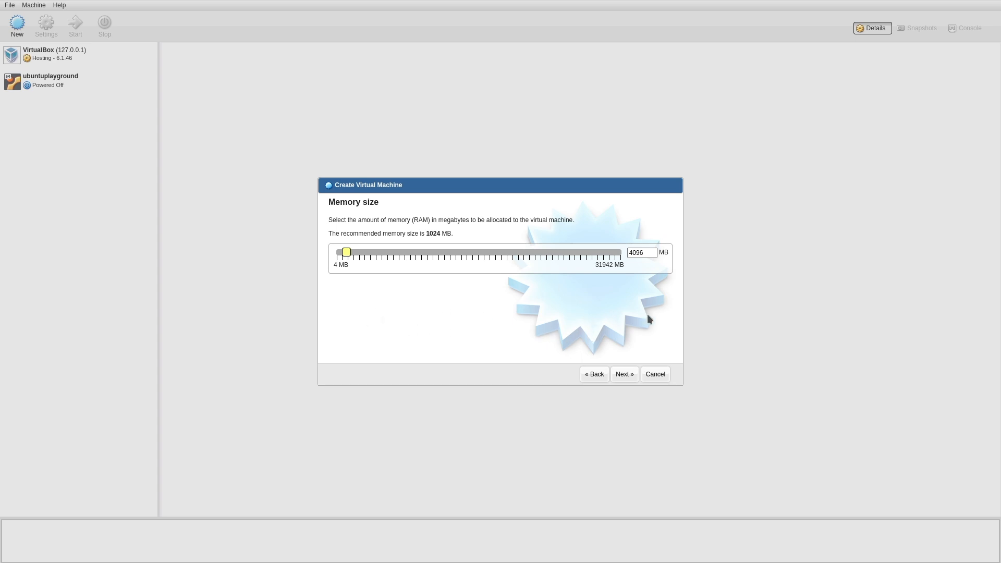
{"action": "mouse_move", "coordinate": [624, 374]}
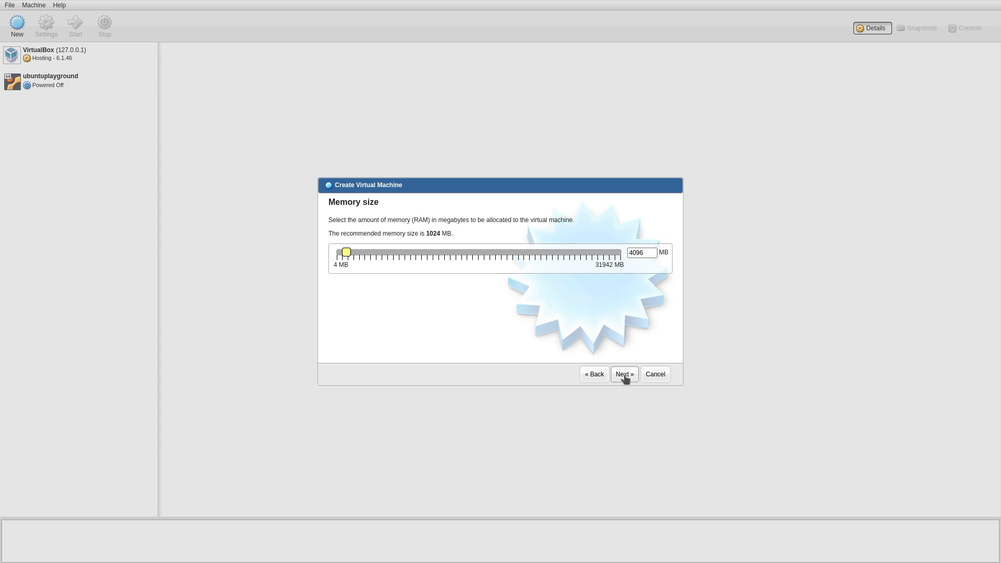
{"action": "left_click", "coordinate": [623, 374]}
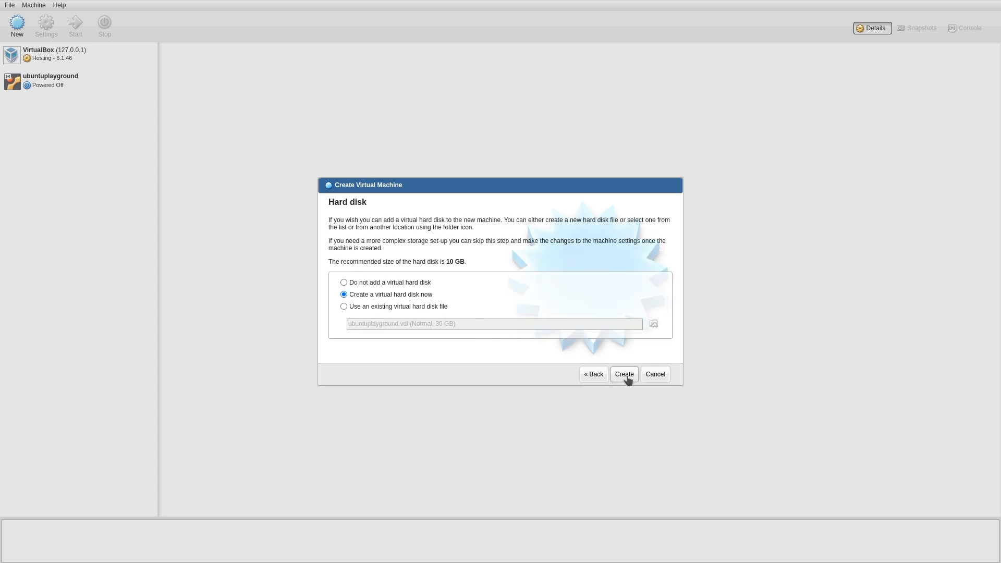
Step: Create a new dynamically allocated VDI disk, ubuntu.vdi at 30 GB, for the machine
{"action": "left_click", "coordinate": [624, 374]}
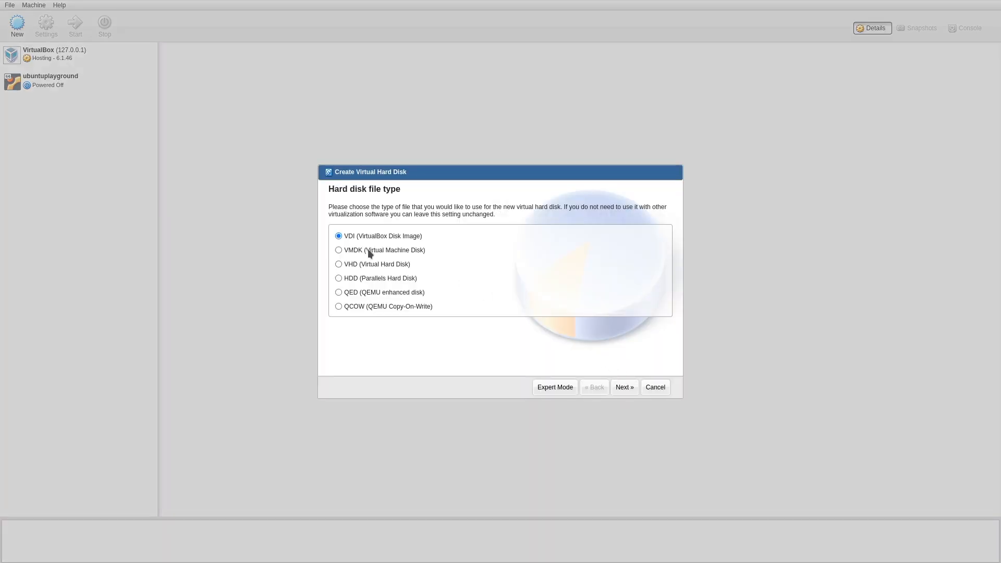
{"action": "mouse_move", "coordinate": [487, 268]}
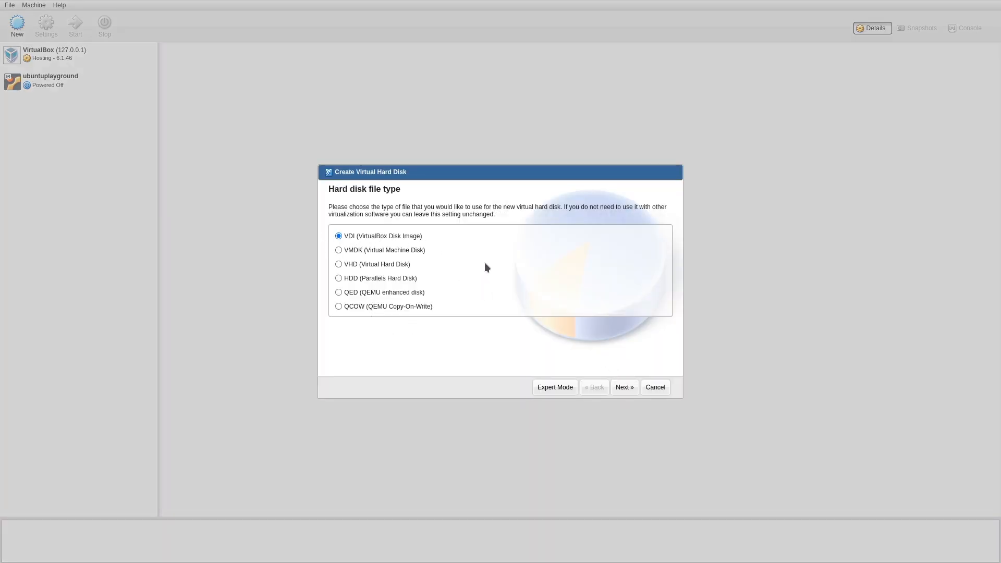
{"action": "mouse_move", "coordinate": [384, 326]}
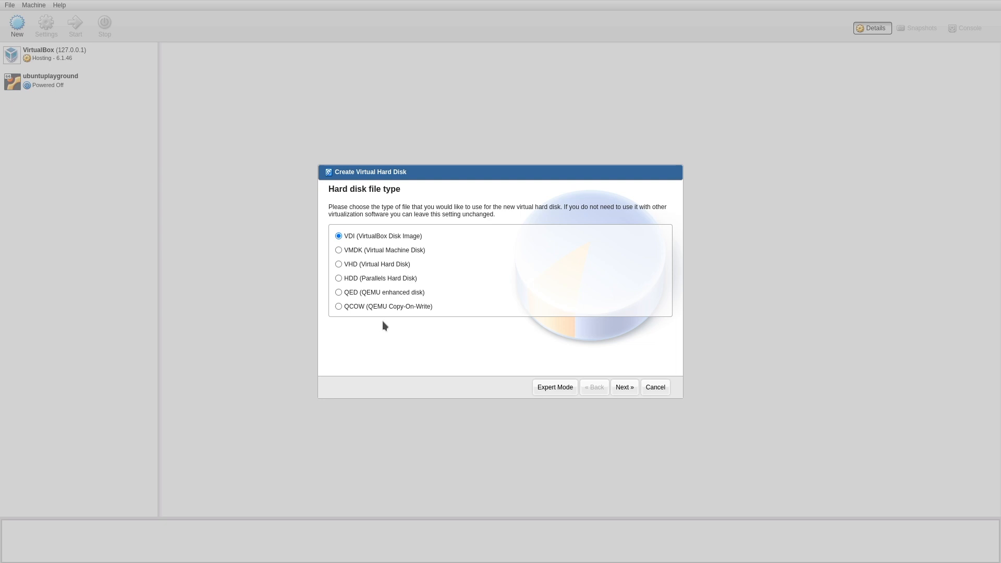
{"action": "mouse_move", "coordinate": [391, 324]}
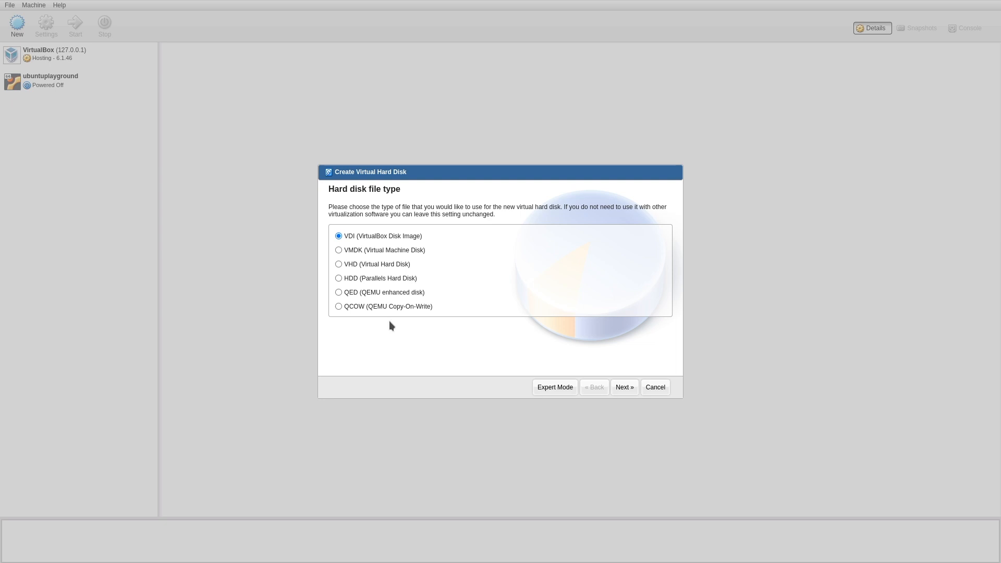
{"action": "mouse_move", "coordinate": [384, 312]}
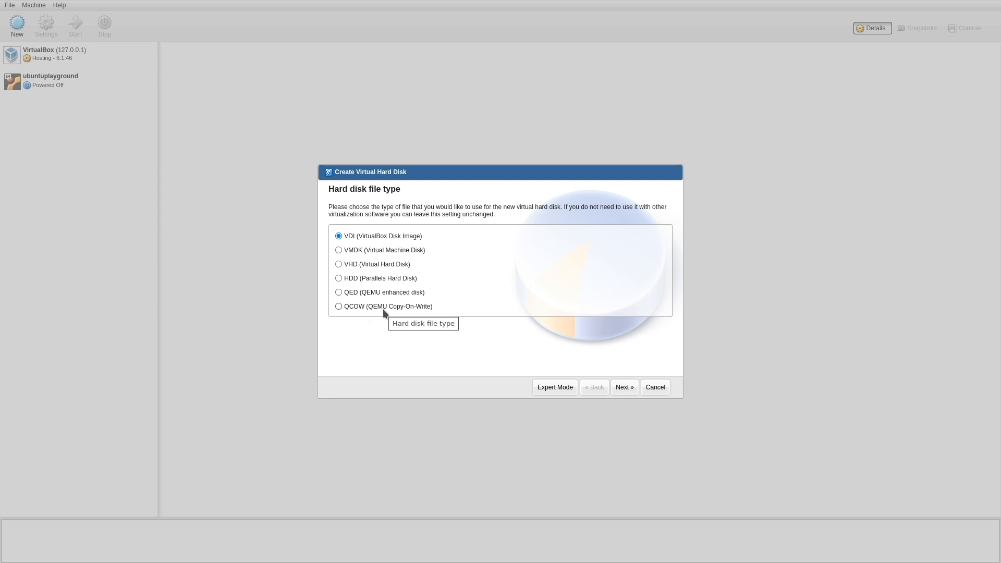
{"action": "mouse_move", "coordinate": [448, 254]}
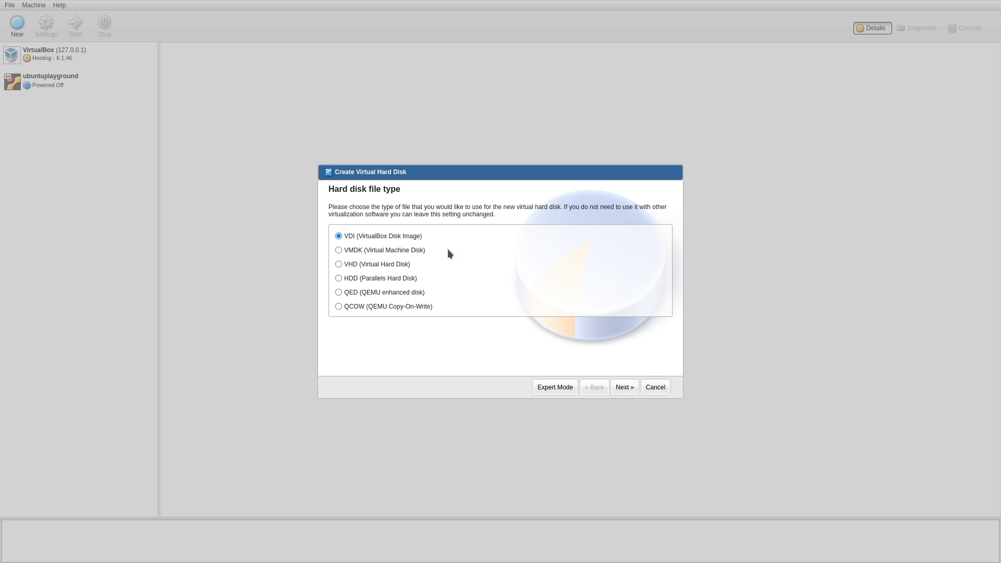
{"action": "mouse_move", "coordinate": [418, 282]}
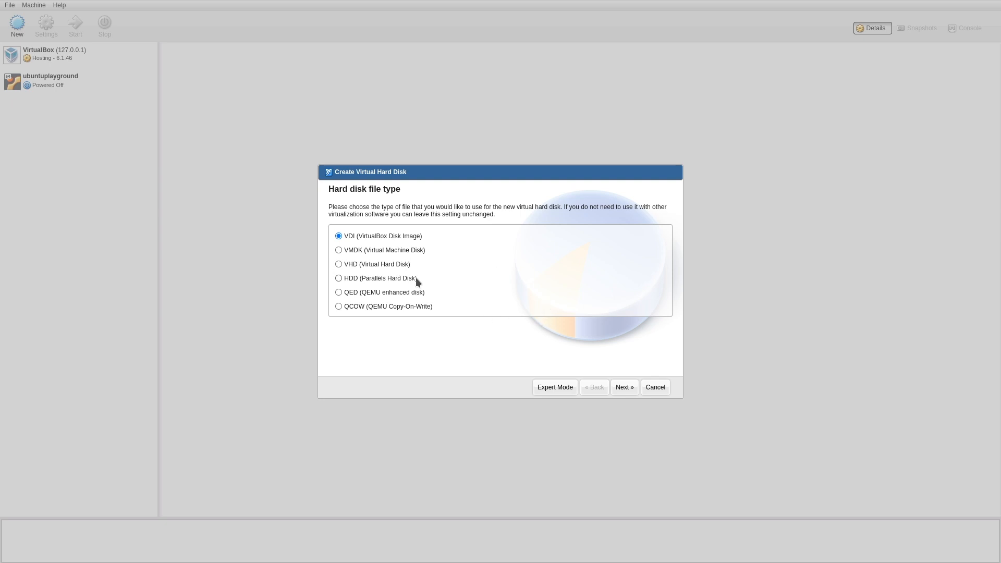
{"action": "mouse_move", "coordinate": [380, 232]}
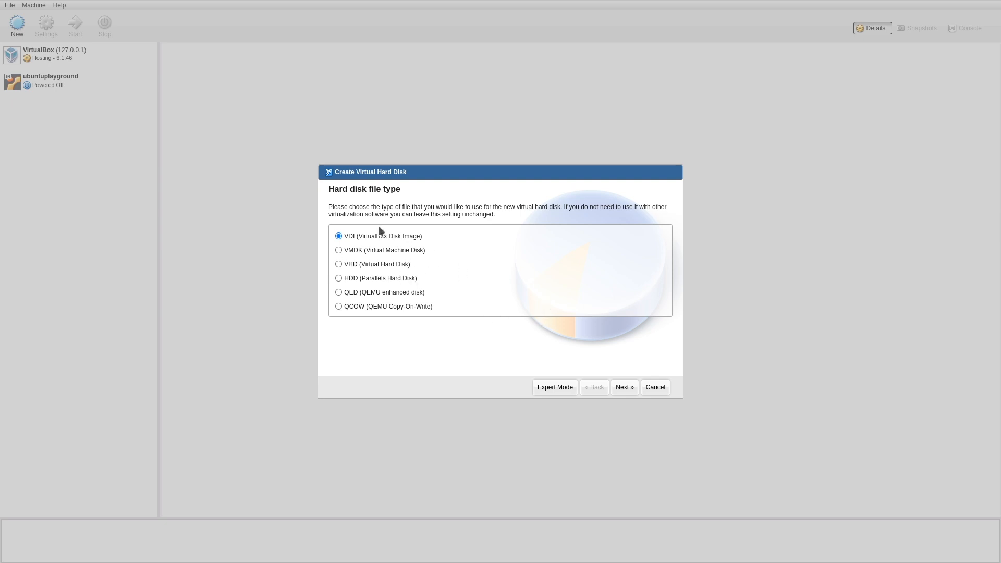
{"action": "mouse_move", "coordinate": [469, 294]}
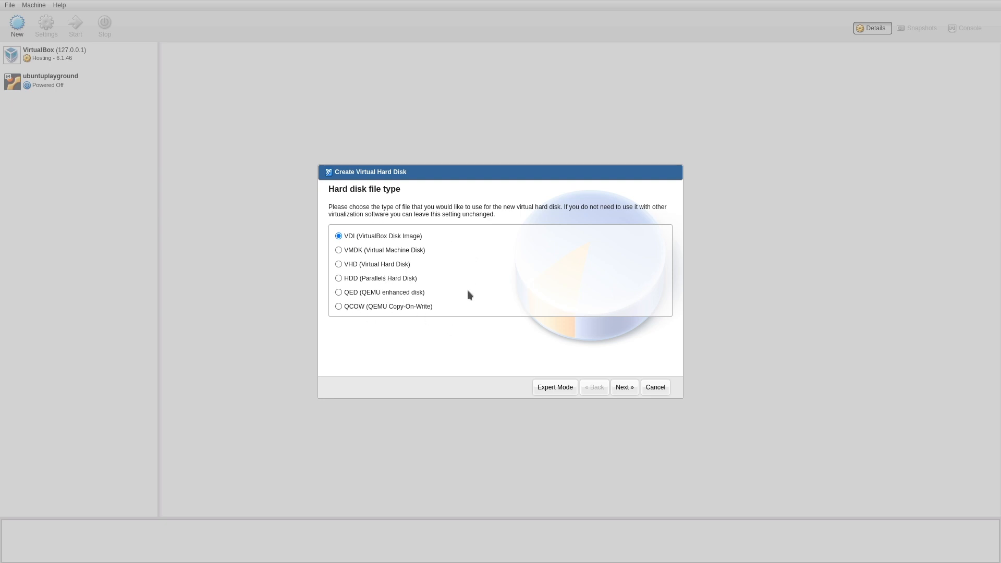
{"action": "mouse_move", "coordinate": [338, 253]}
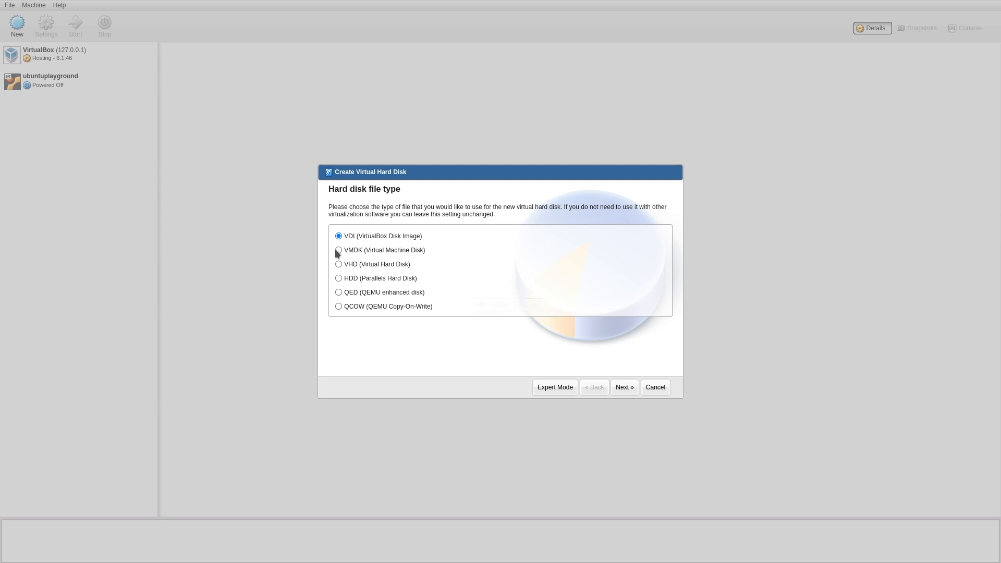
{"action": "mouse_move", "coordinate": [624, 387]}
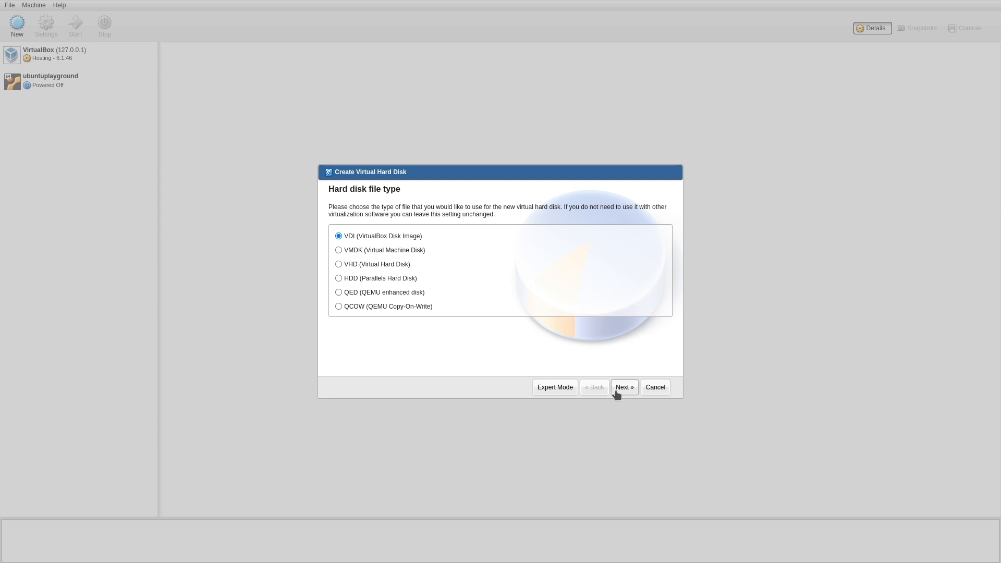
{"action": "left_click", "coordinate": [623, 387]}
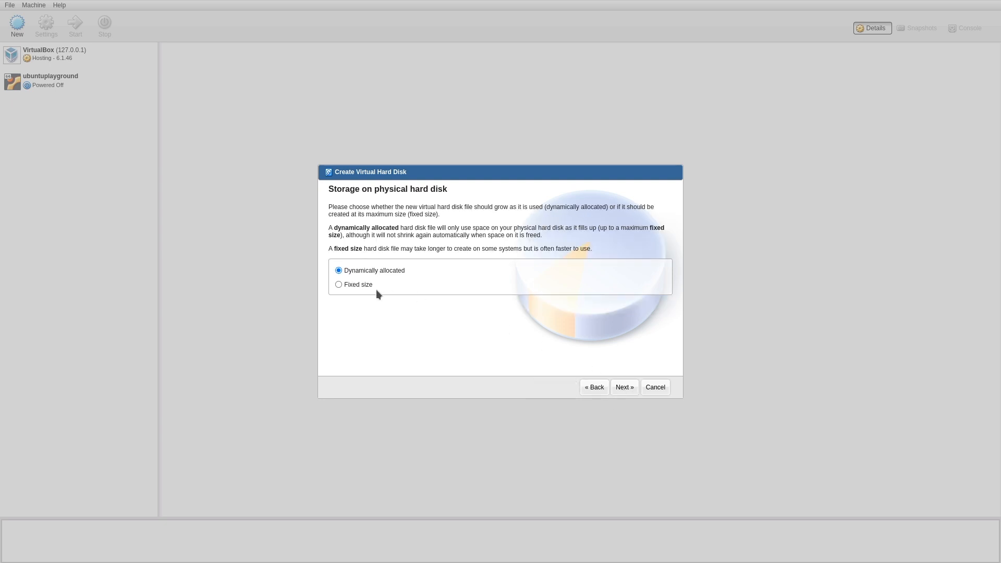
{"action": "left_click", "coordinate": [624, 387]}
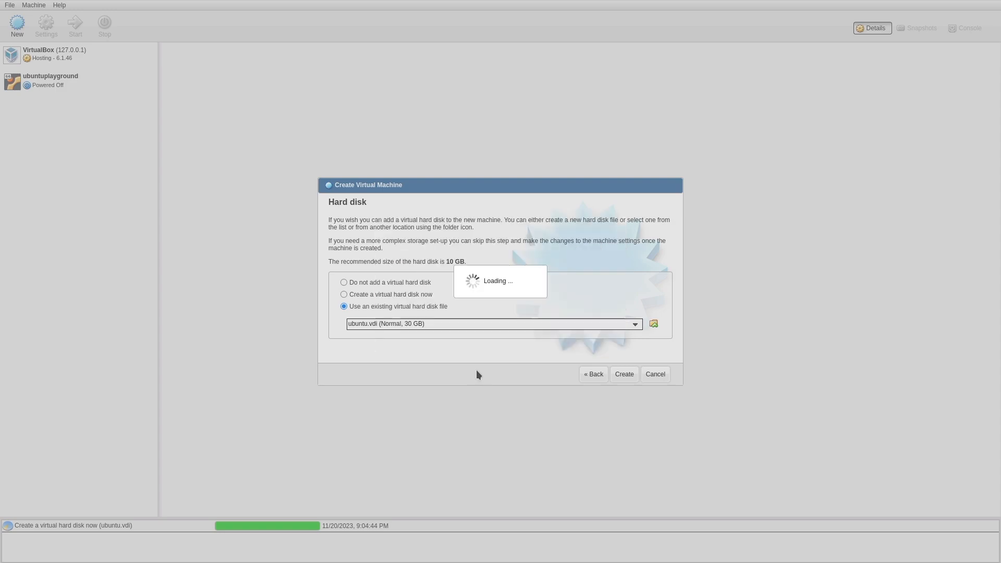
Step: Finish creating the ubuntu machine and open its settings from the machine list
{"action": "left_click", "coordinate": [624, 374]}
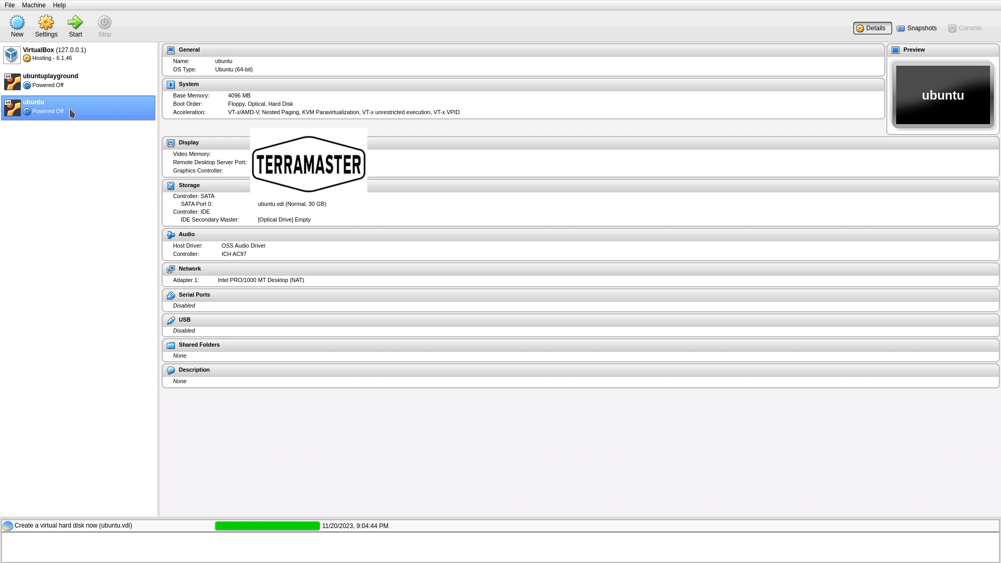
{"action": "mouse_move", "coordinate": [776, 347]}
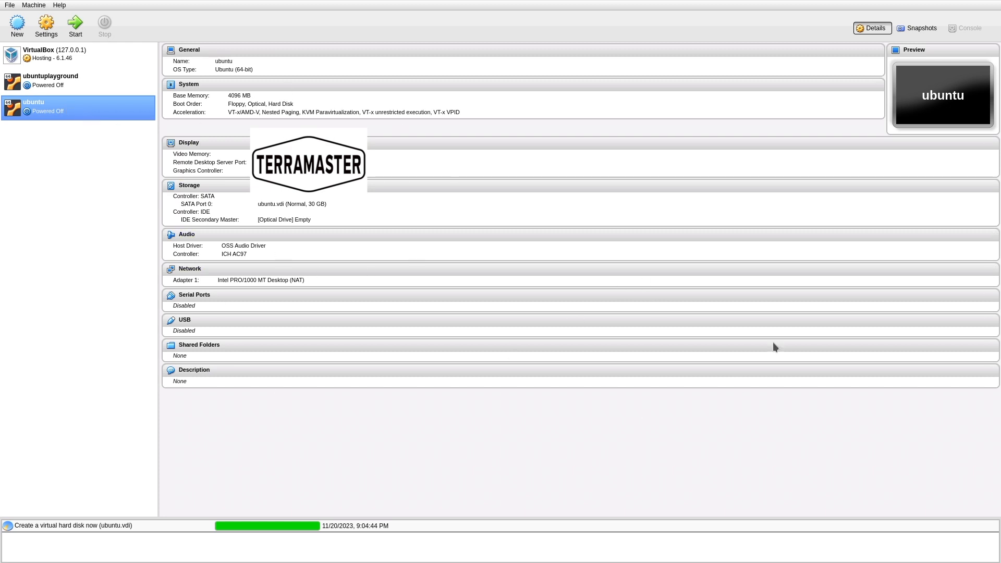
{"action": "mouse_move", "coordinate": [78, 127]}
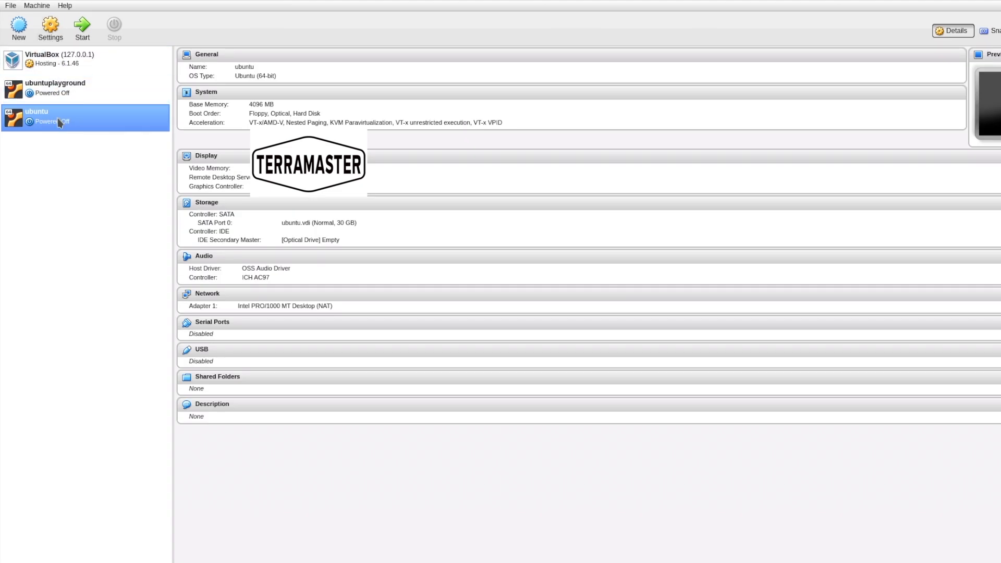
{"action": "right_click", "coordinate": [61, 121]}
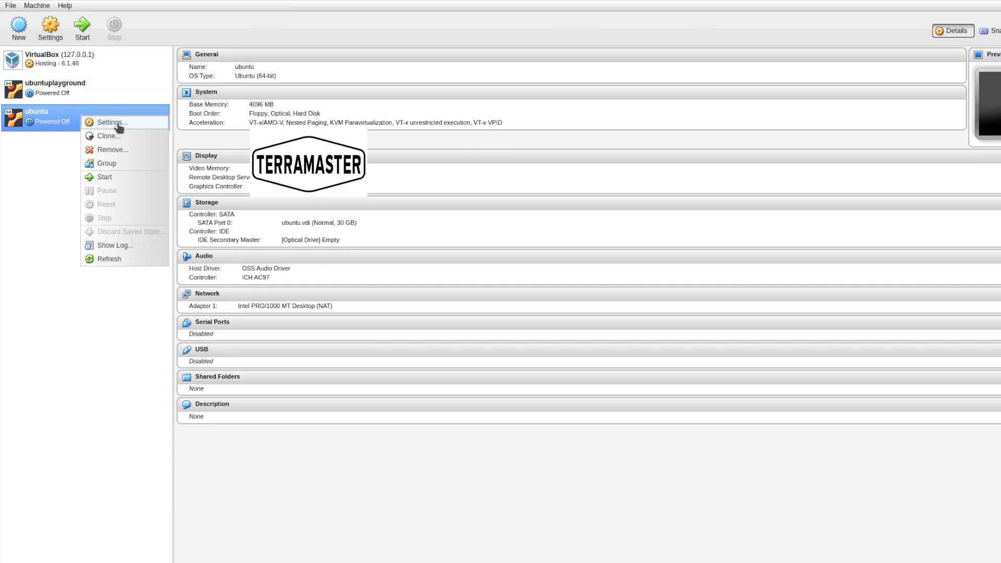
{"action": "left_click", "coordinate": [111, 122]}
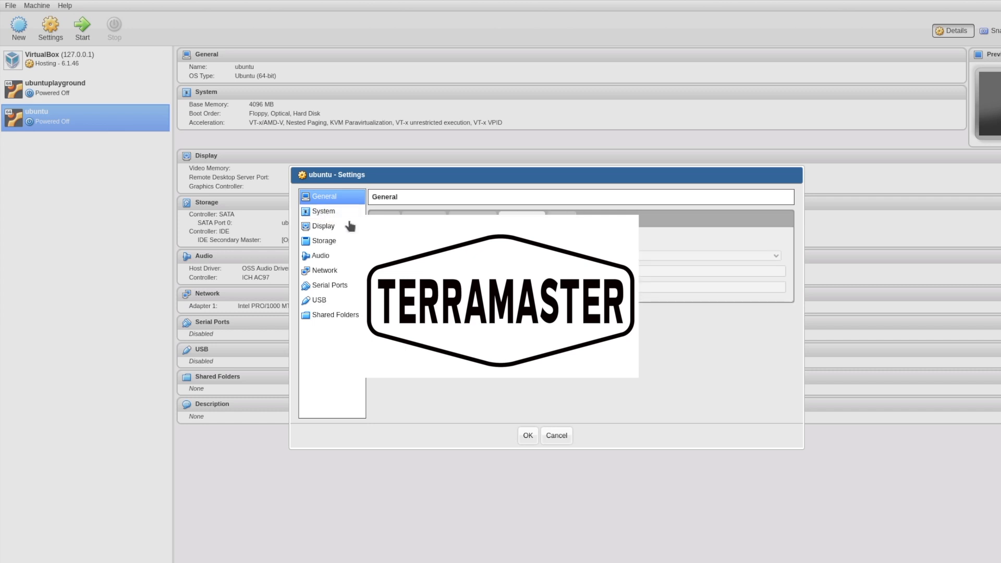
Step: Remove Floppy from the boot order, review Processor, Acceleration and Display, then reach Storage
{"action": "left_click", "coordinate": [324, 212]}
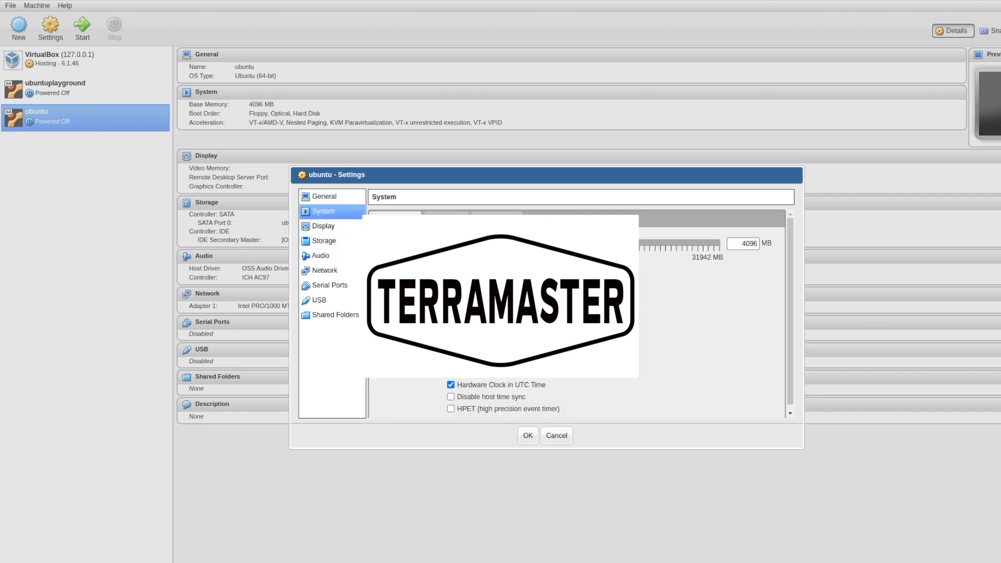
{"action": "left_click", "coordinate": [485, 289]}
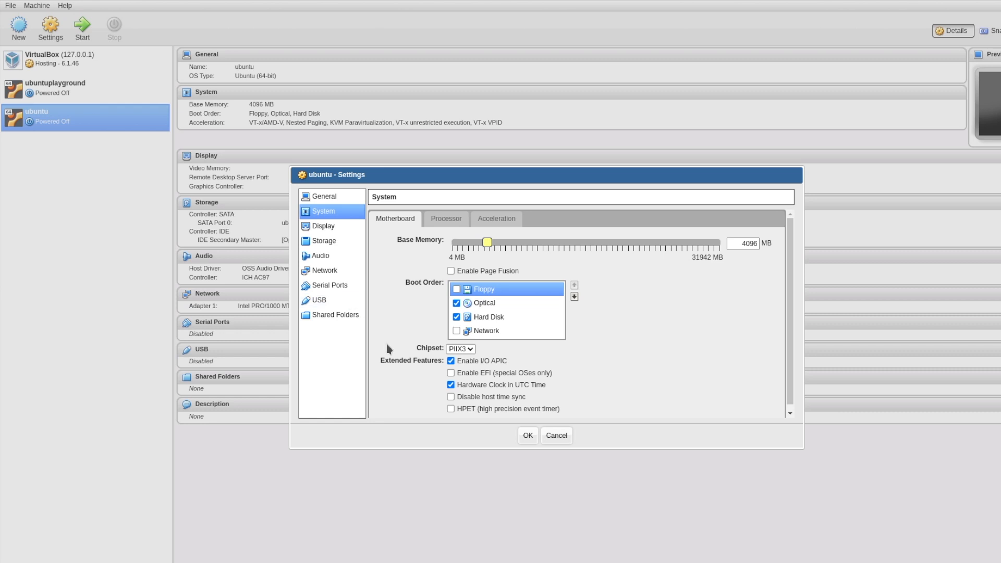
{"action": "left_click", "coordinate": [487, 318]}
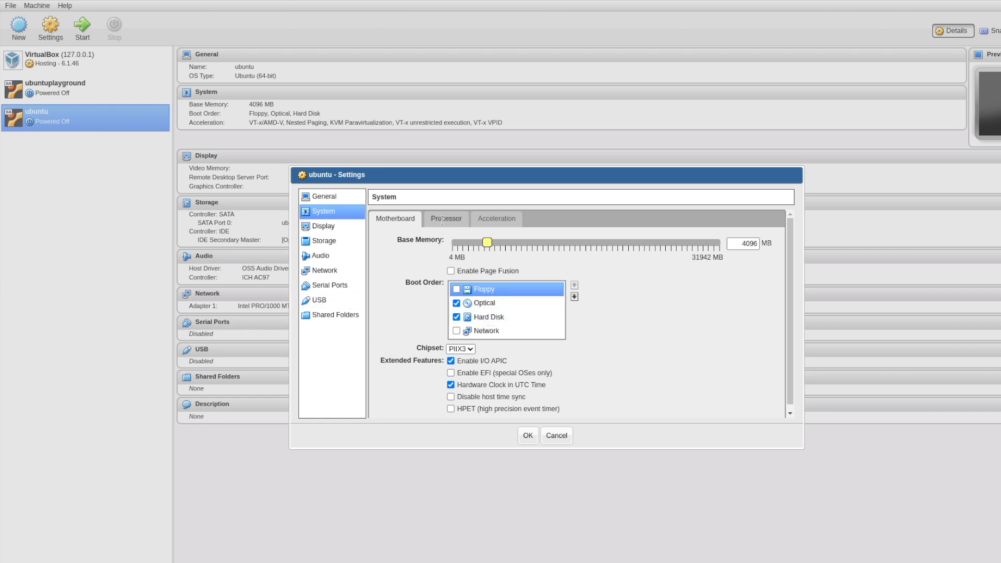
{"action": "left_click", "coordinate": [445, 218]}
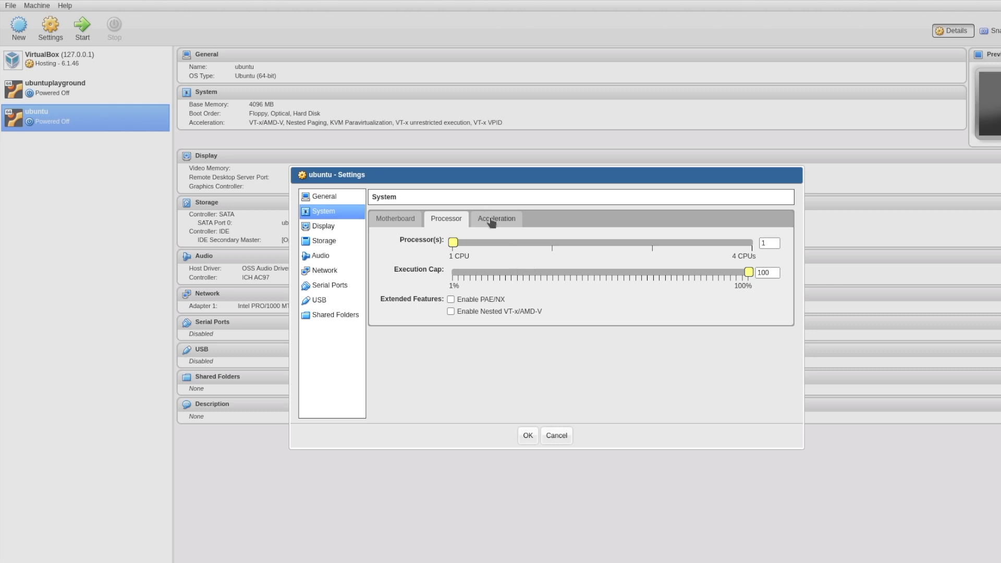
{"action": "left_click", "coordinate": [497, 218]}
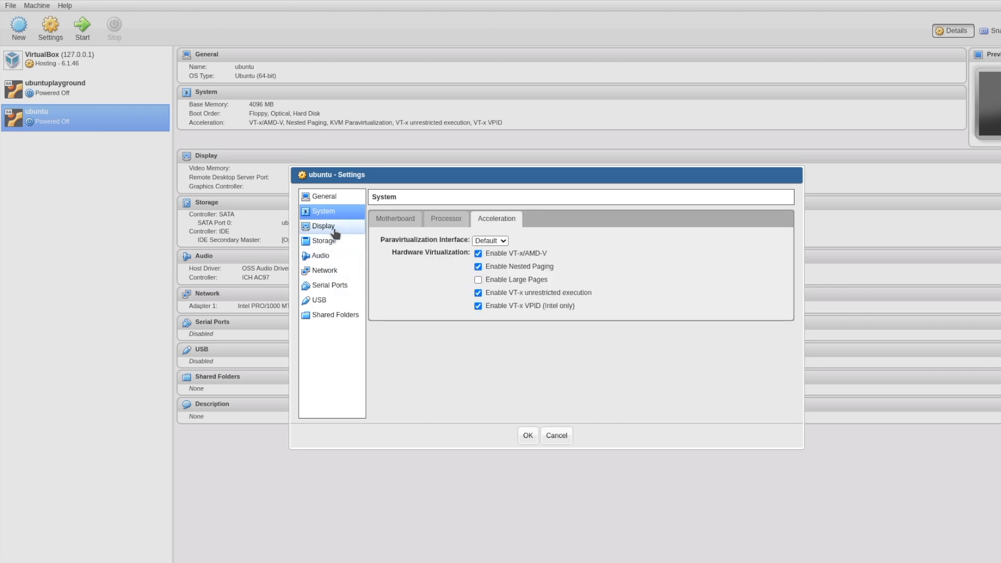
{"action": "left_click", "coordinate": [324, 226]}
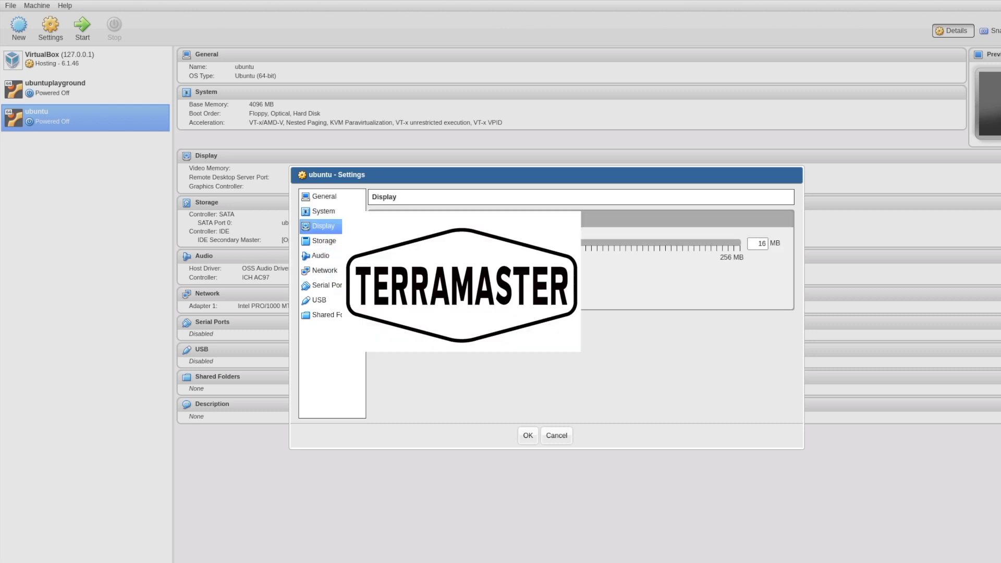
{"action": "left_click", "coordinate": [323, 241]}
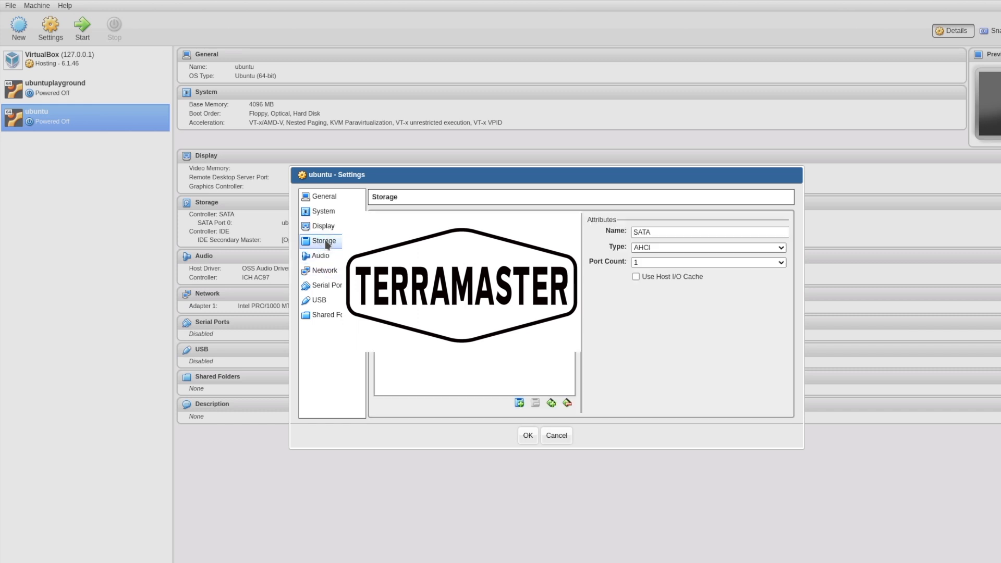
Step: Insert the ubuntu-22.04.3 server ISO into the machine's empty IDE optical drive
{"action": "left_click", "coordinate": [323, 241]}
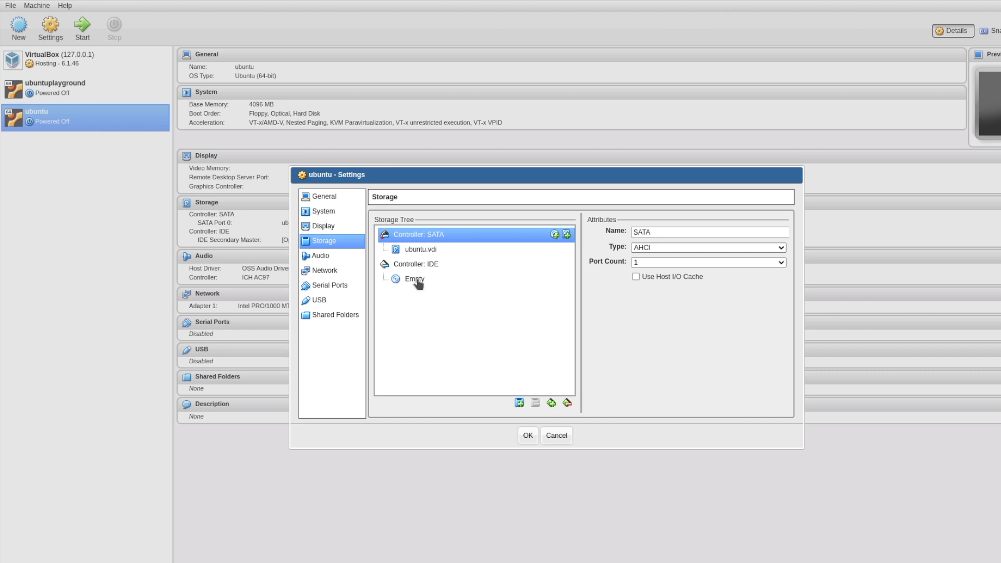
{"action": "left_click", "coordinate": [414, 280]}
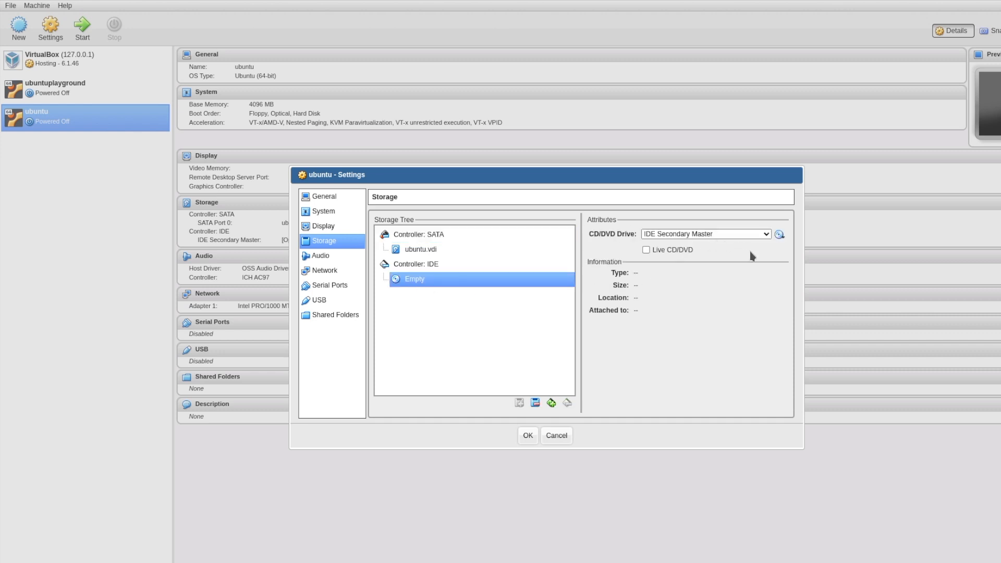
{"action": "left_click", "coordinate": [779, 235]}
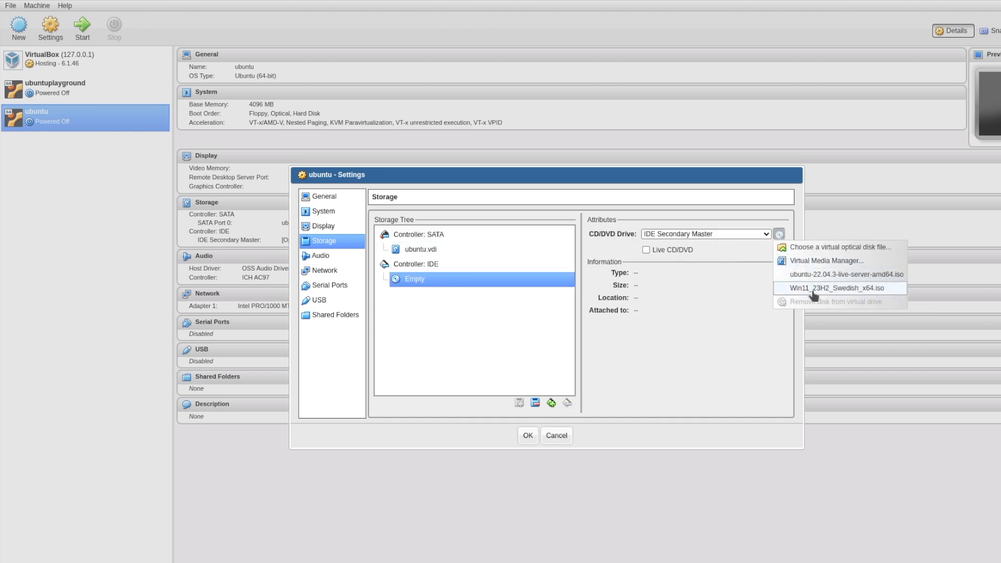
{"action": "mouse_move", "coordinate": [732, 320]}
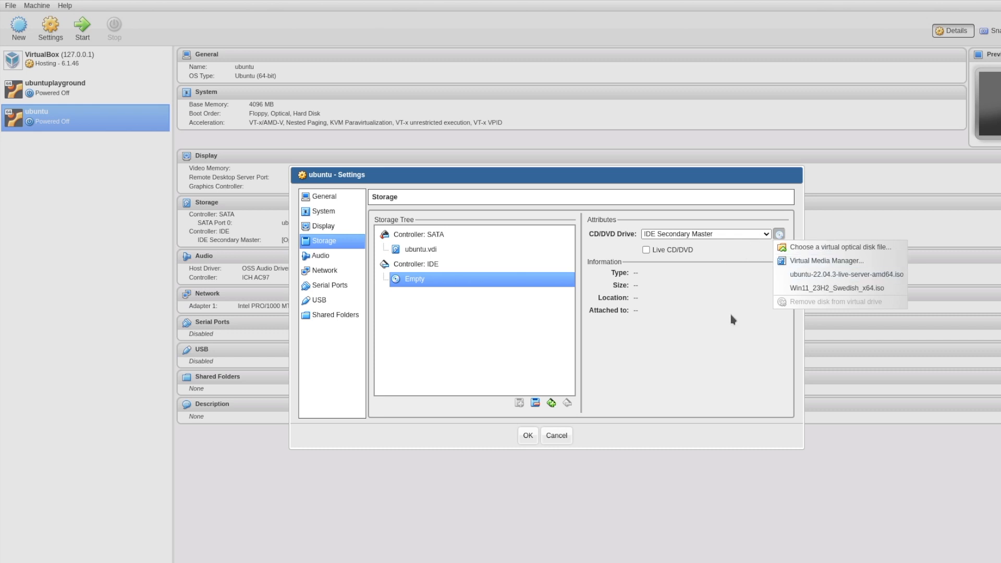
{"action": "mouse_move", "coordinate": [832, 256]}
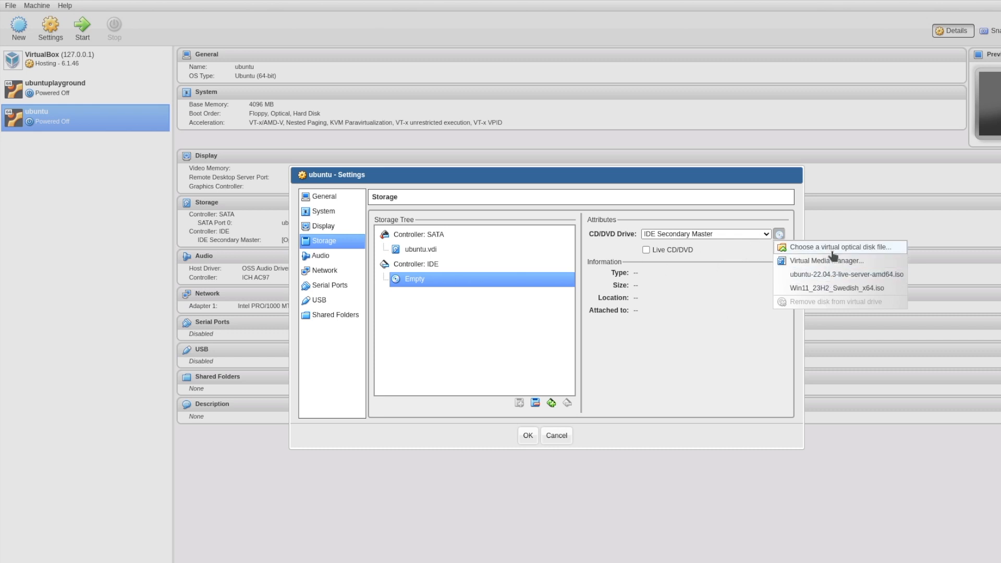
{"action": "left_click", "coordinate": [847, 274]}
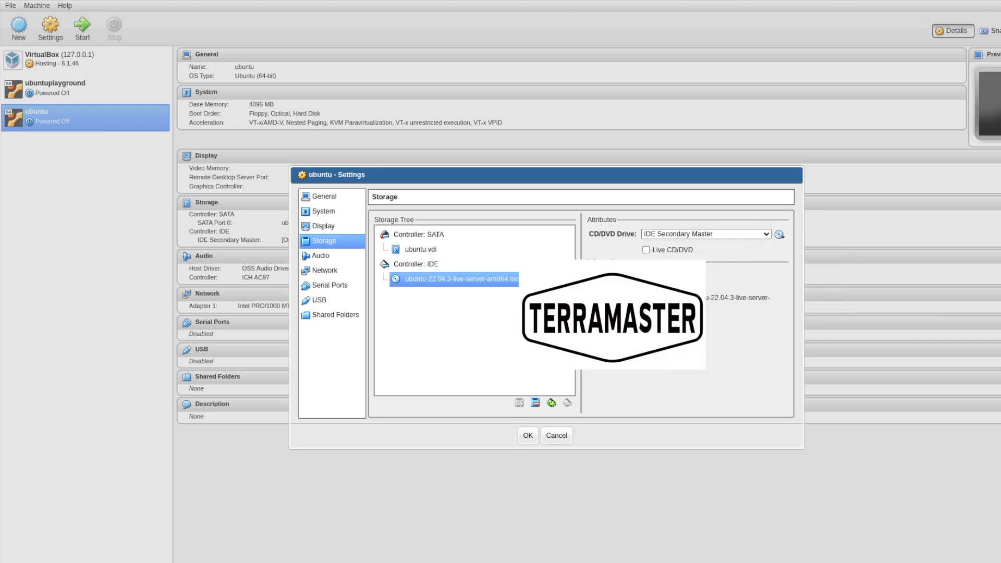
{"action": "mouse_move", "coordinate": [314, 262]}
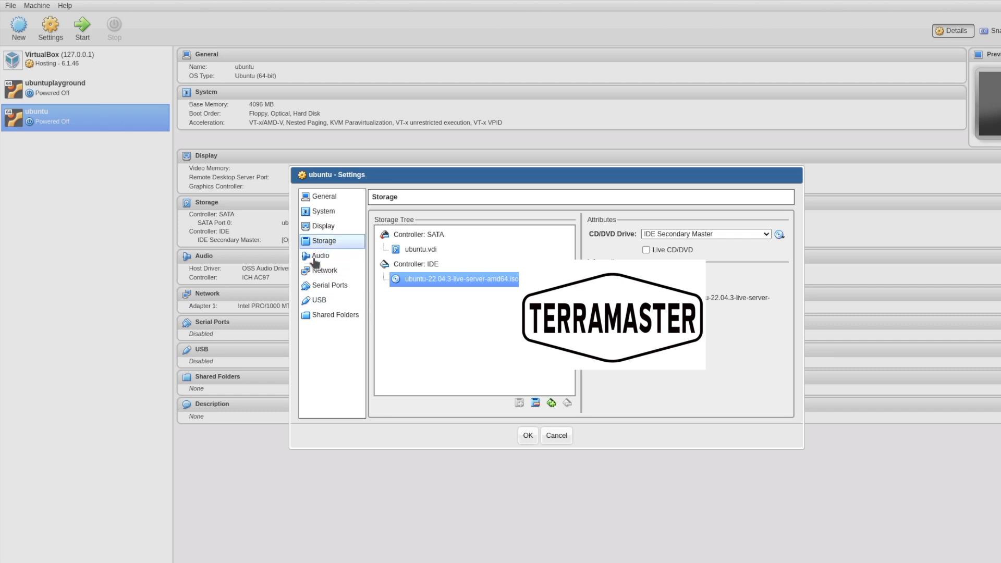
Step: Set the network adapter to Bridged Adapter on eth1 and save the settings with OK
{"action": "left_click", "coordinate": [325, 271]}
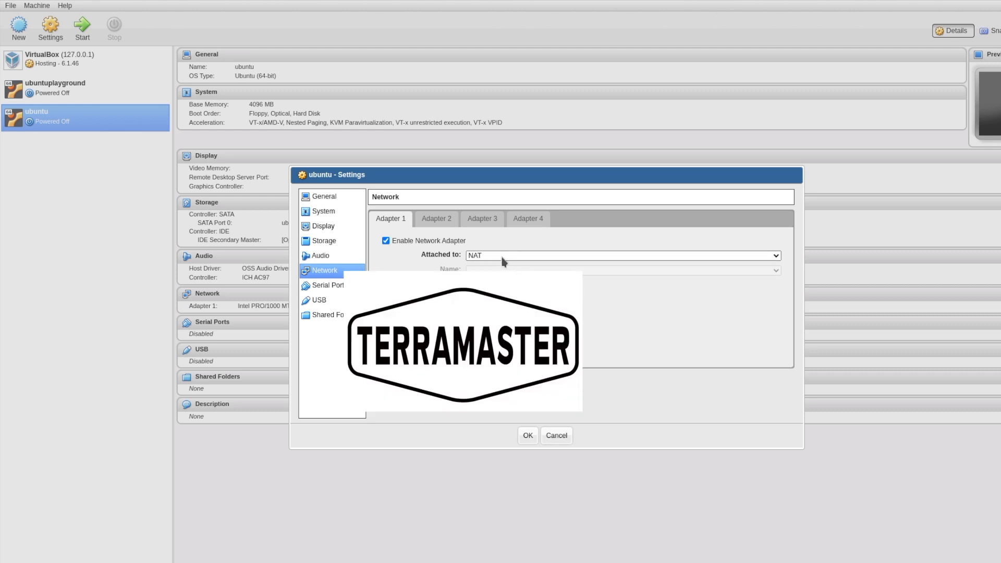
{"action": "left_click", "coordinate": [773, 256]}
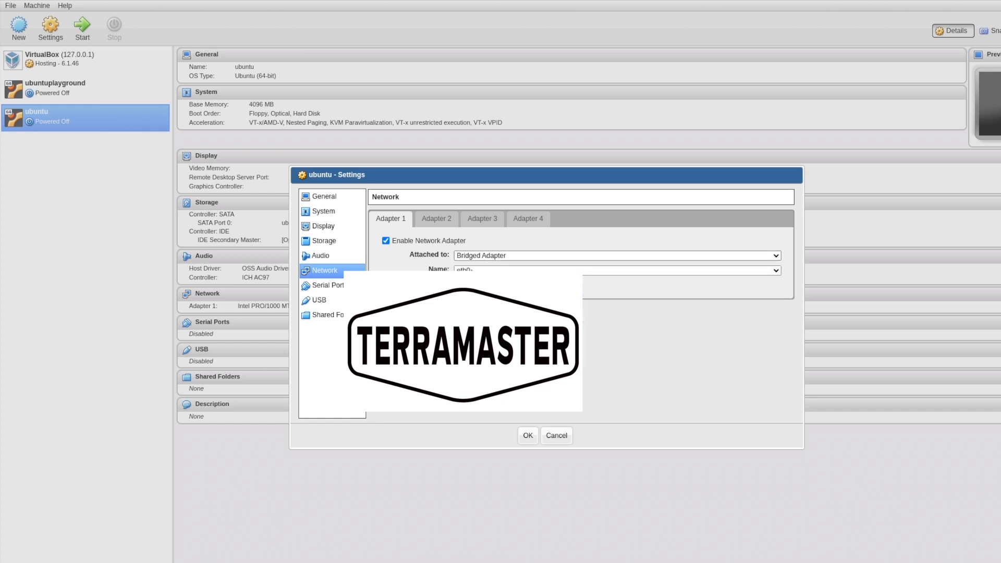
{"action": "left_click", "coordinate": [773, 270]}
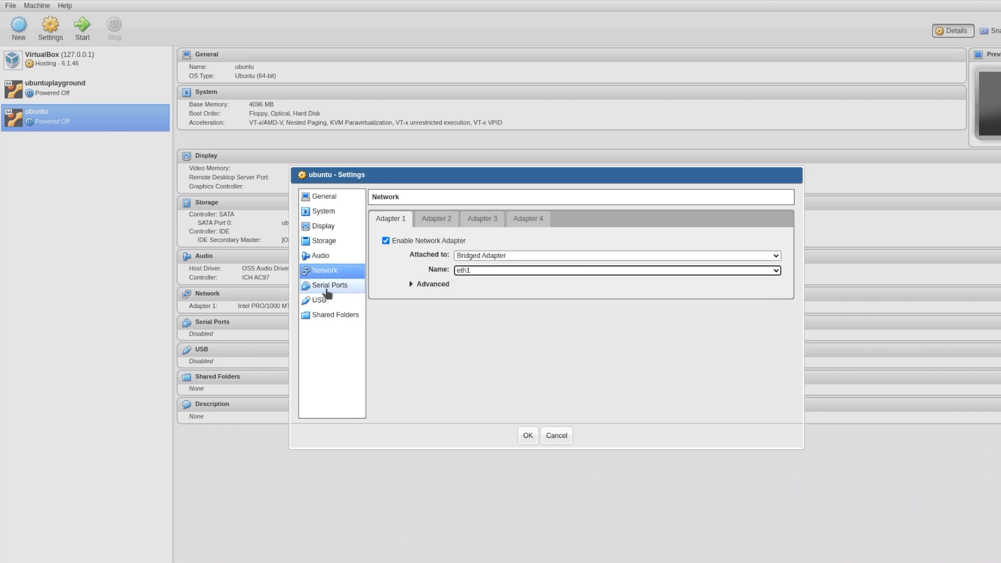
{"action": "left_click", "coordinate": [335, 315]}
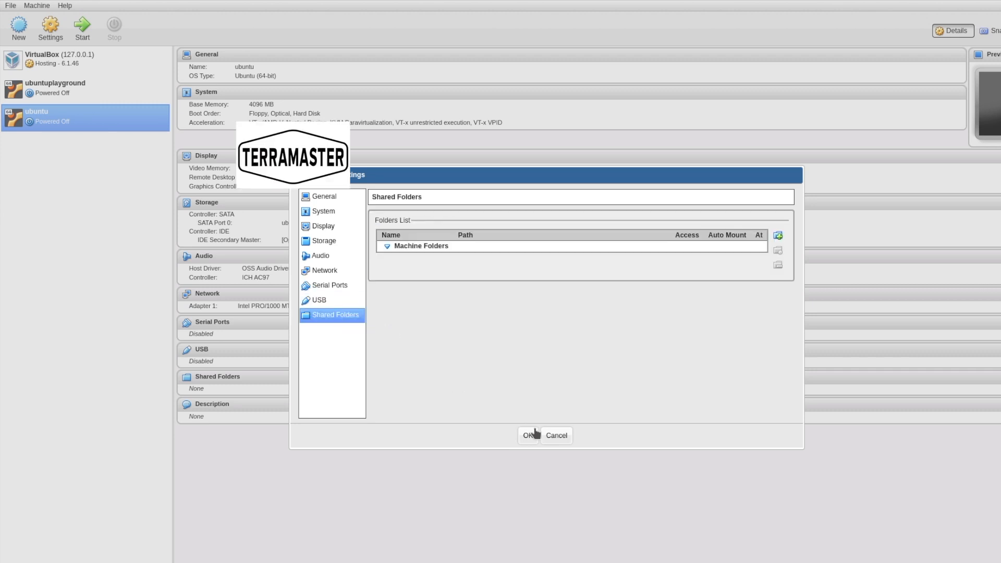
{"action": "left_click", "coordinate": [526, 436]}
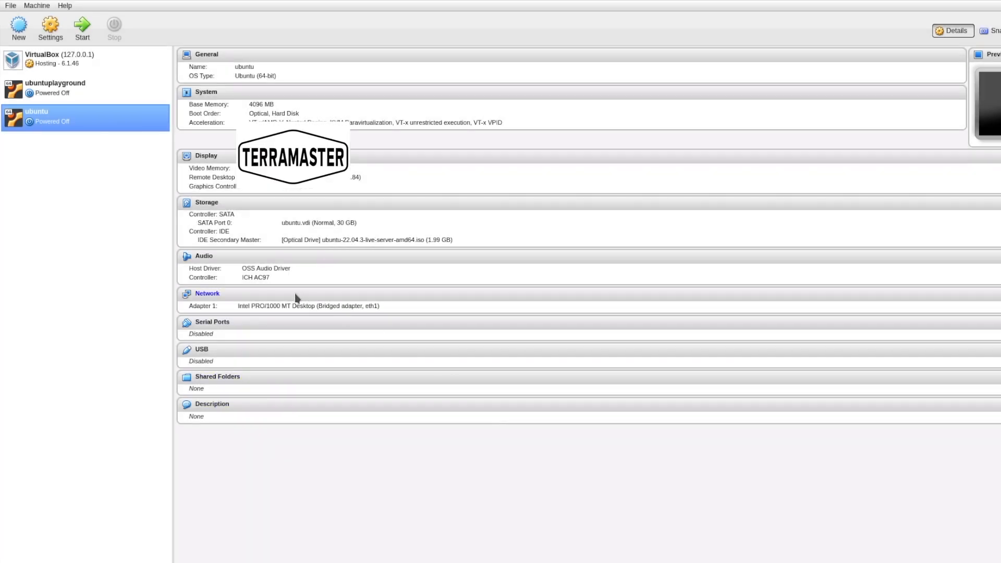
{"action": "mouse_move", "coordinate": [78, 157]}
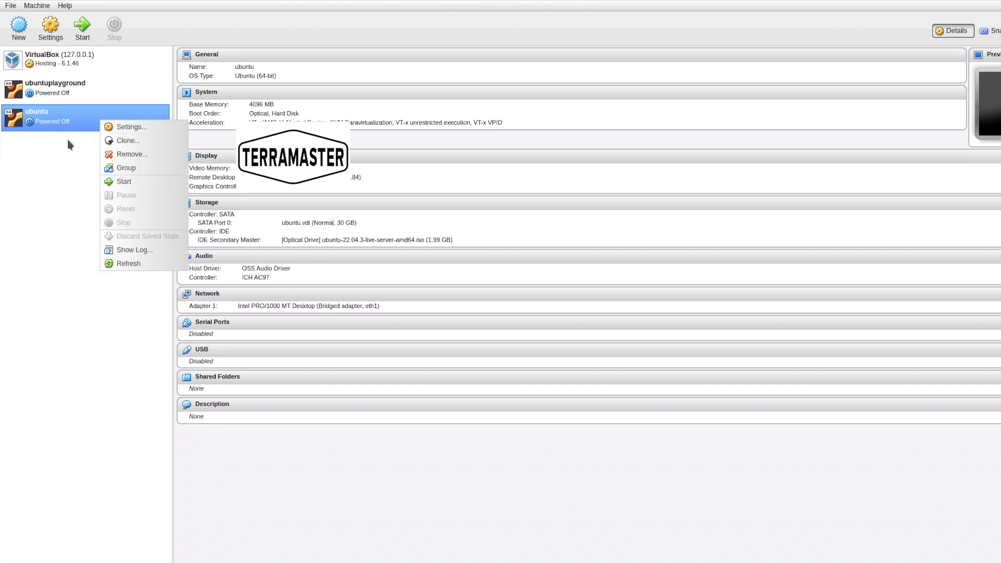
Step: Start the ubuntu virtual machine so it boots toward the Ubuntu Server installer
{"action": "left_click", "coordinate": [83, 121]}
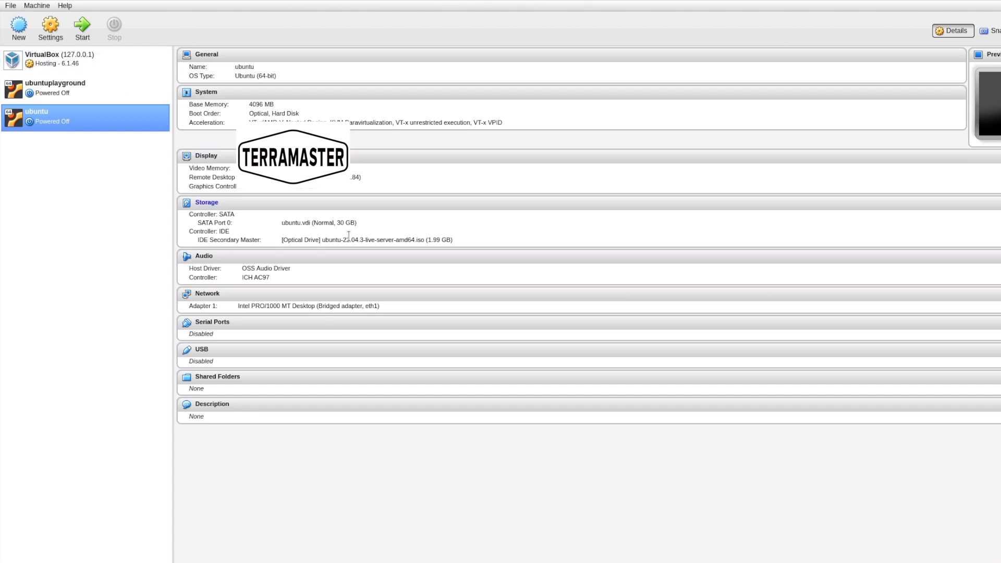
{"action": "left_click", "coordinate": [82, 27]}
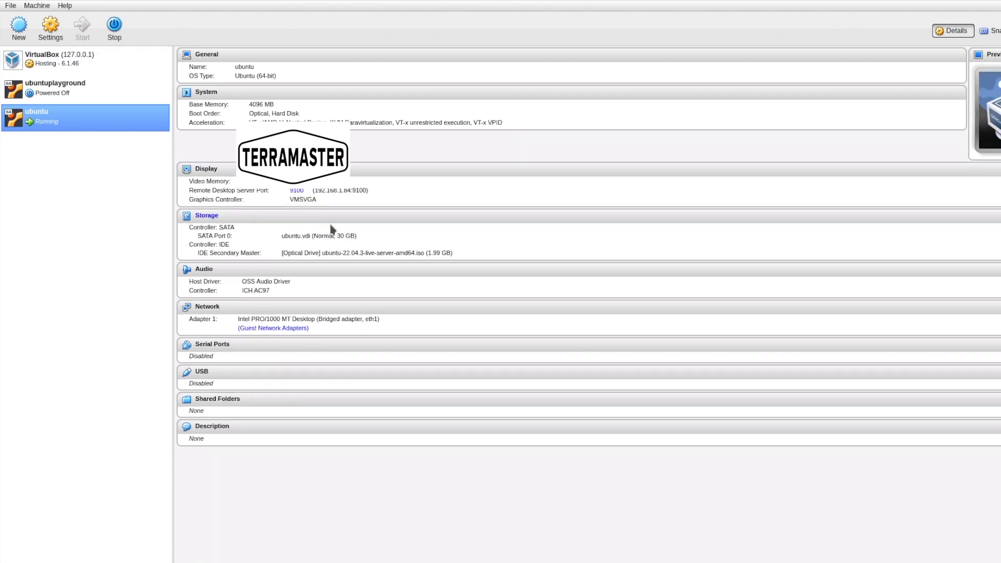
{"action": "mouse_move", "coordinate": [818, 202]}
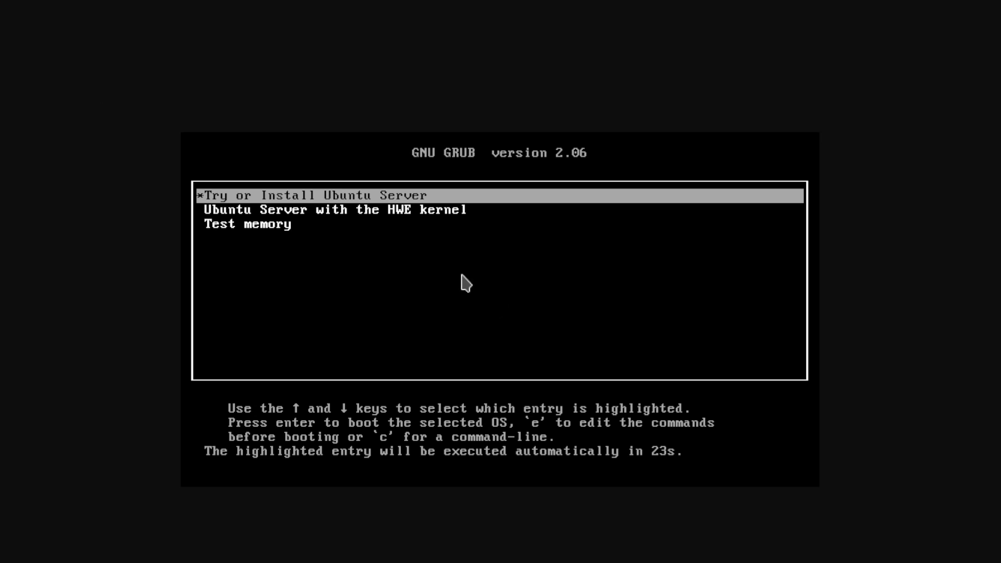
{"action": "mouse_move", "coordinate": [433, 311]}
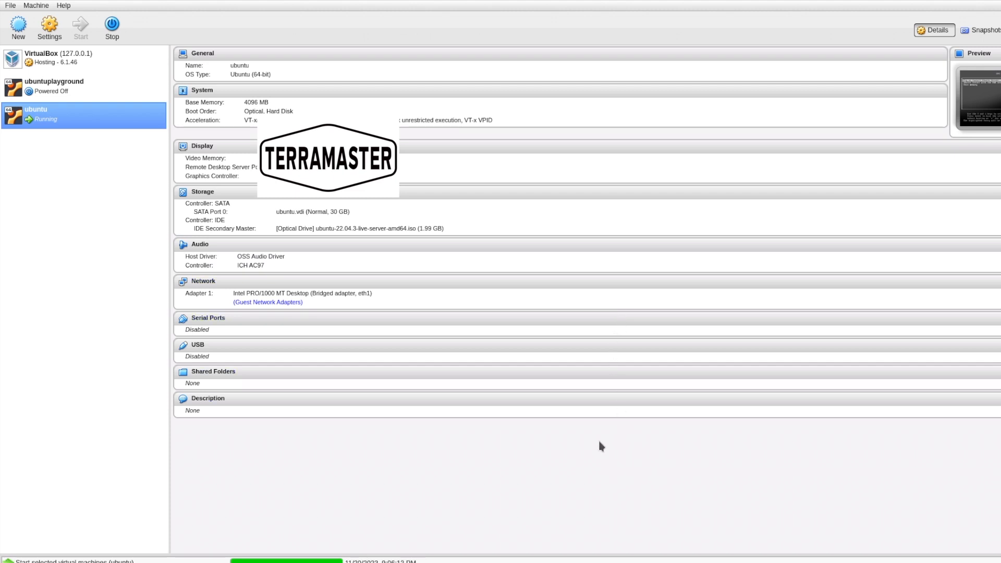
{"action": "mouse_move", "coordinate": [891, 148]}
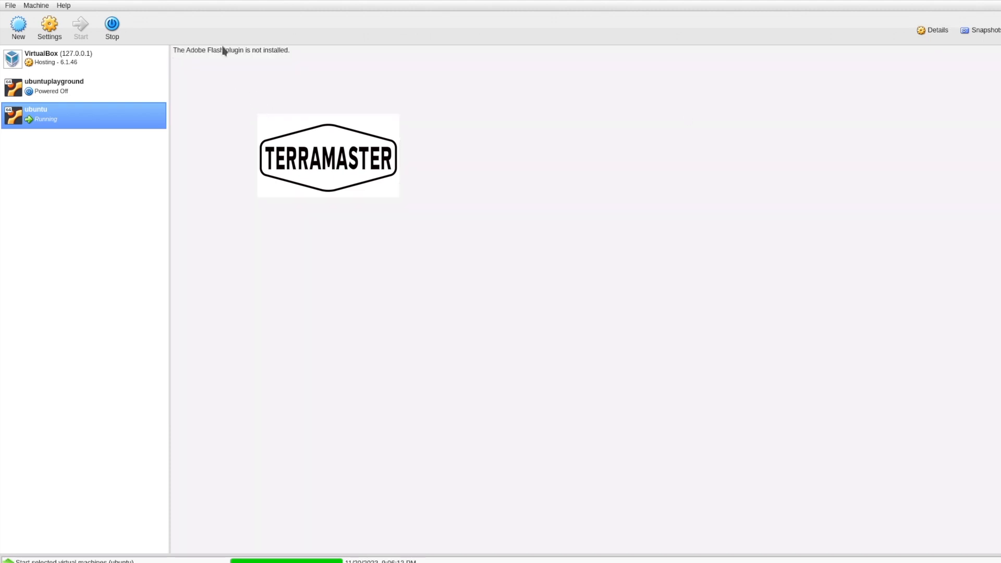
{"action": "mouse_move", "coordinate": [977, 44]}
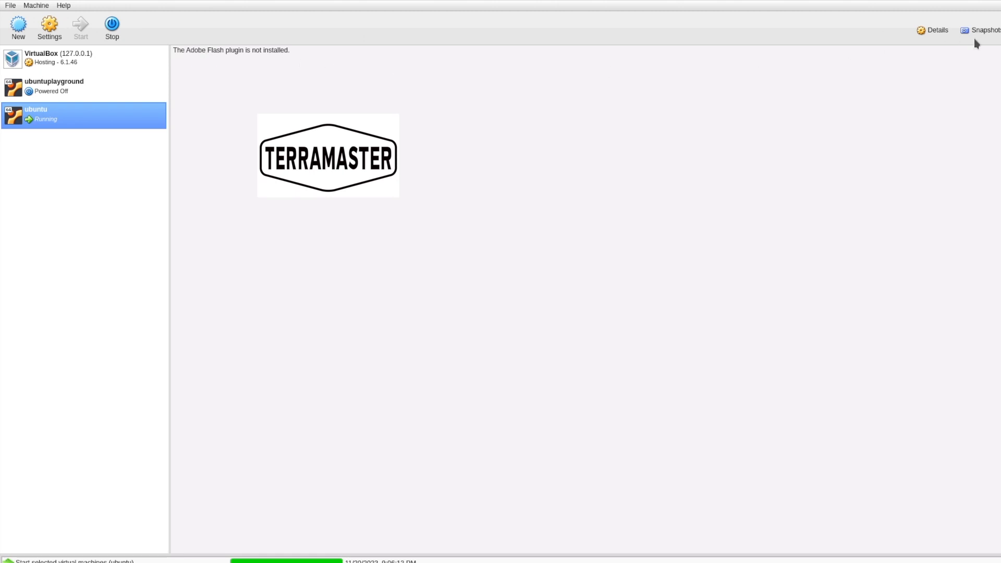
Step: Switch to the console view of the running ubuntu machine
{"action": "left_click", "coordinate": [933, 30]}
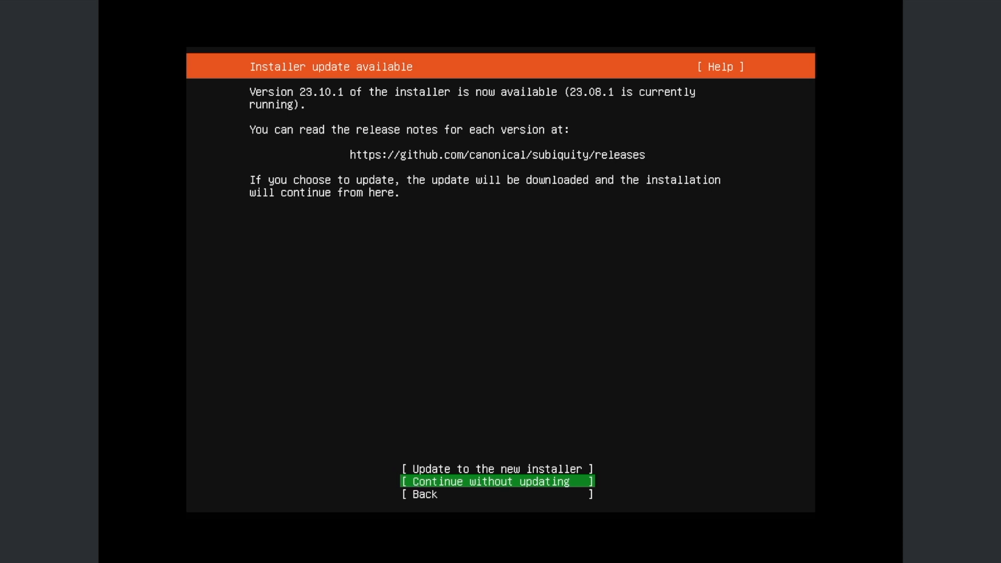
Step: Continue without updating the installer and start automatic keyboard identification
{"action": "left_click", "coordinate": [498, 468]}
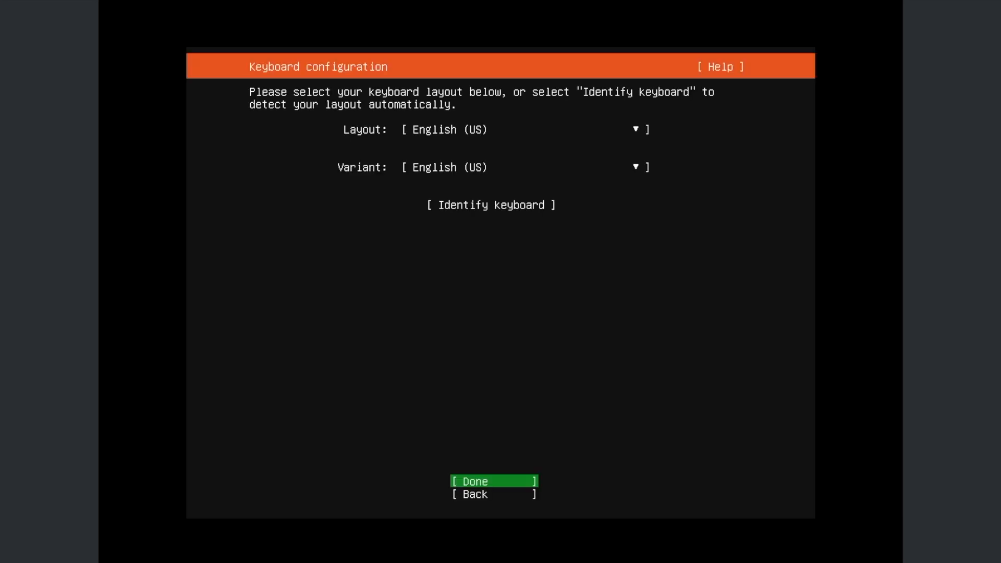
{"action": "key", "text": "up"}
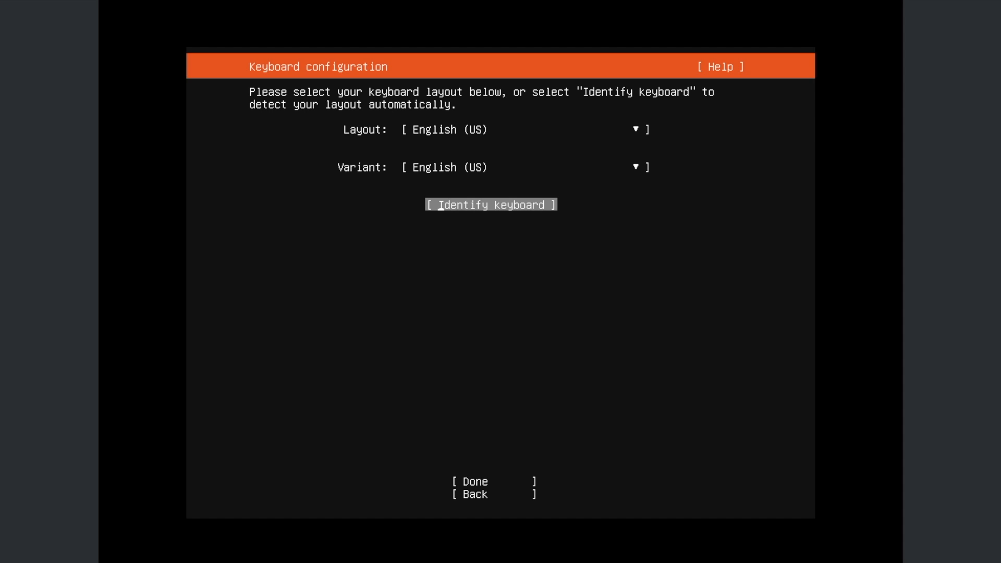
{"action": "left_click", "coordinate": [491, 204]}
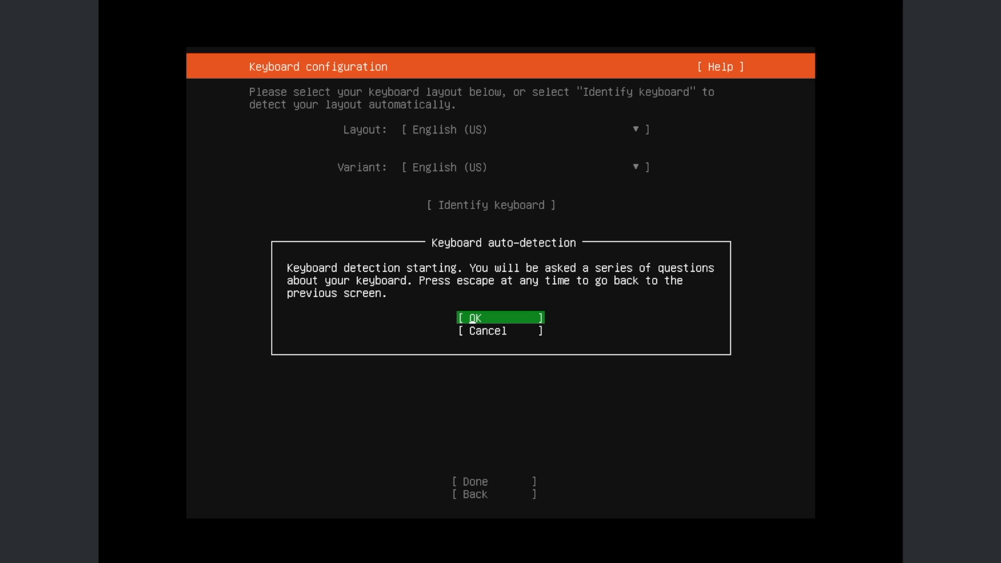
{"action": "left_click", "coordinate": [501, 318]}
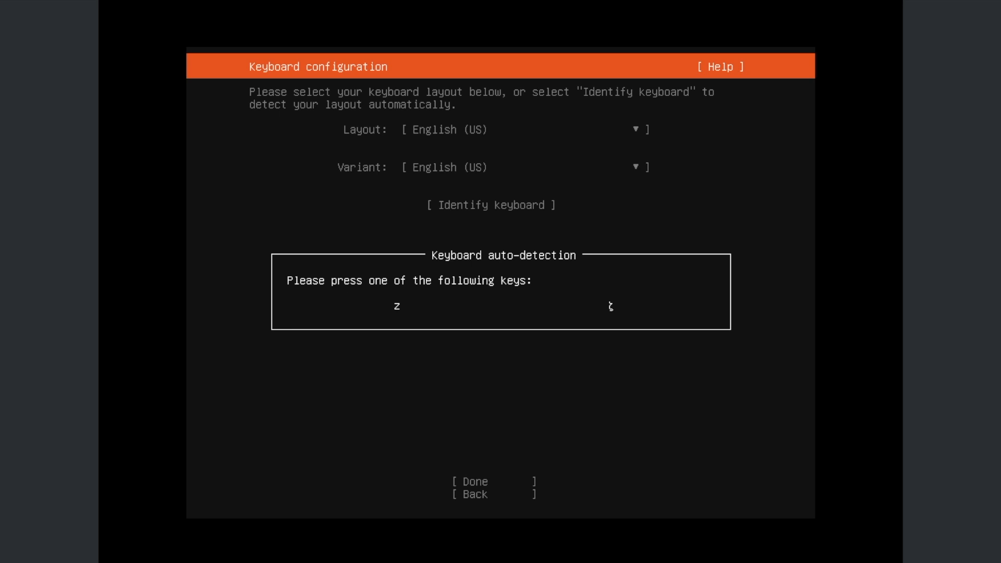
Step: Answer the key-detection prompts (z, ö present, next key absent) and accept the Swedish layout
{"action": "key", "text": "z"}
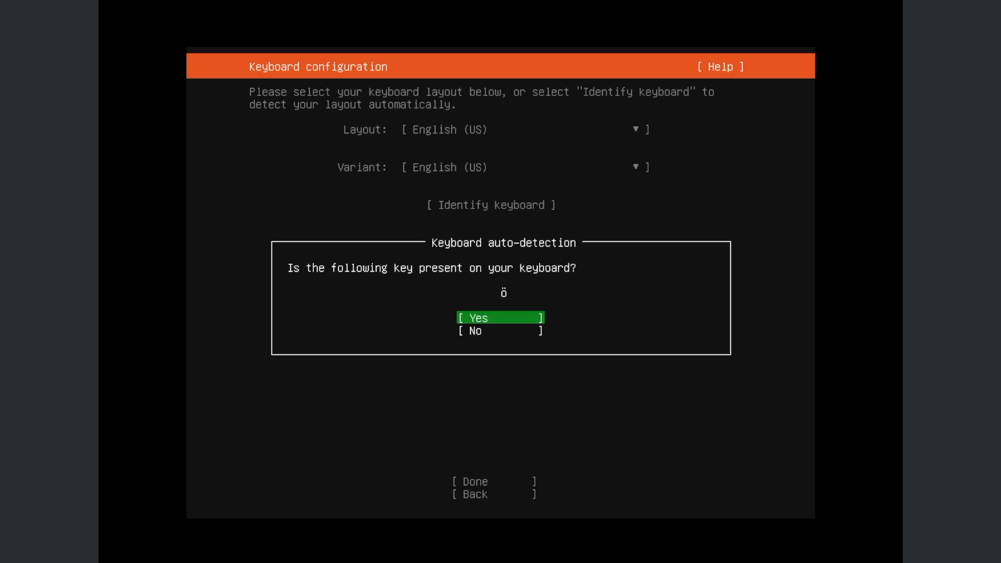
{"action": "left_click", "coordinate": [500, 318]}
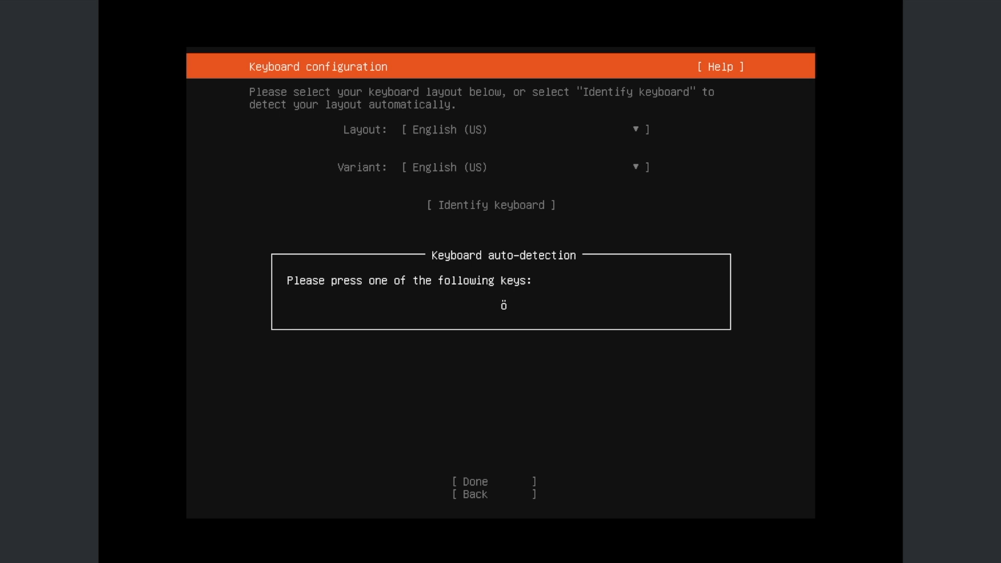
{"action": "key", "text": "ö"}
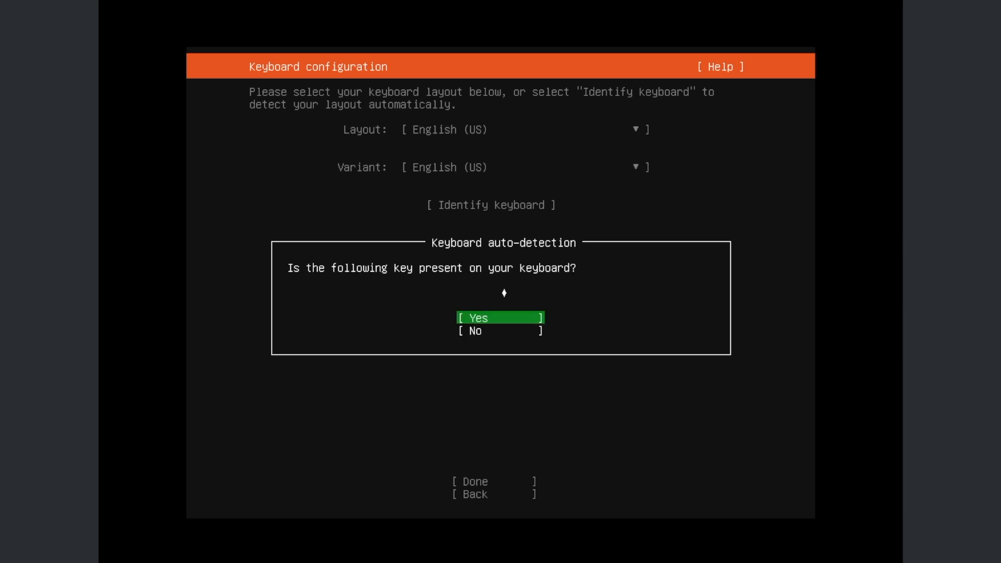
{"action": "key", "text": "Down"}
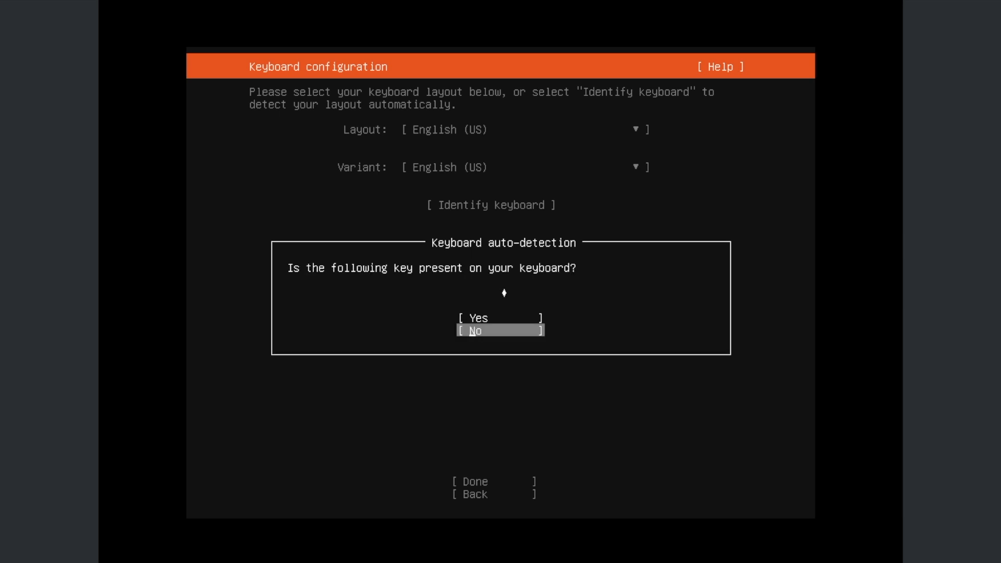
{"action": "left_click", "coordinate": [499, 331]}
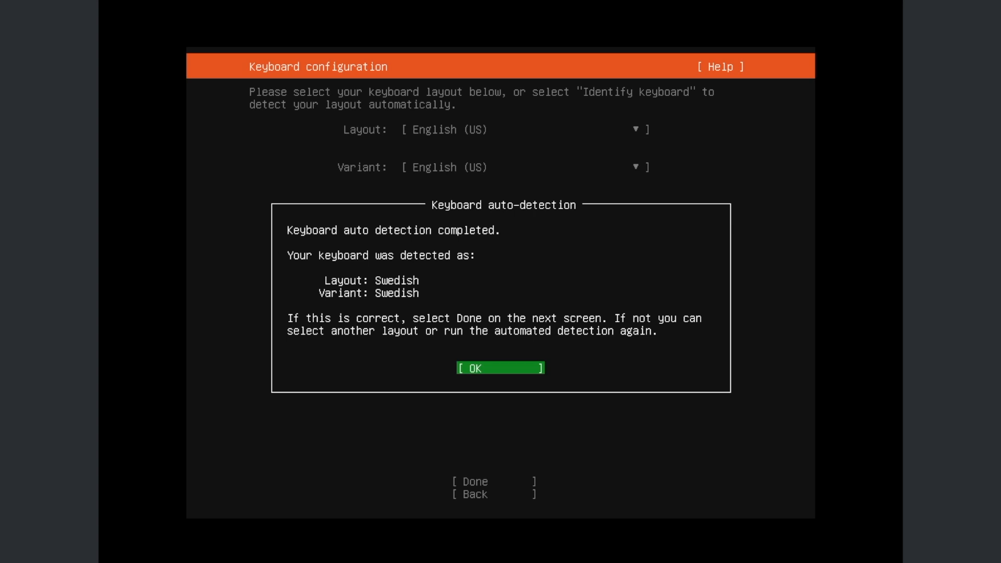
{"action": "left_click", "coordinate": [500, 368]}
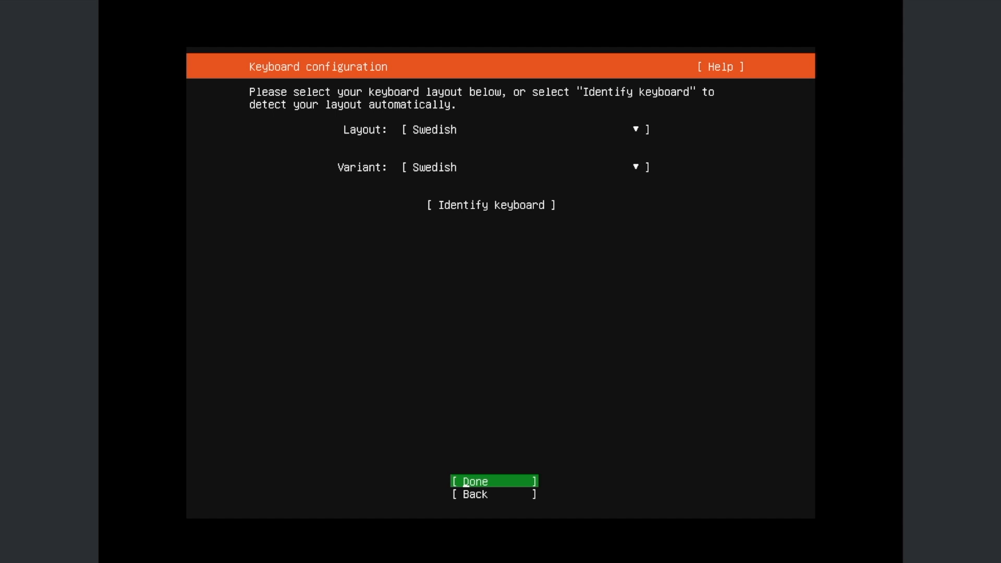
{"action": "left_click", "coordinate": [493, 480]}
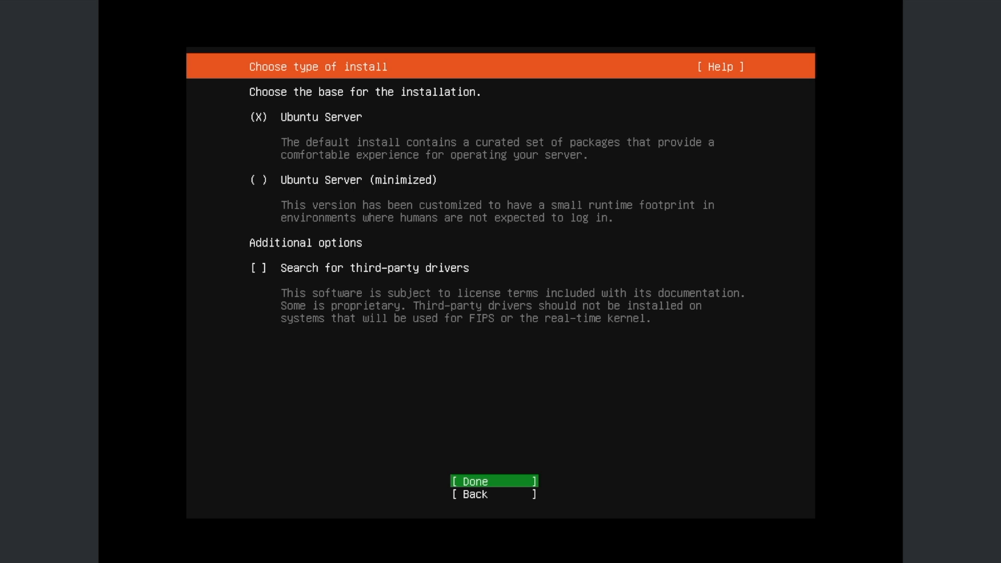
Step: Accept the Ubuntu Server install type, default network, no proxy and the tested archive mirror
{"action": "left_click", "coordinate": [494, 481]}
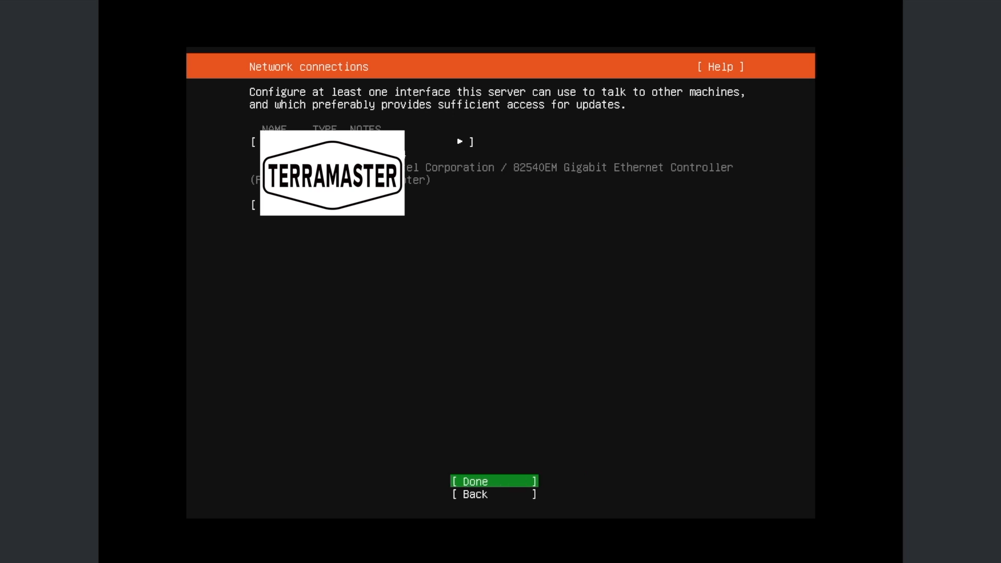
{"action": "left_click", "coordinate": [493, 481]}
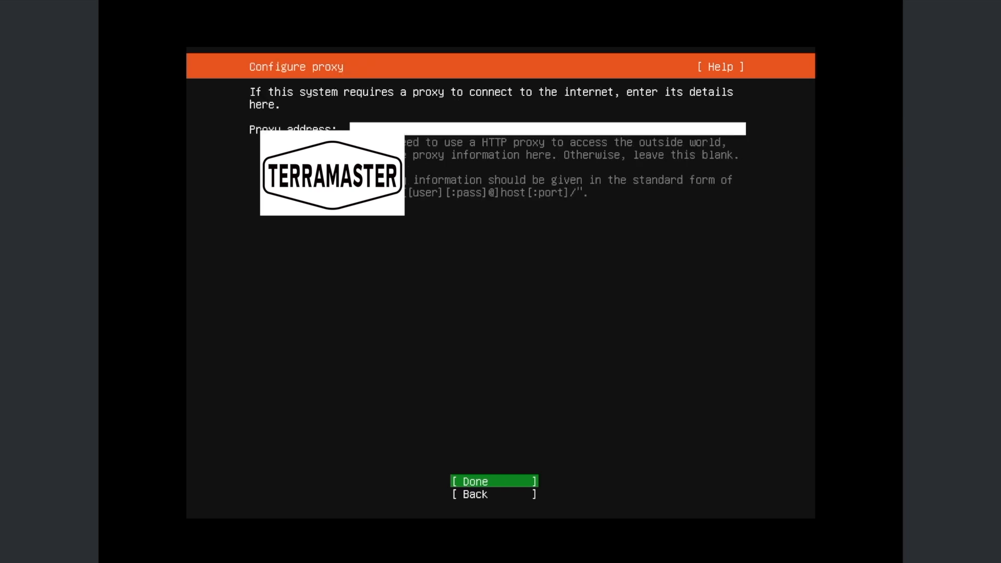
{"action": "left_click", "coordinate": [493, 481]}
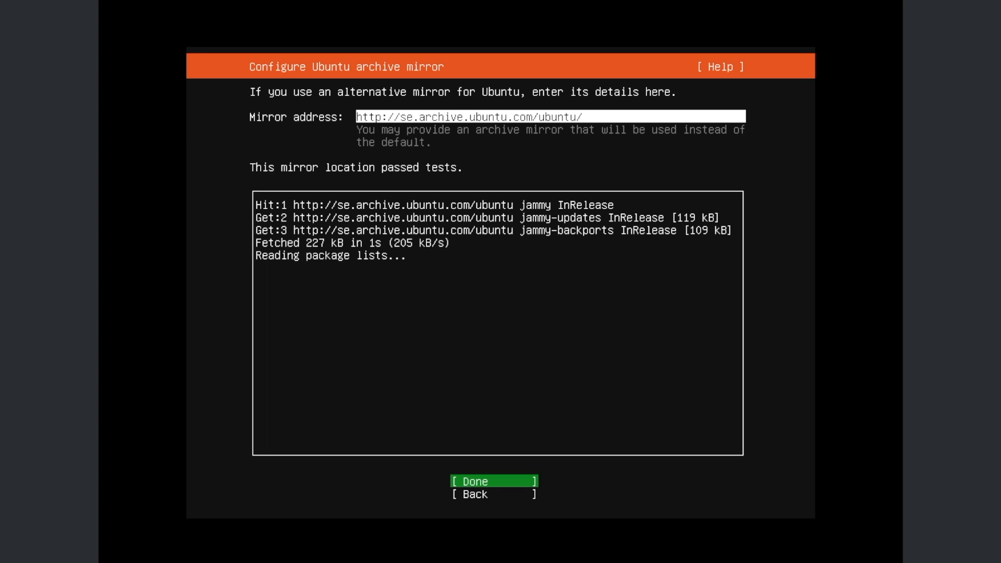
{"action": "left_click", "coordinate": [493, 481]}
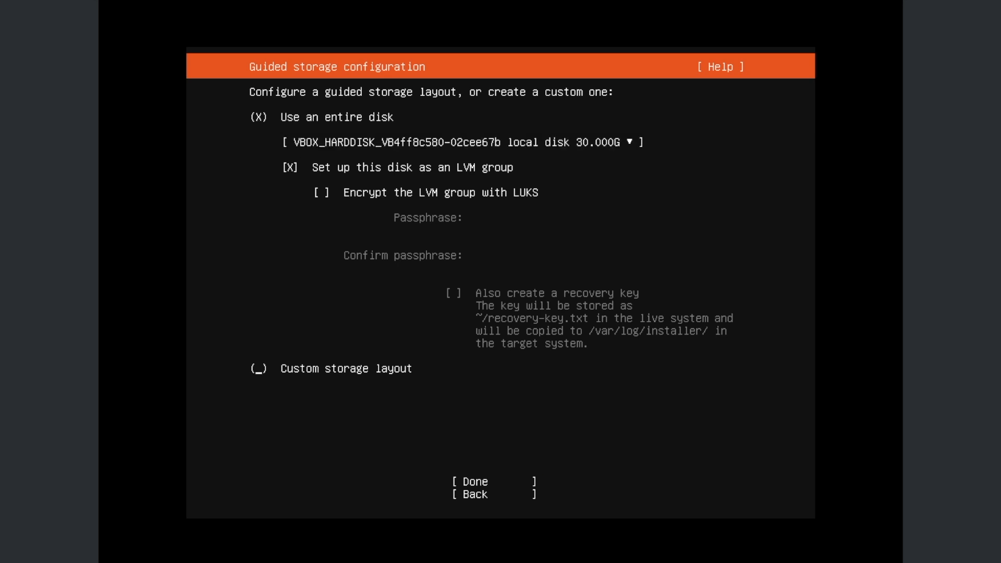
Step: Use the entire 30 GB disk with LVM and confirm the destructive formatting to begin installing
{"action": "left_click", "coordinate": [493, 481]}
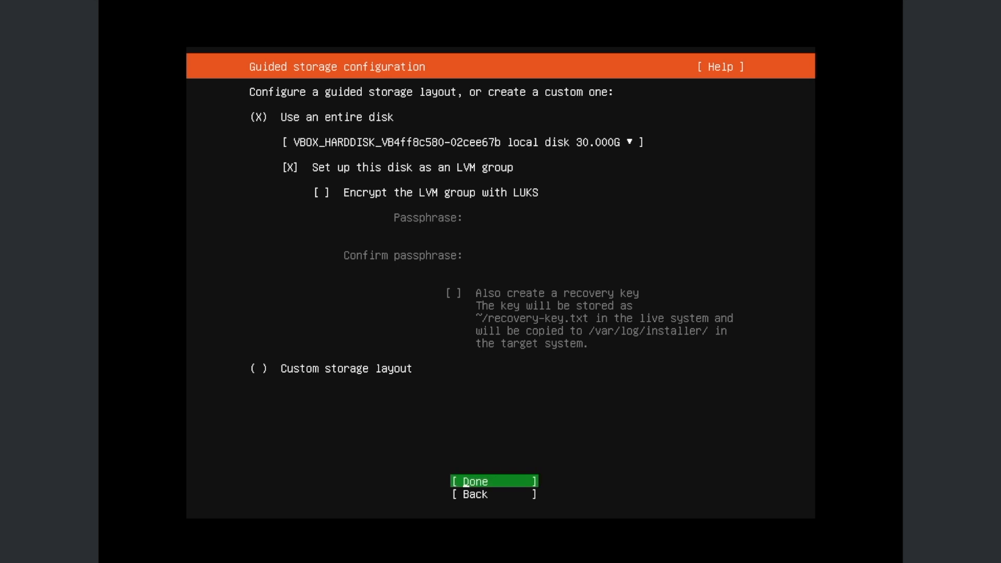
{"action": "left_click", "coordinate": [494, 481]}
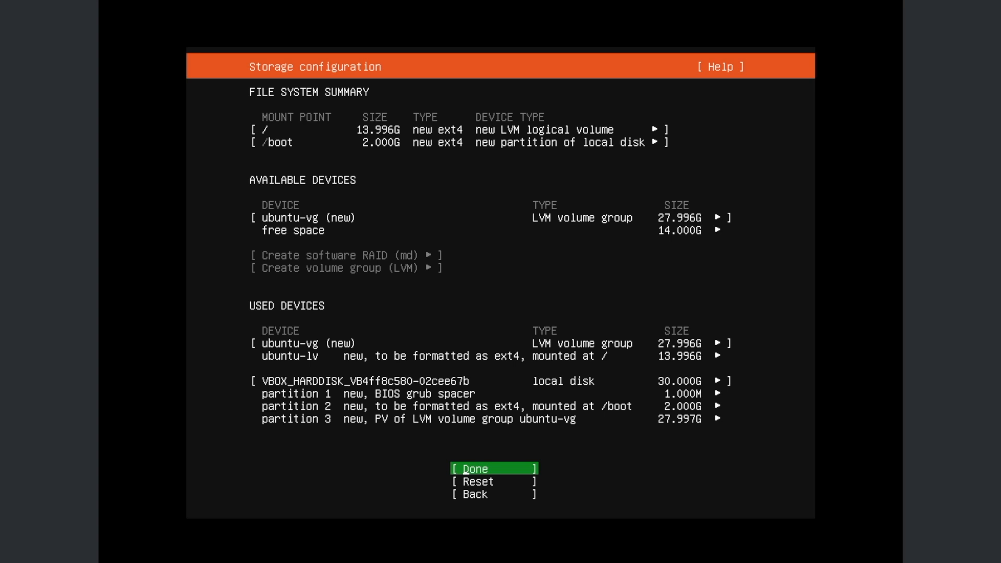
{"action": "left_click", "coordinate": [492, 469]}
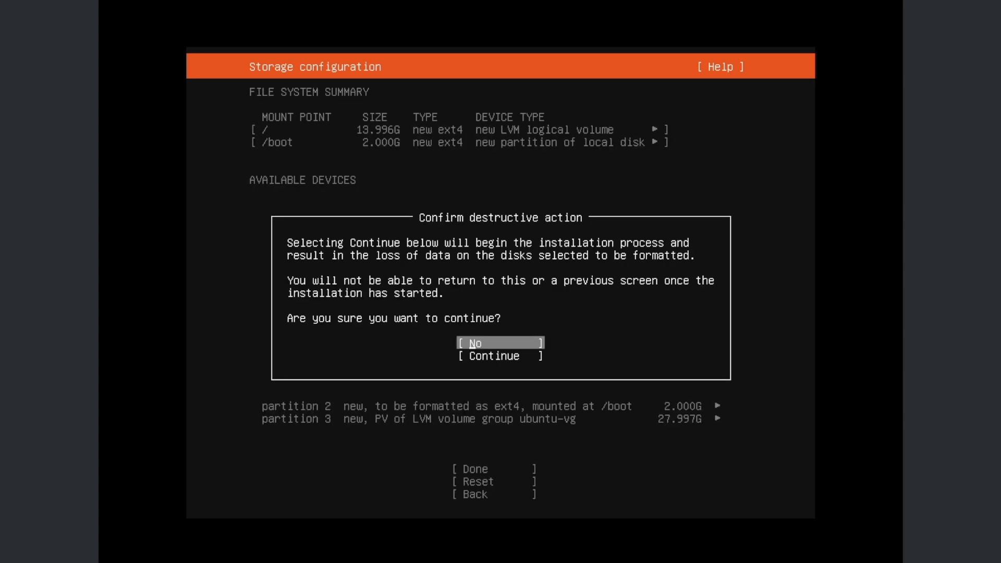
{"action": "key", "text": "Down"}
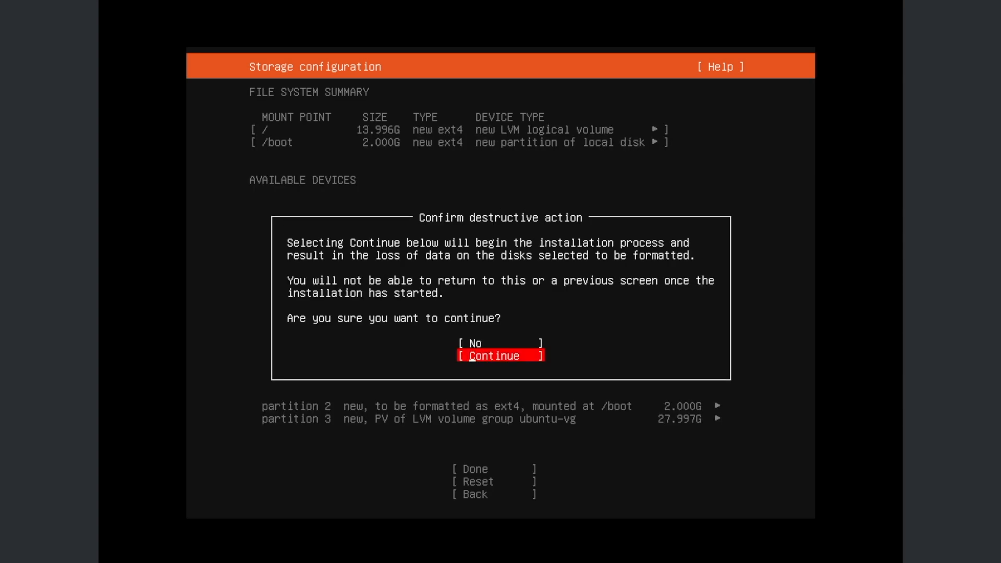
{"action": "left_click", "coordinate": [500, 356]}
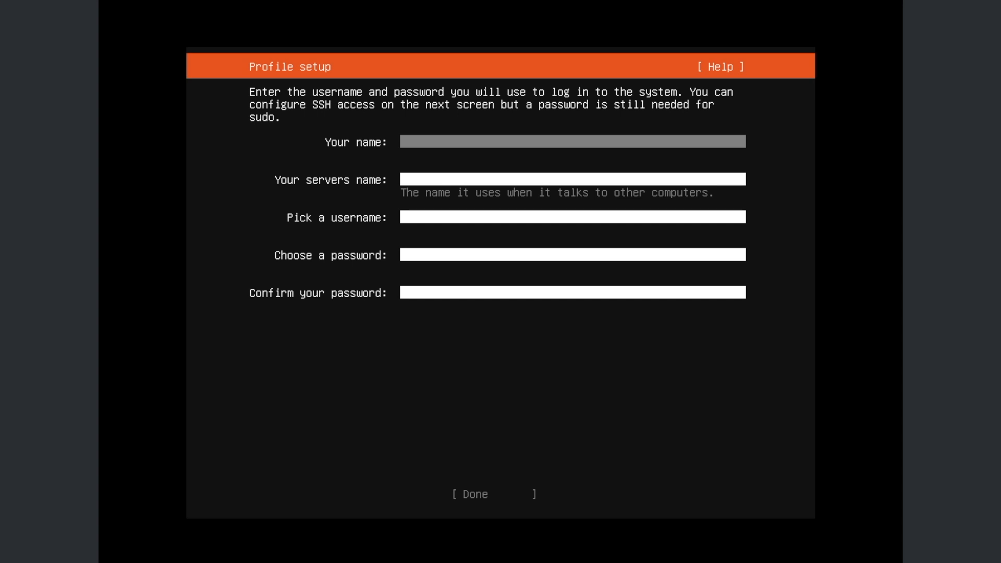
Step: Fill the profile with name terramaster, server name, username terramaster and a matching password
{"action": "type", "text": "terra"}
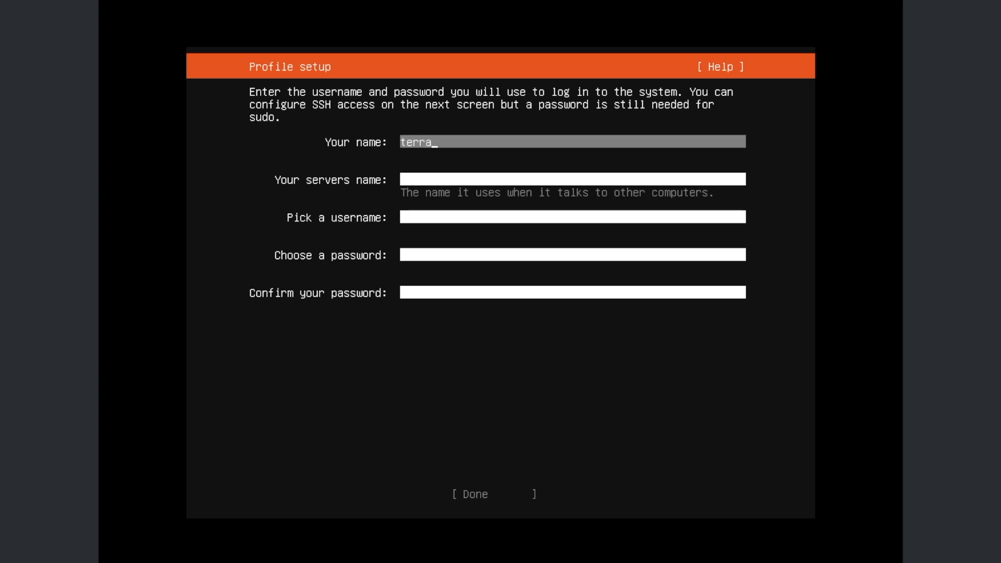
{"action": "type", "text": "master"}
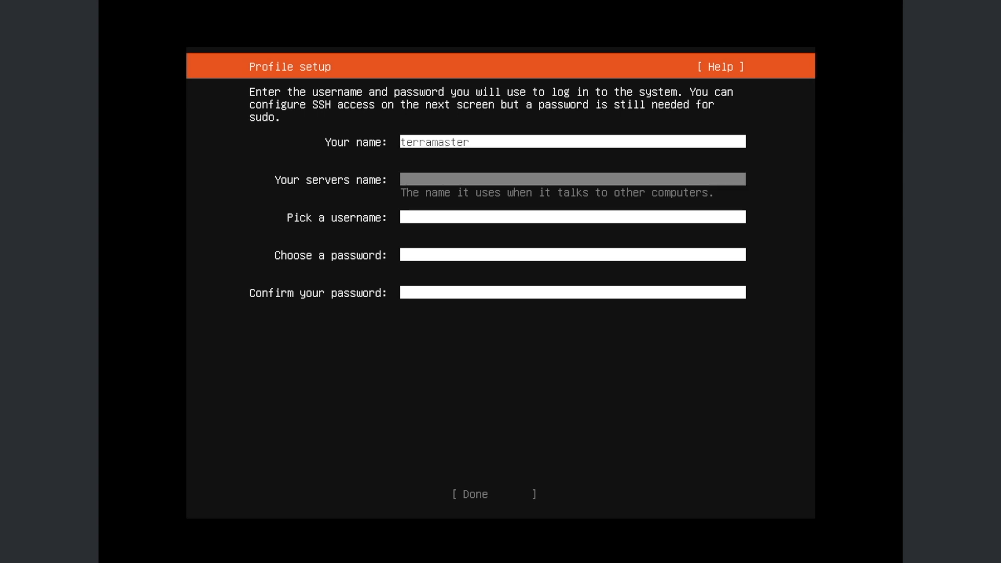
{"action": "type", "text": "terramaste"}
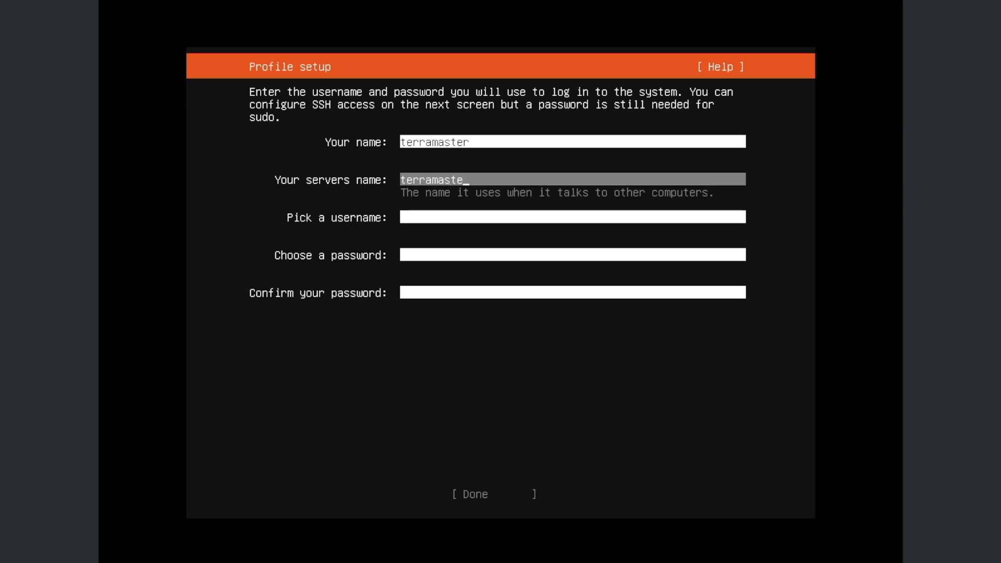
{"action": "type", "text": "ubuntu"}
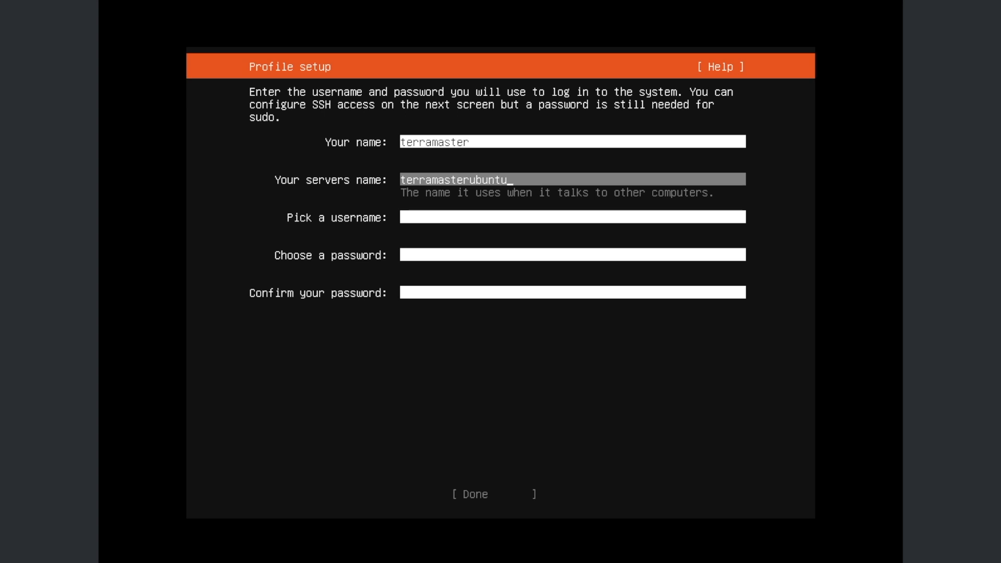
{"action": "type", "text": "terra"}
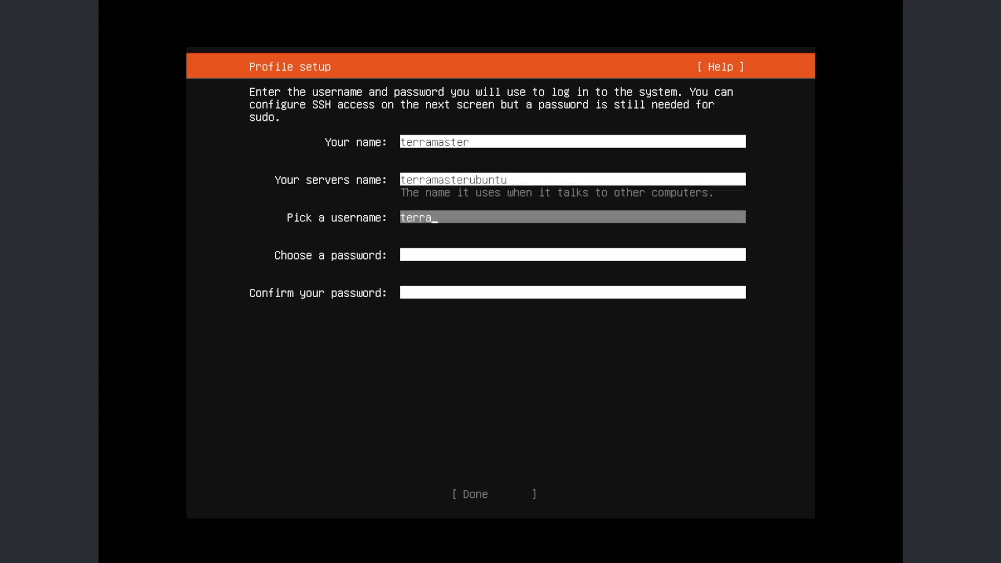
{"action": "type", "text": "master"}
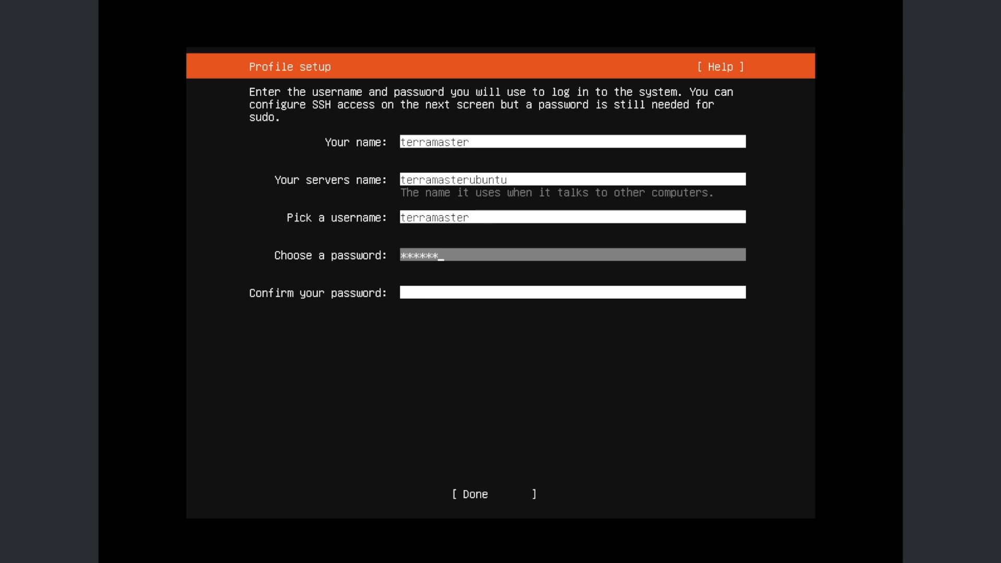
{"action": "type", "text": "**"}
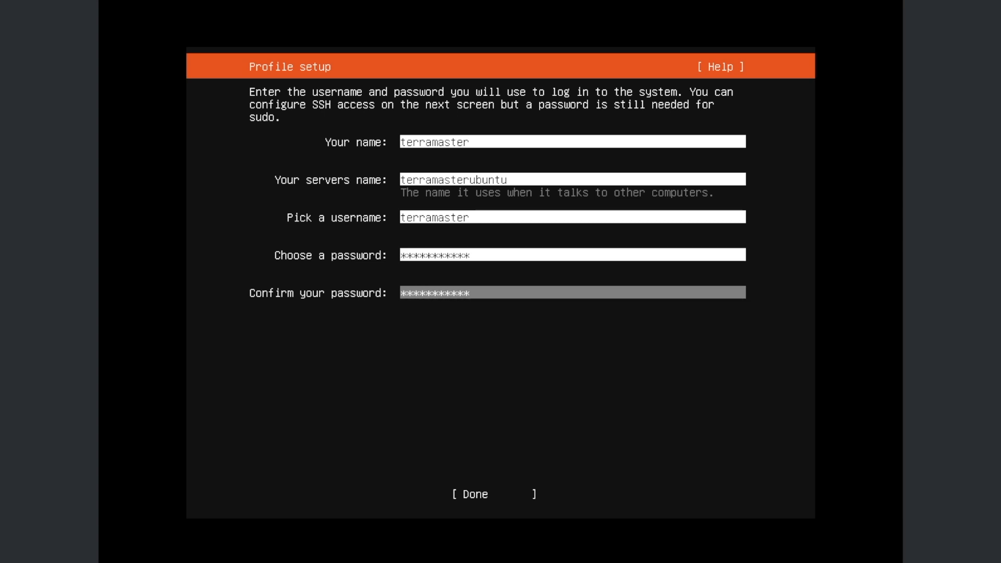
{"action": "left_click", "coordinate": [470, 494]}
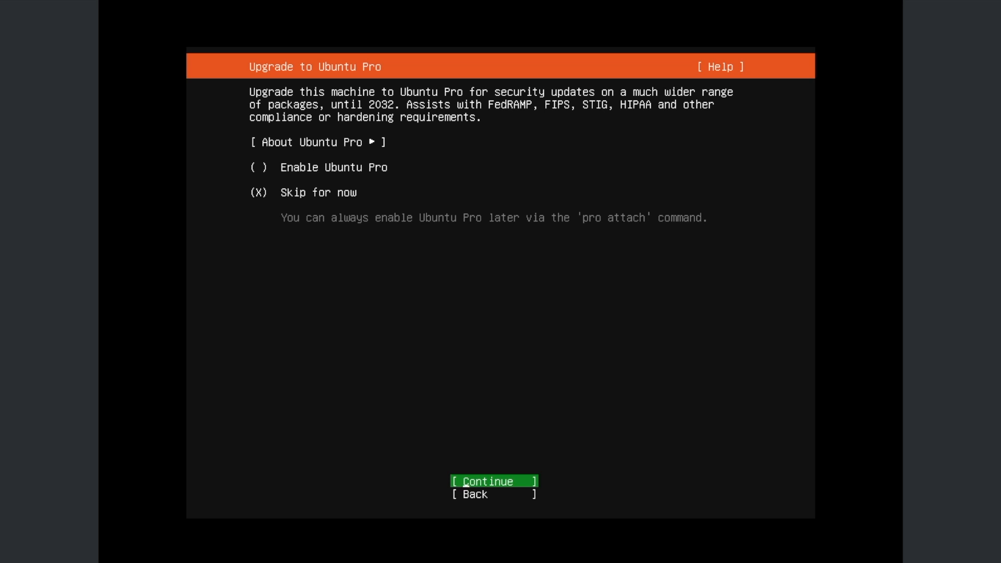
Step: Skip Ubuntu Pro and enable Install OpenSSH server
{"action": "left_click", "coordinate": [494, 481]}
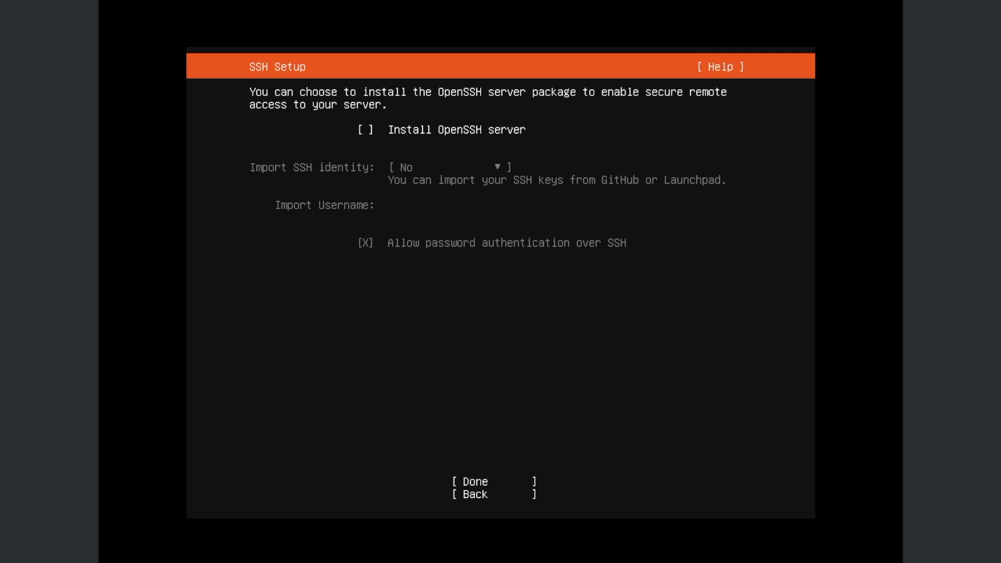
{"action": "mouse_move", "coordinate": [365, 129]}
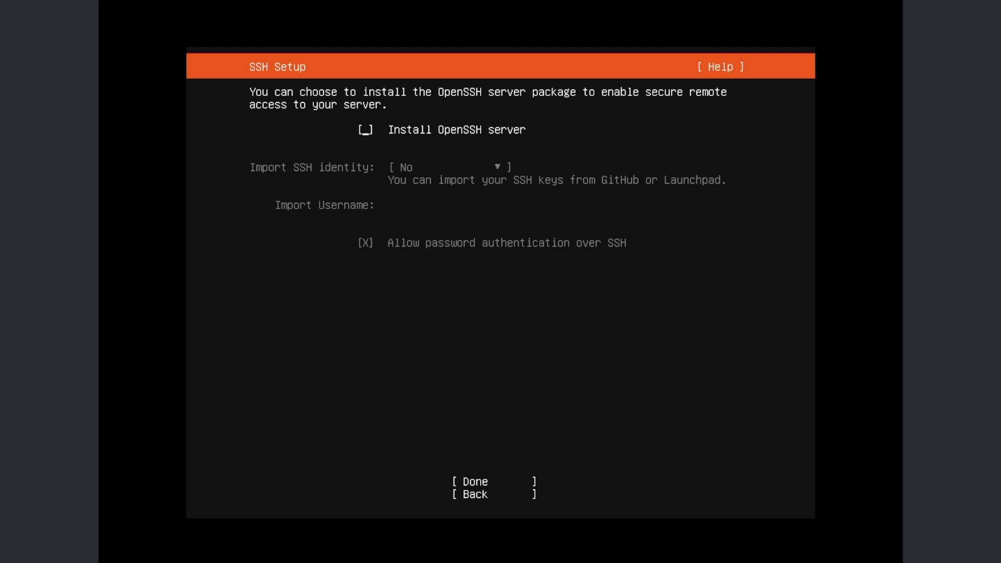
{"action": "left_click", "coordinate": [364, 130]}
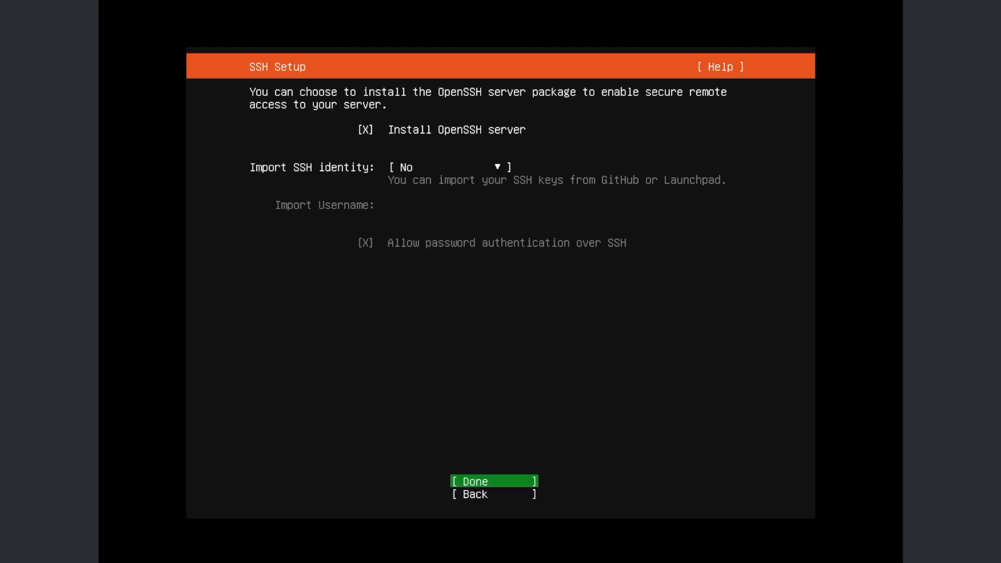
{"action": "left_click", "coordinate": [495, 481]}
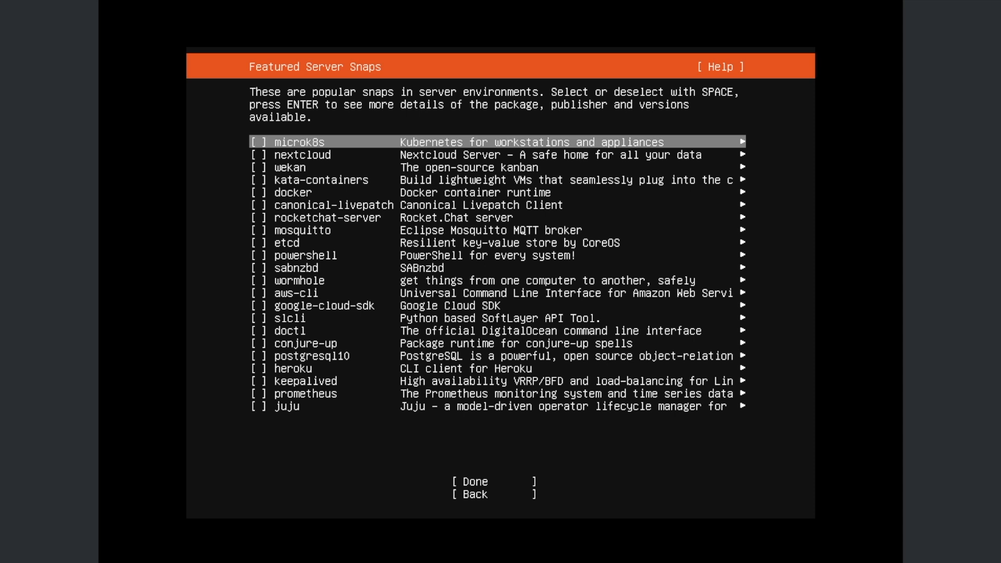
Step: Select the docker snap and confirm to start installing the system
{"action": "key", "text": "Down"}
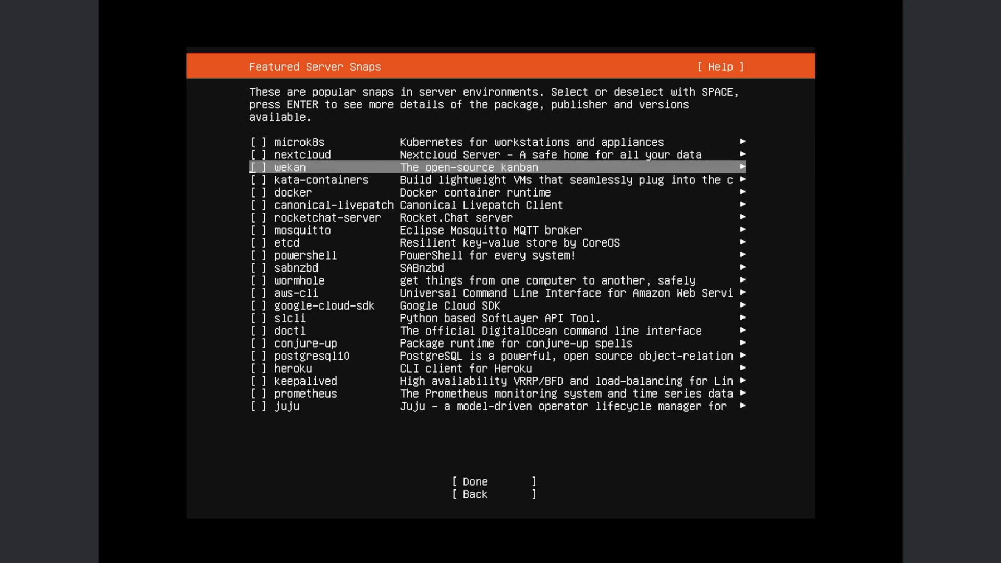
{"action": "key", "text": "space"}
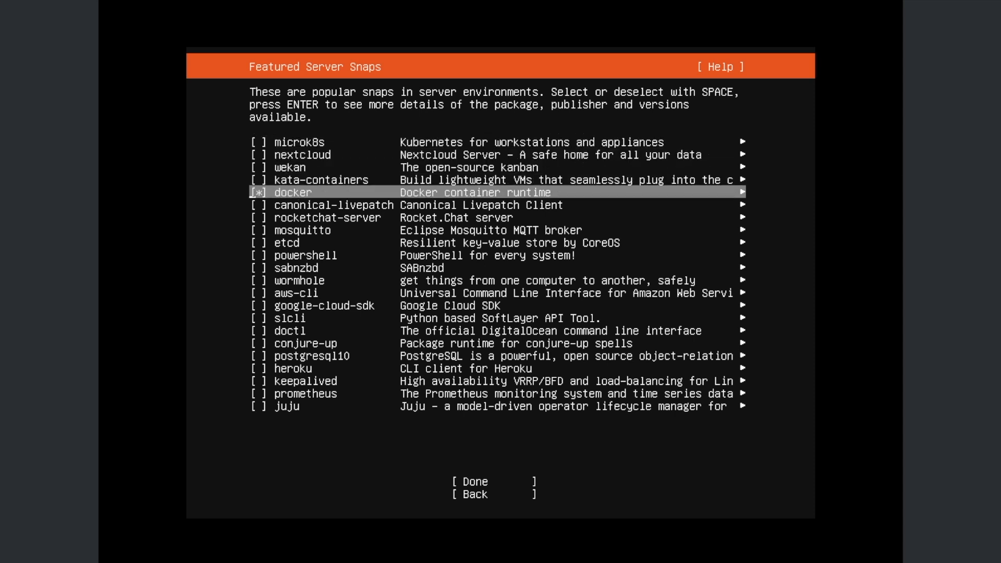
{"action": "key", "text": "Down"}
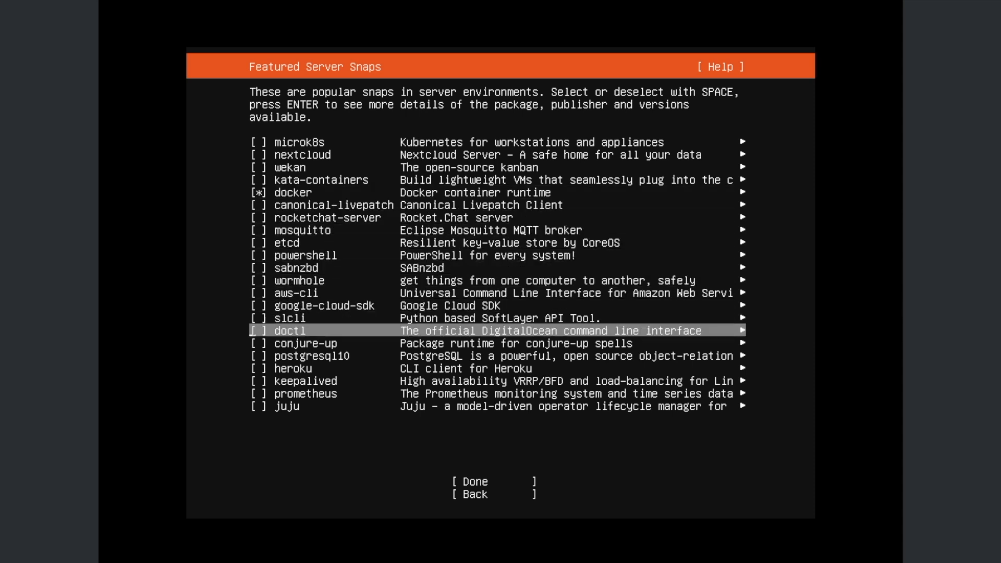
{"action": "key", "text": "Tab"}
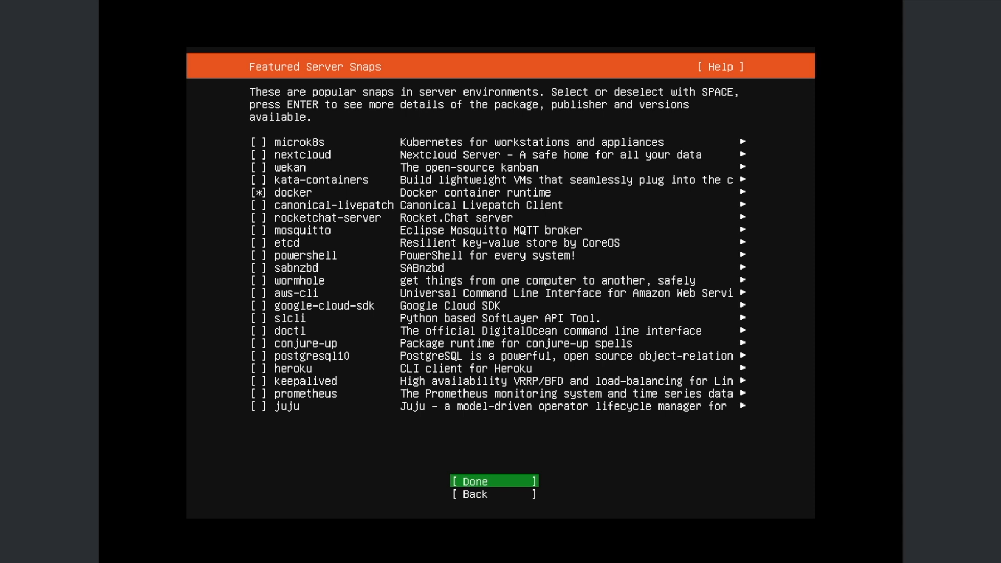
{"action": "left_click", "coordinate": [493, 481]}
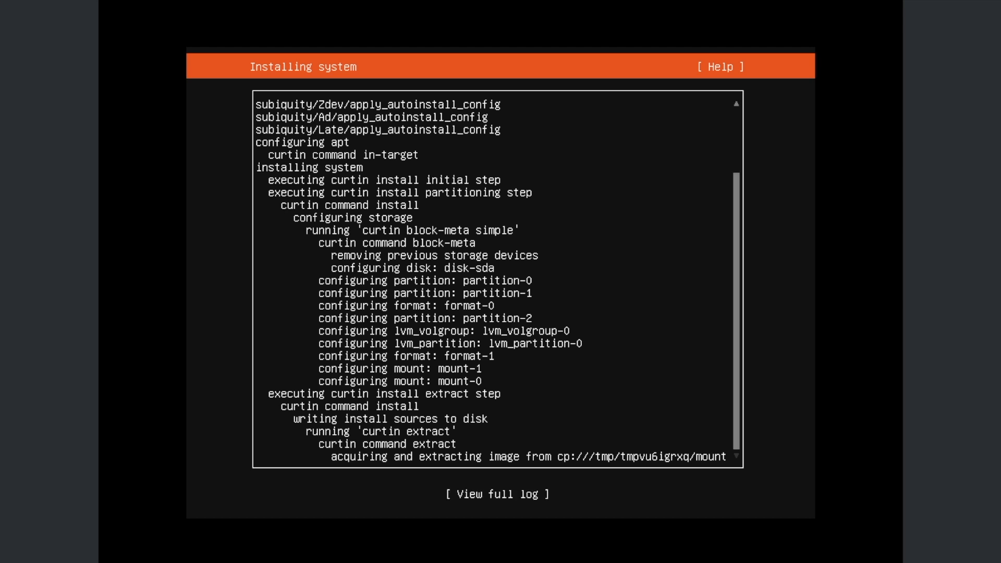
{"action": "mouse_move", "coordinate": [752, 307]}
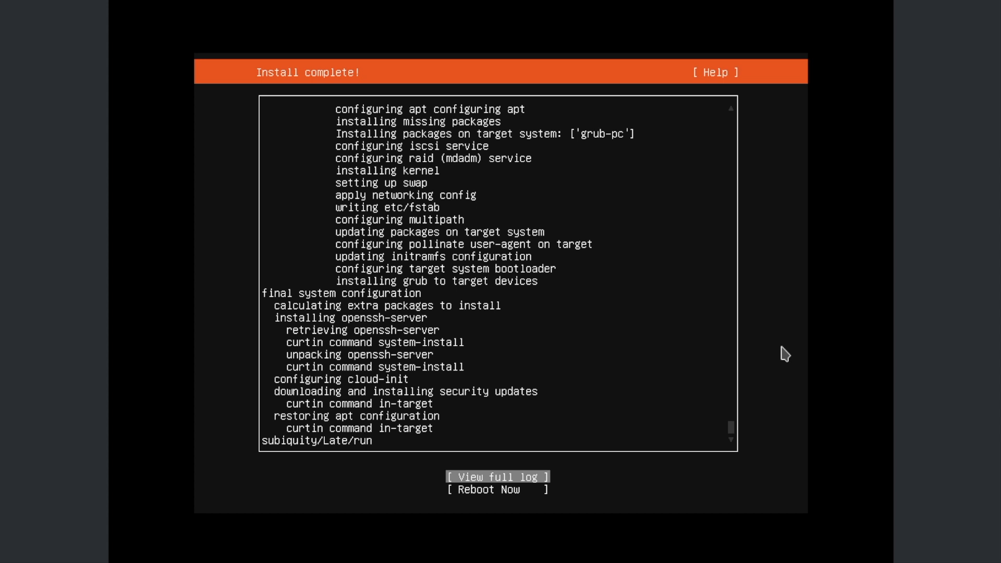
Step: Reboot the VM once the install completes
{"action": "left_click", "coordinate": [497, 491]}
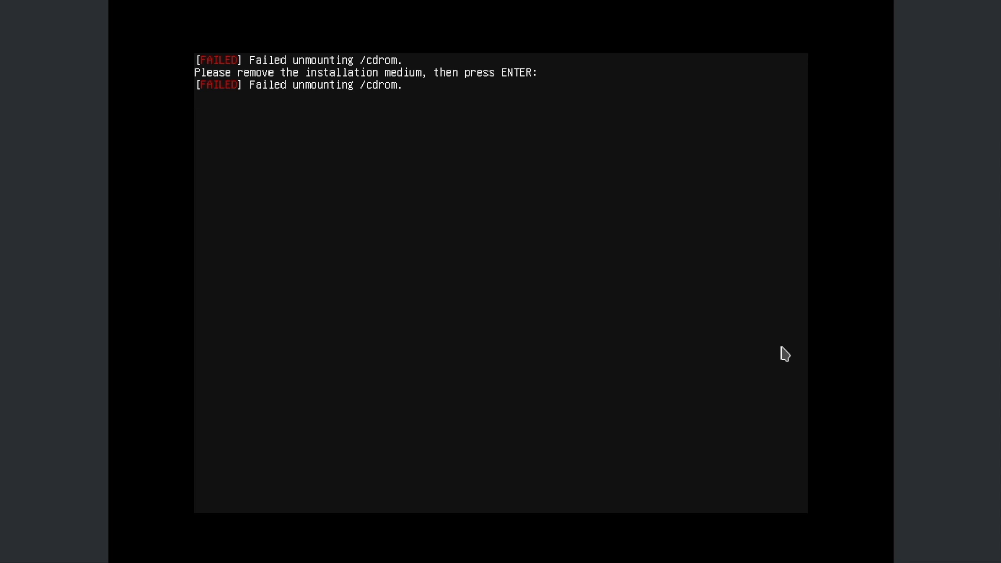
Step: Acknowledge the remove-installation-medium prompt so the VM boots into the installed system
{"action": "key", "text": "Return"}
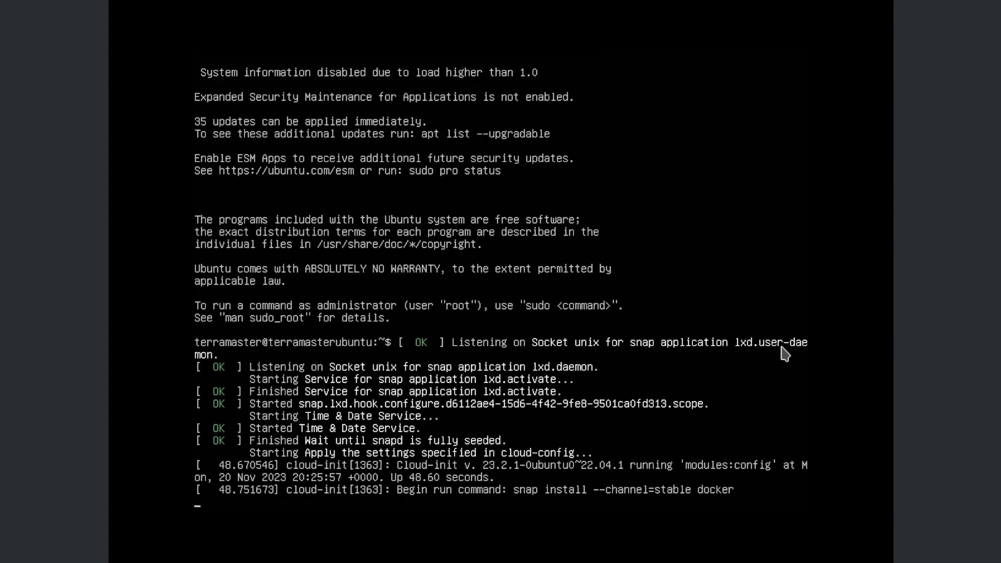
Step: Run sudo apt-get update && sudo apt-get upgrade and let the package updates complete
{"action": "type", "text": "sudo apt-get"}
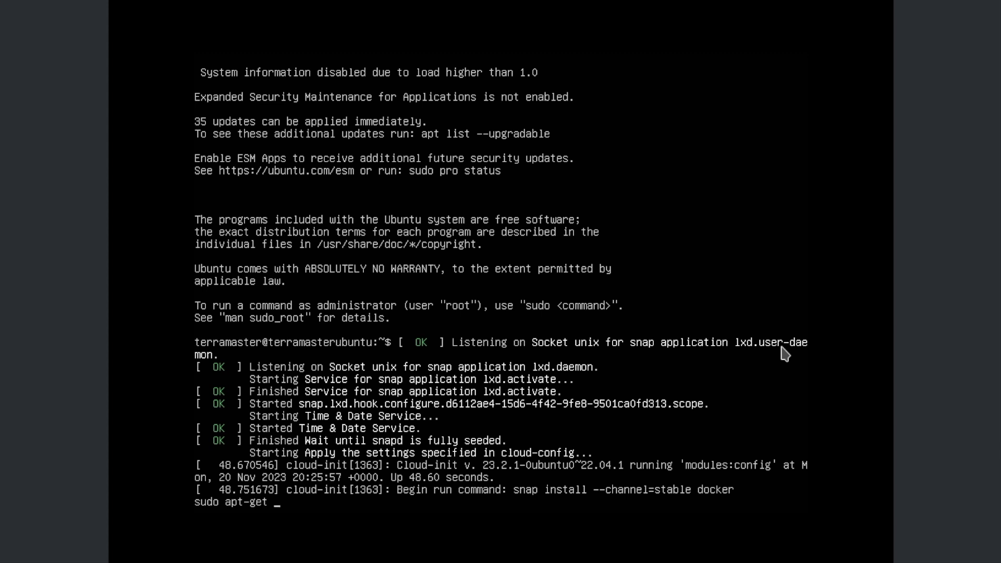
{"action": "type", "text": "update"}
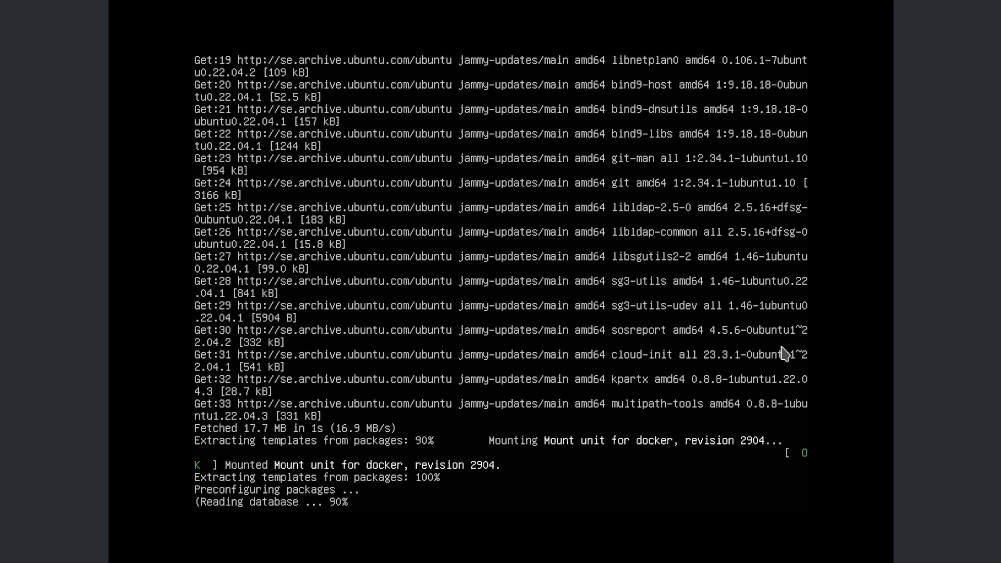
{"action": "scroll", "scroll_direction": "down", "scroll_amount": 3}
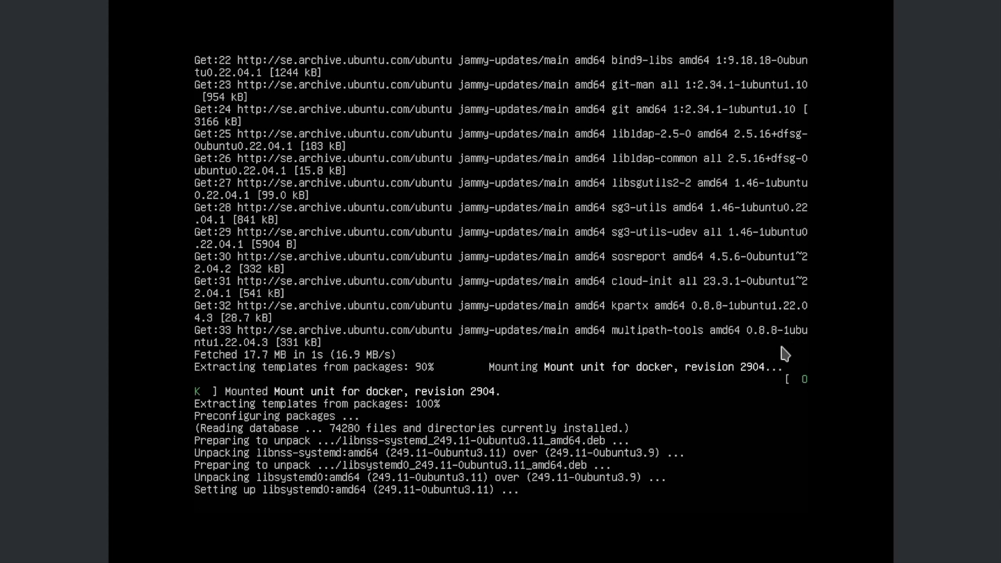
{"action": "scroll", "scroll_direction": "down", "scroll_amount": 3}
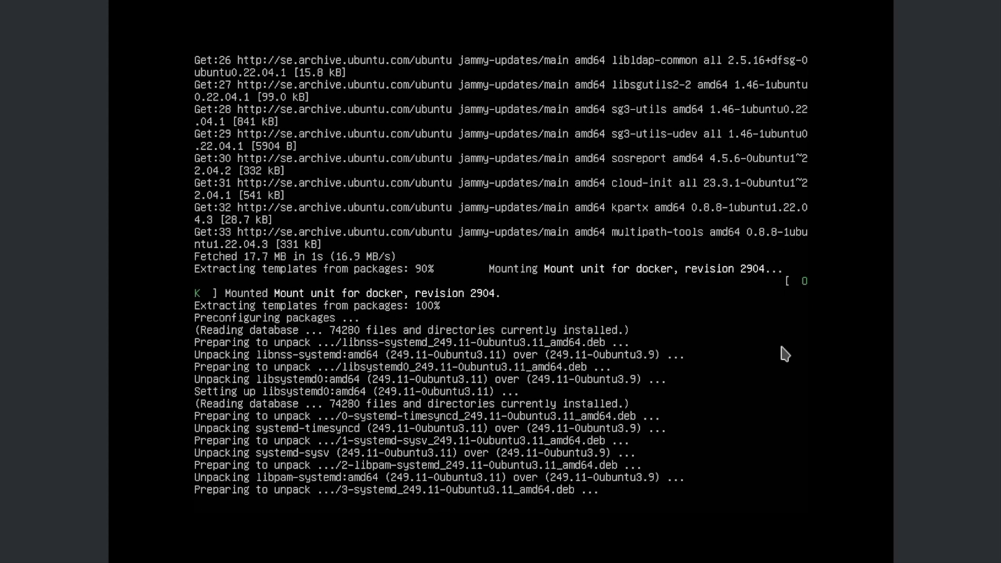
{"action": "scroll", "scroll_direction": "down", "scroll_amount": 3}
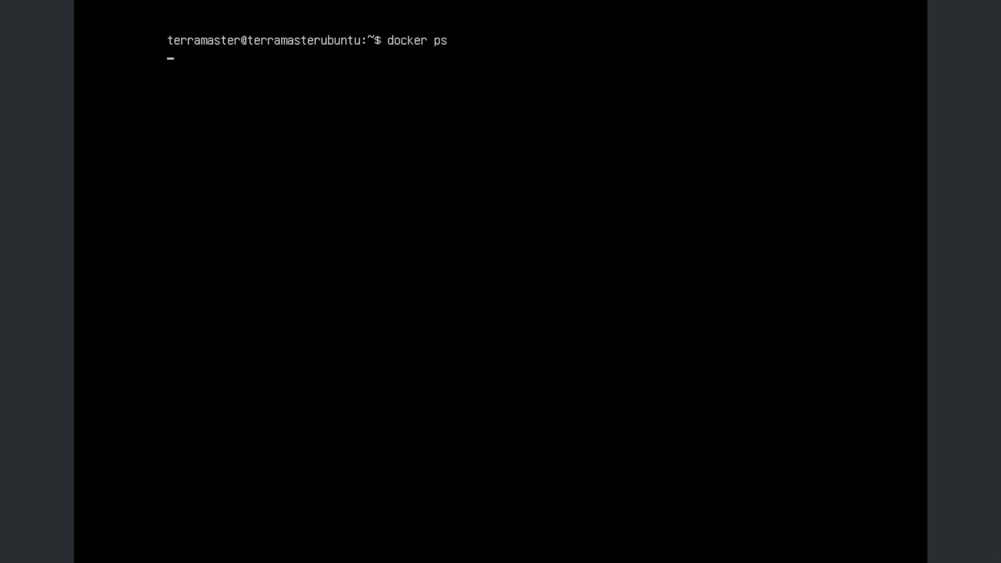
Step: Start pengbai/docker-supermario detached with sudo docker run, mapping port 8600 to 8080
{"action": "key", "text": "Return"}
{"action": "type", "text": "sudo docke"}
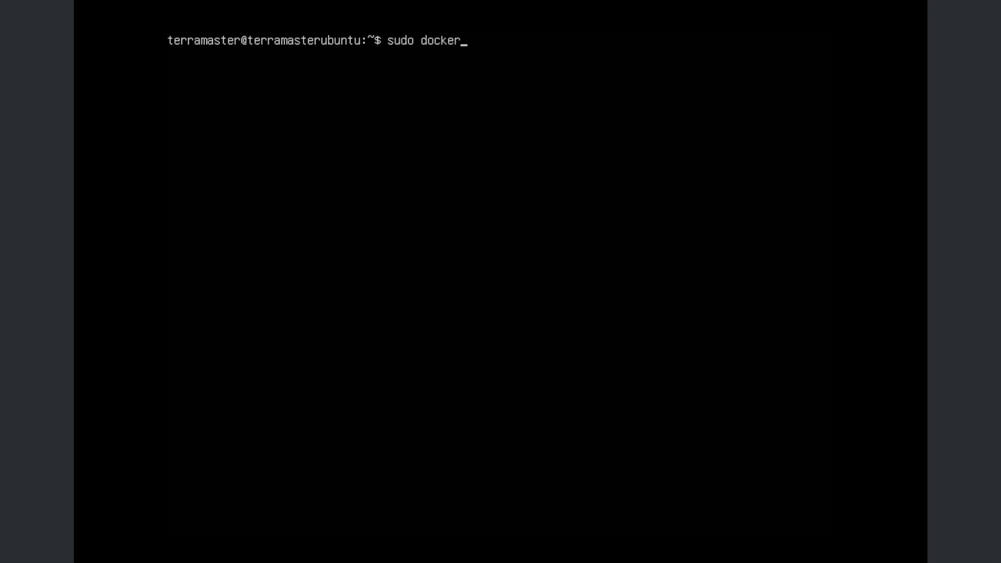
{"action": "type", "text": "run -d -p"}
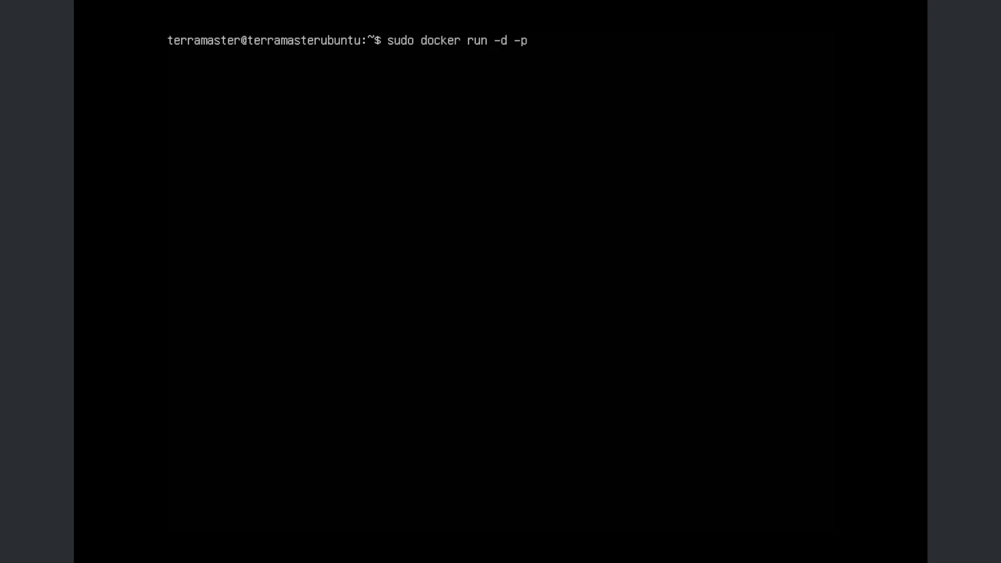
{"action": "type", "text": "8600:"}
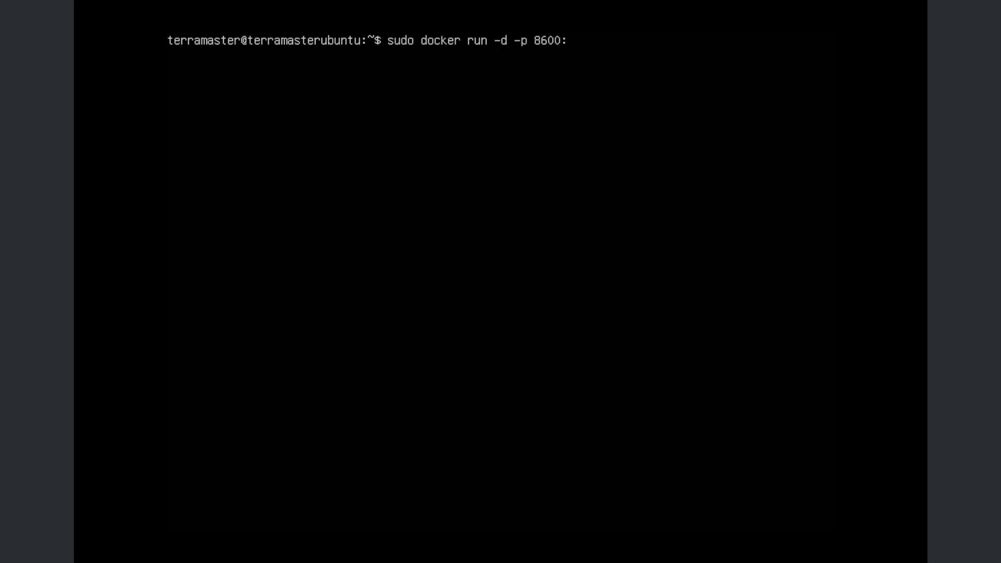
{"action": "type", "text": "8080 p"}
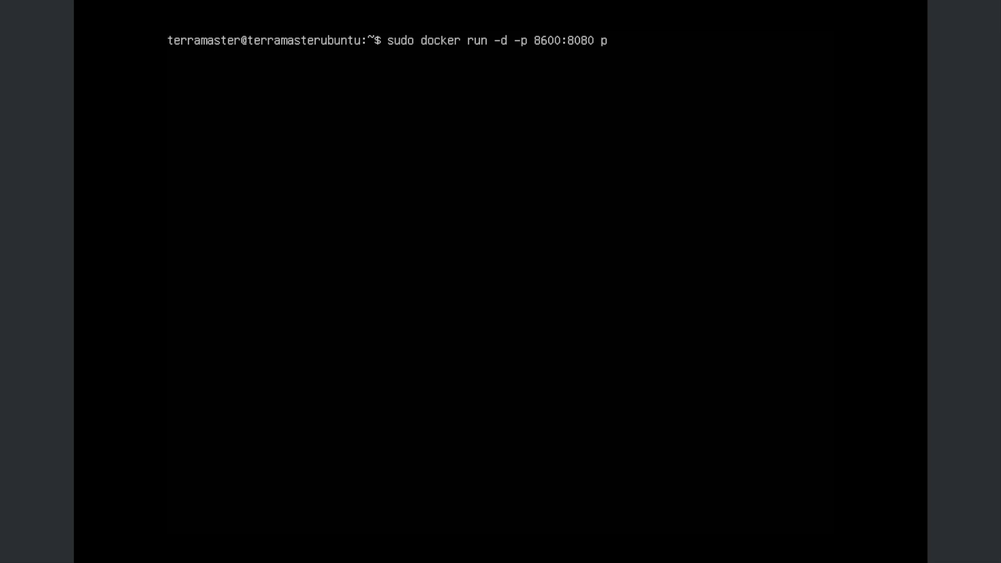
{"action": "type", "text": "engbai/"}
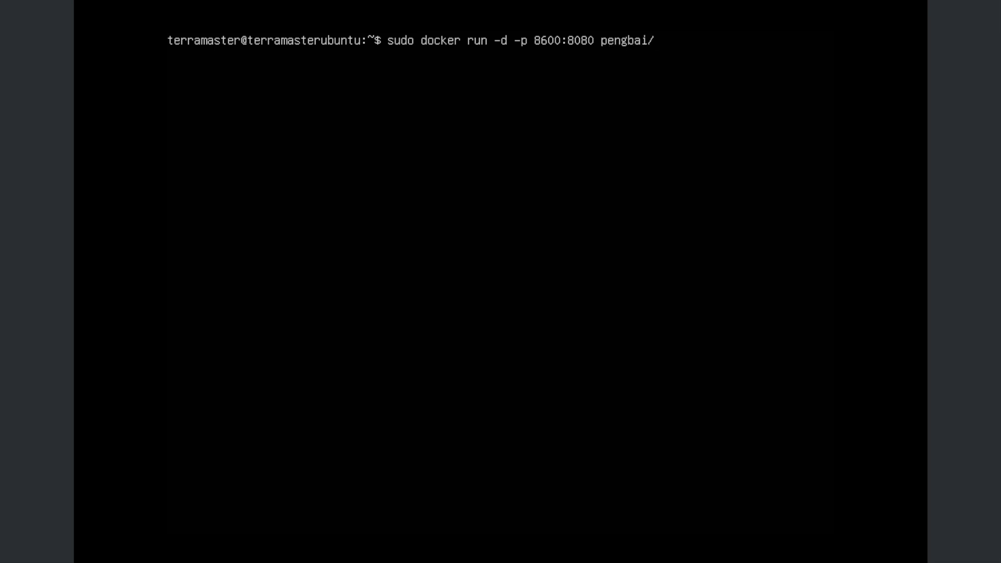
{"action": "type", "text": "docker-supermario"}
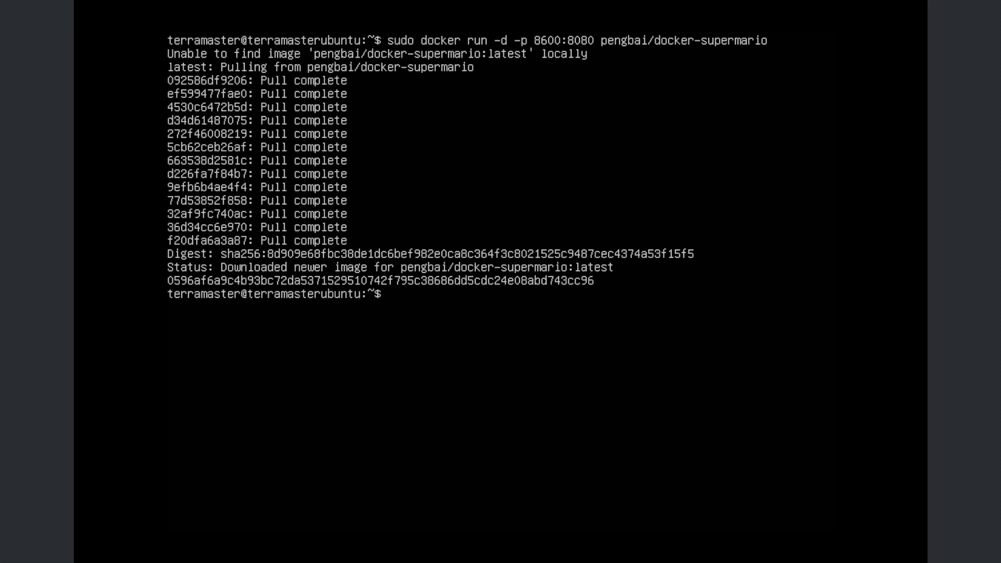
Step: Confirm the Super Mario container is running with sudo docker ps
{"action": "type", "text": "sudo do"}
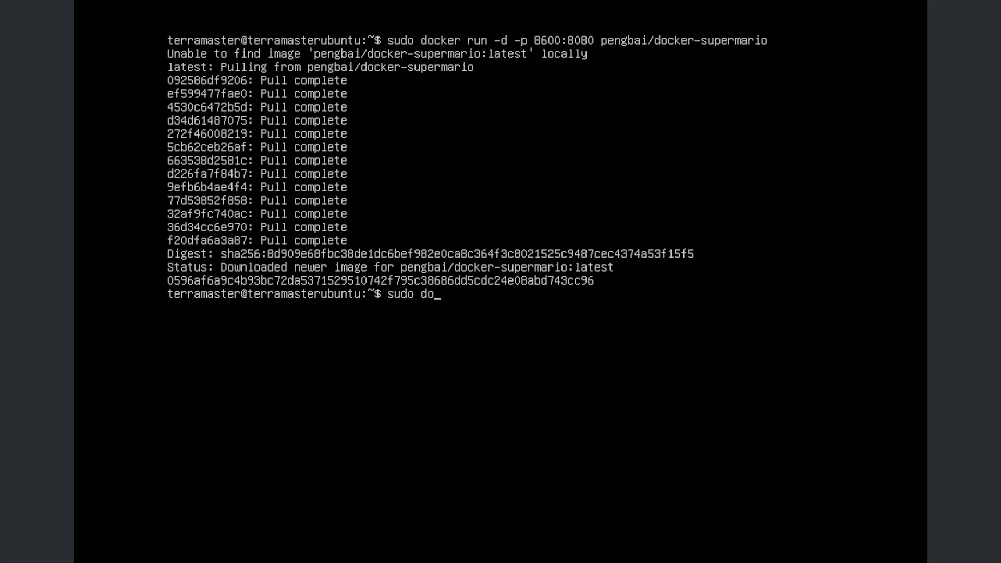
{"action": "key", "text": "Return"}
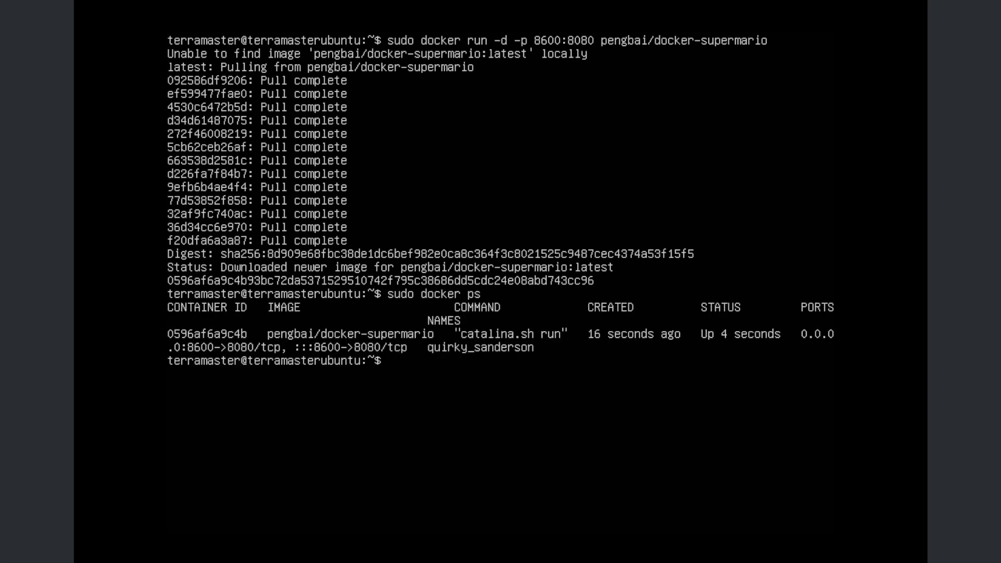
{"action": "mouse_move", "coordinate": [184, 363]}
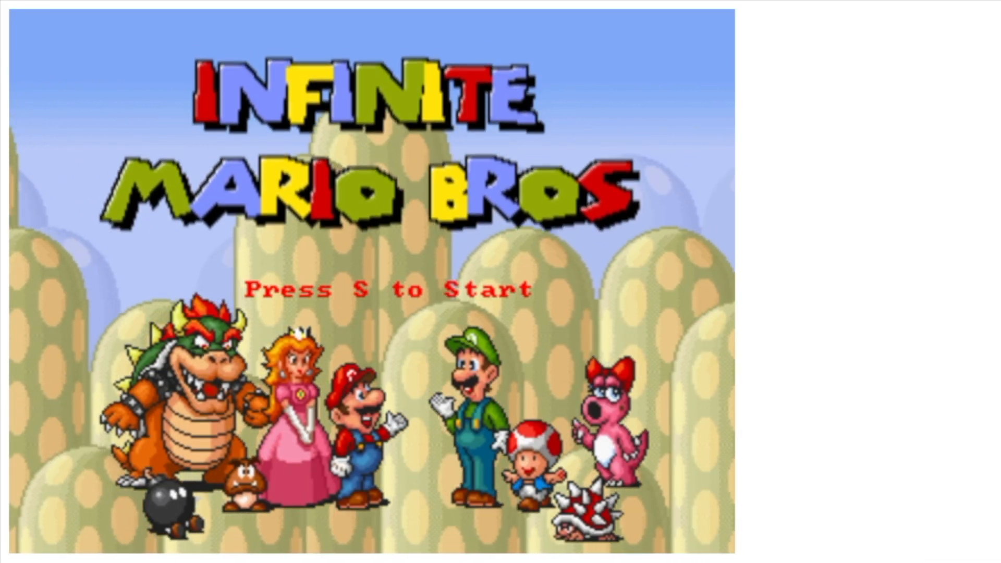
Step: Start Infinite Mario Bros with S, enter World 1-1 and run Mario forward
{"action": "key", "text": "s"}
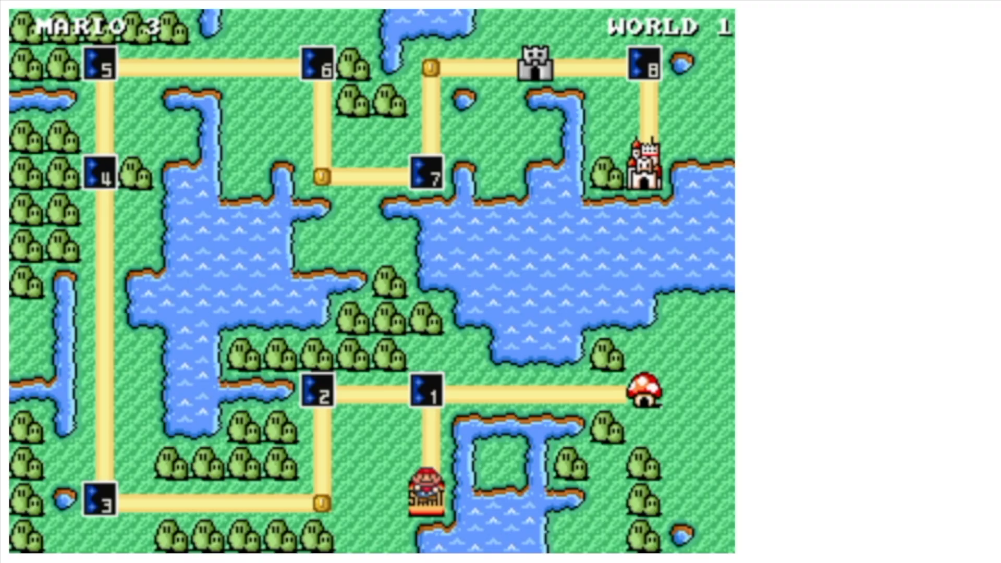
{"action": "key", "text": "Up"}
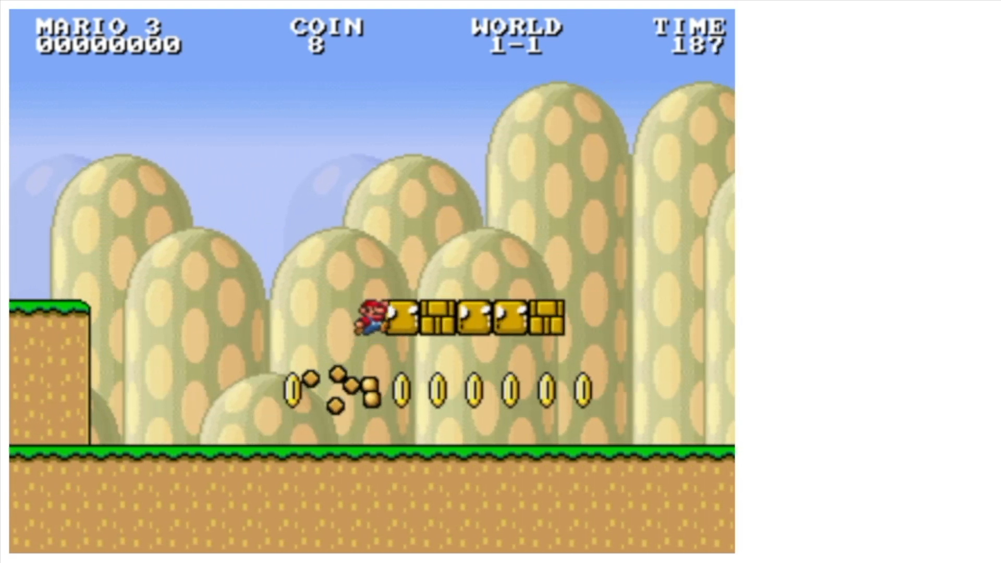
{"action": "key", "text": "right"}
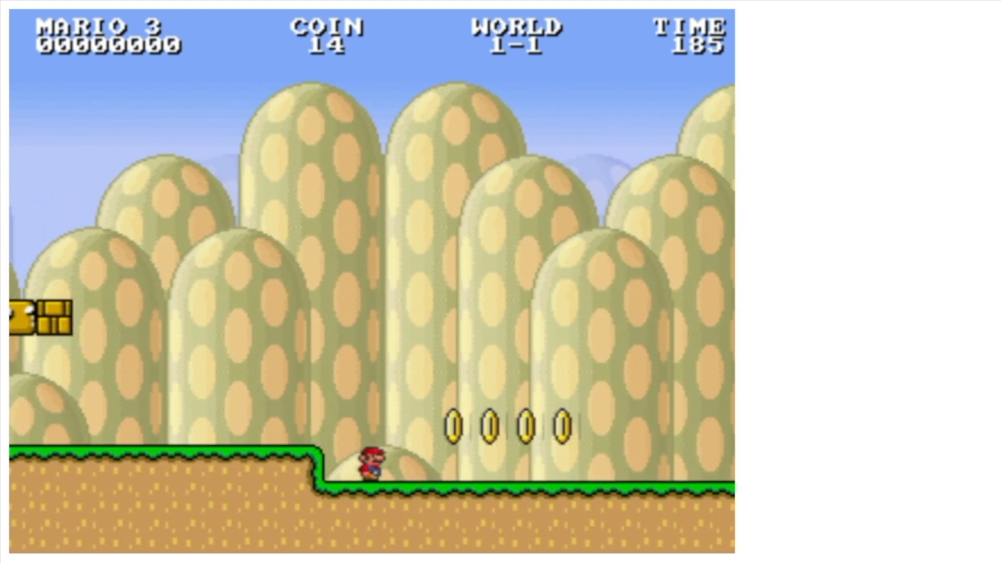